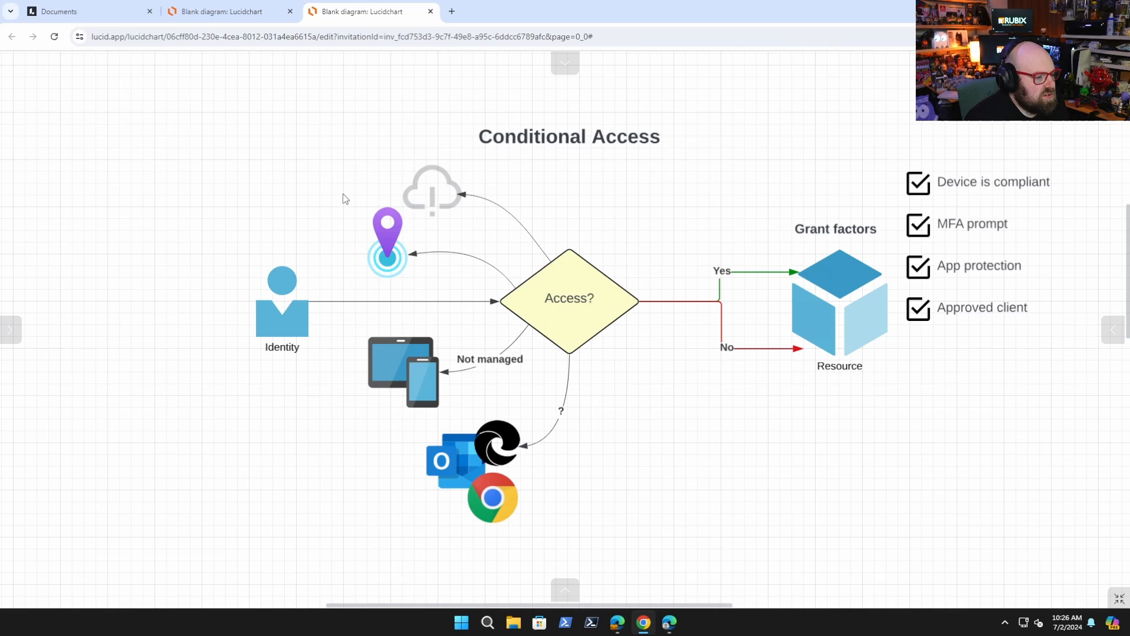
- Place labelled Temp/contractor person and Personal machine monitor icons under the Unmanaged Access title
left_click(400, 367)
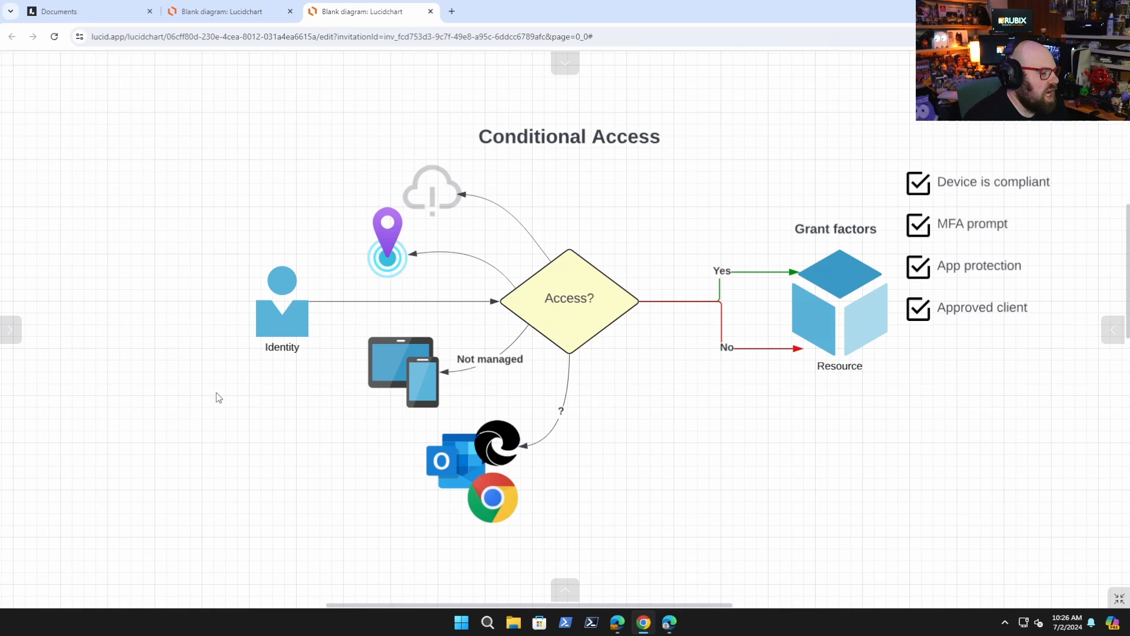
mouse_move(205, 401)
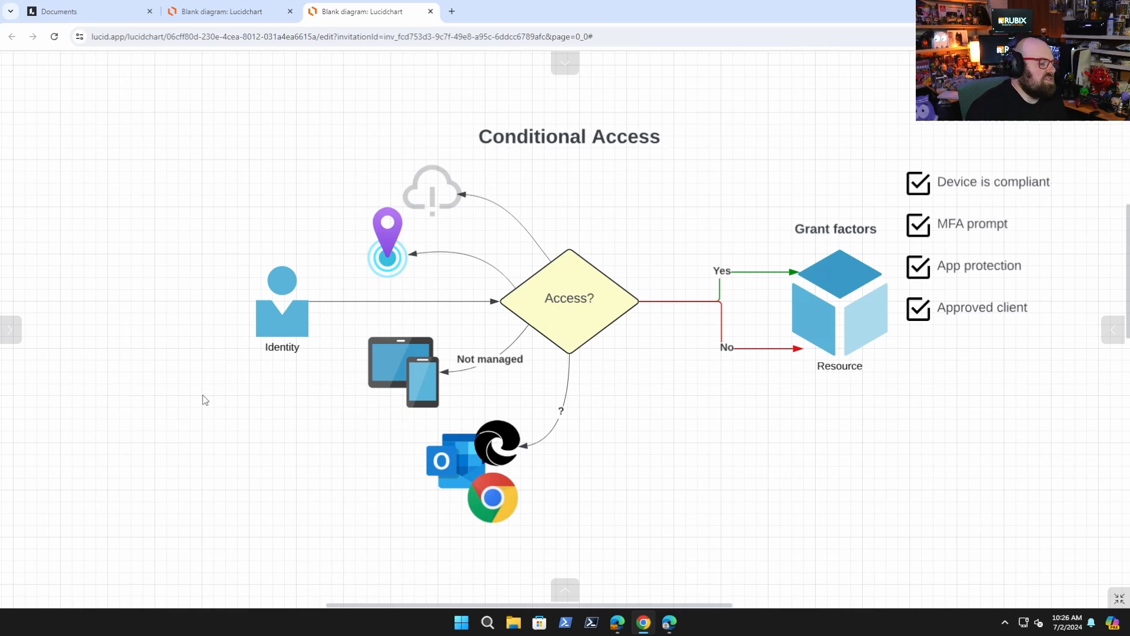
left_click(400, 368)
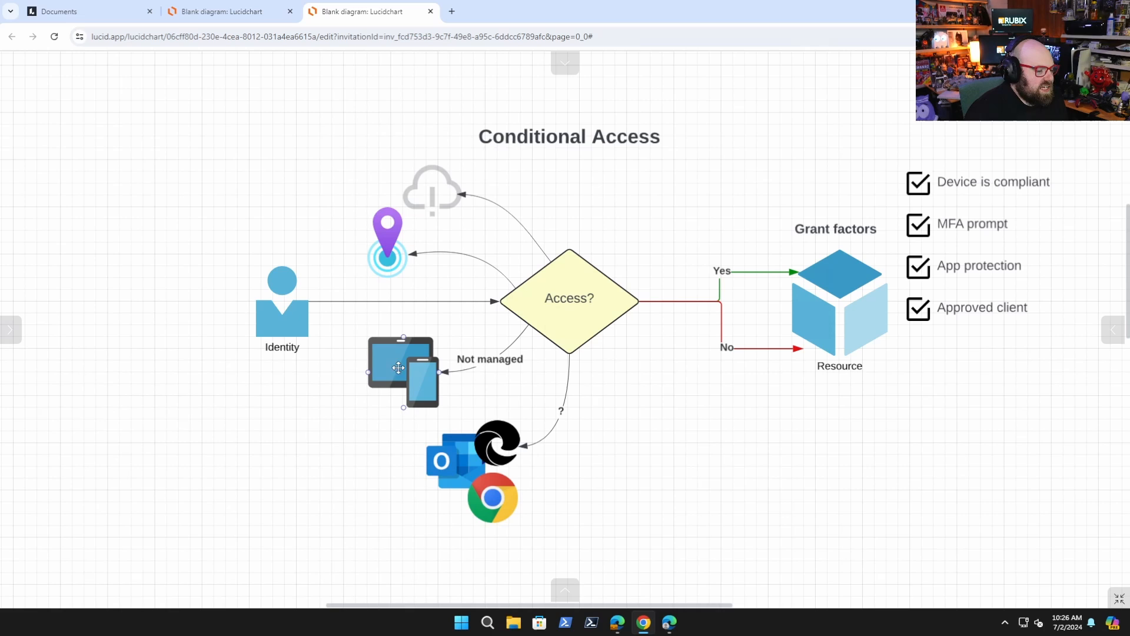
left_click(328, 424)
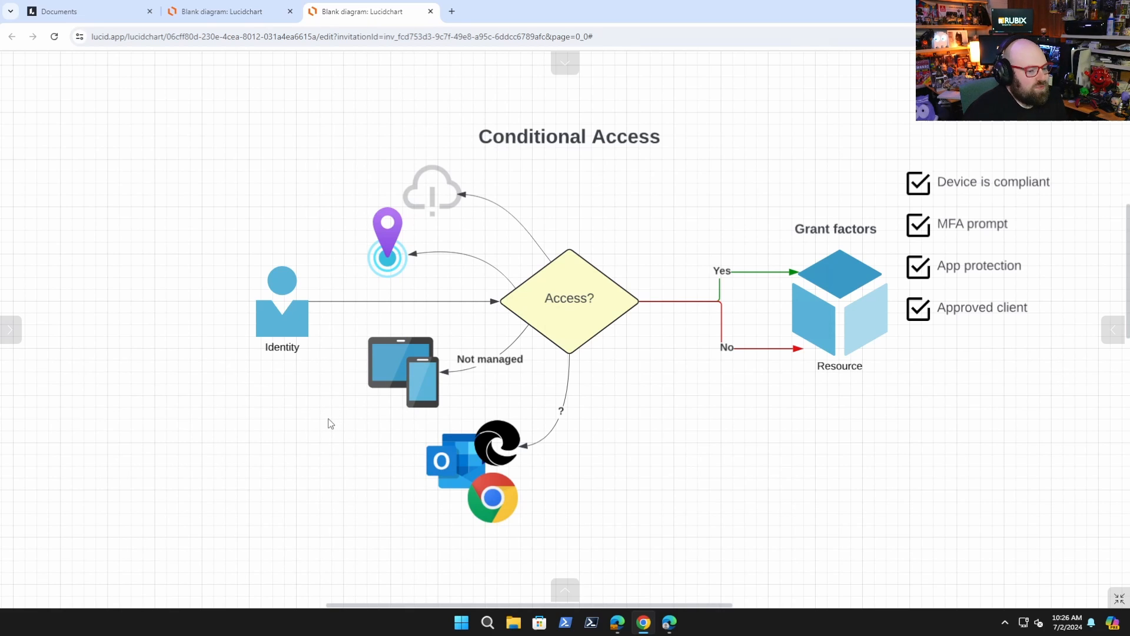
left_click(10, 330)
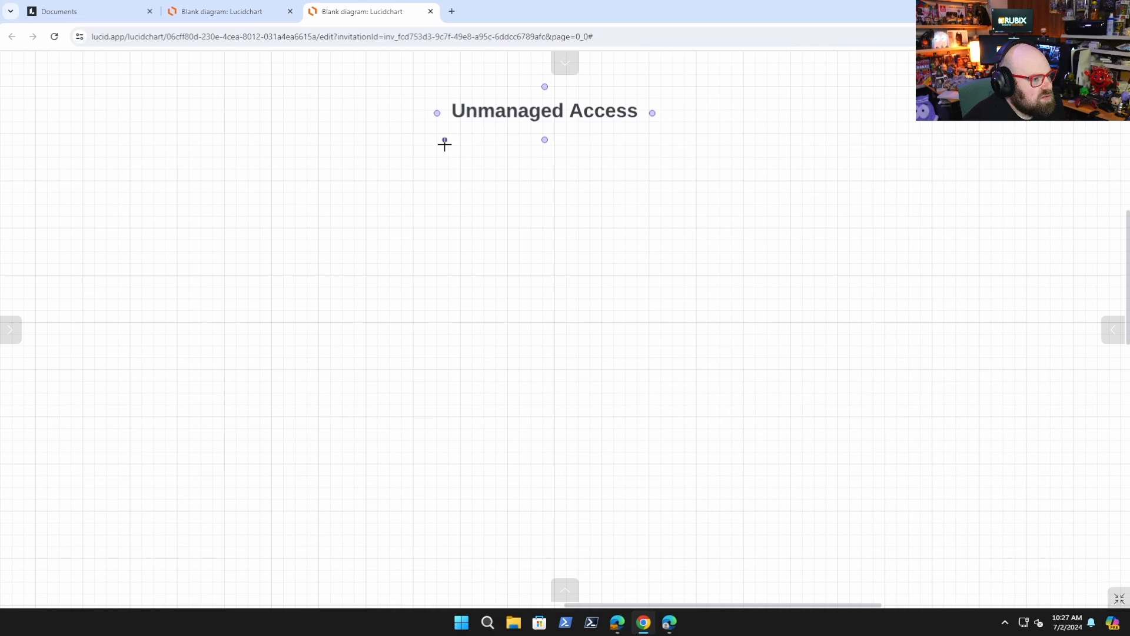
mouse_move(676, 130)
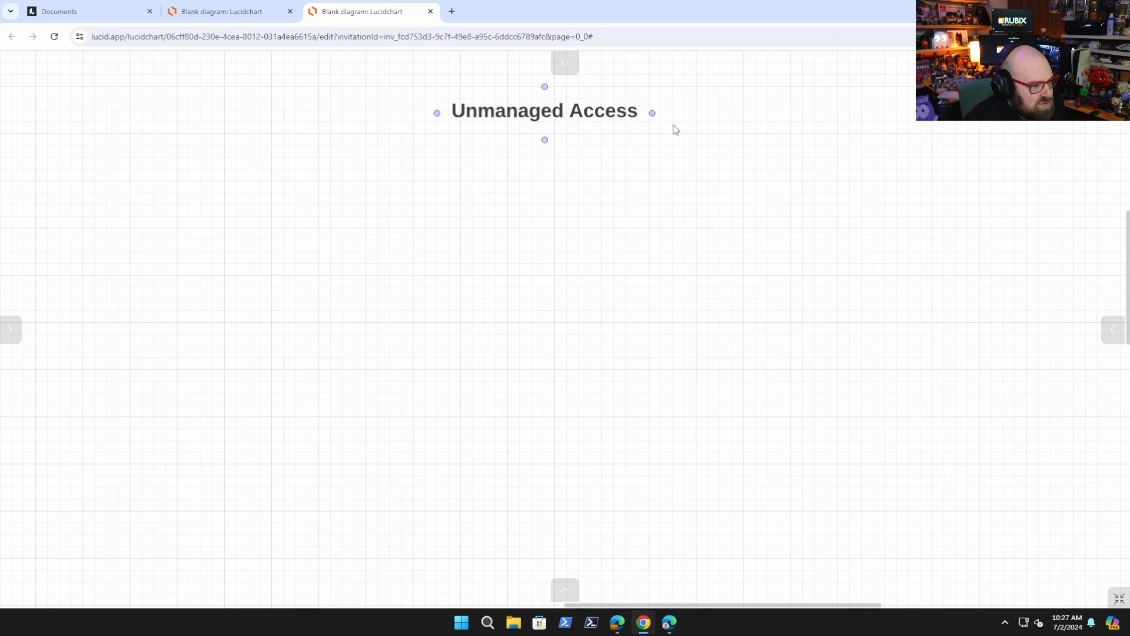
mouse_move(736, 131)
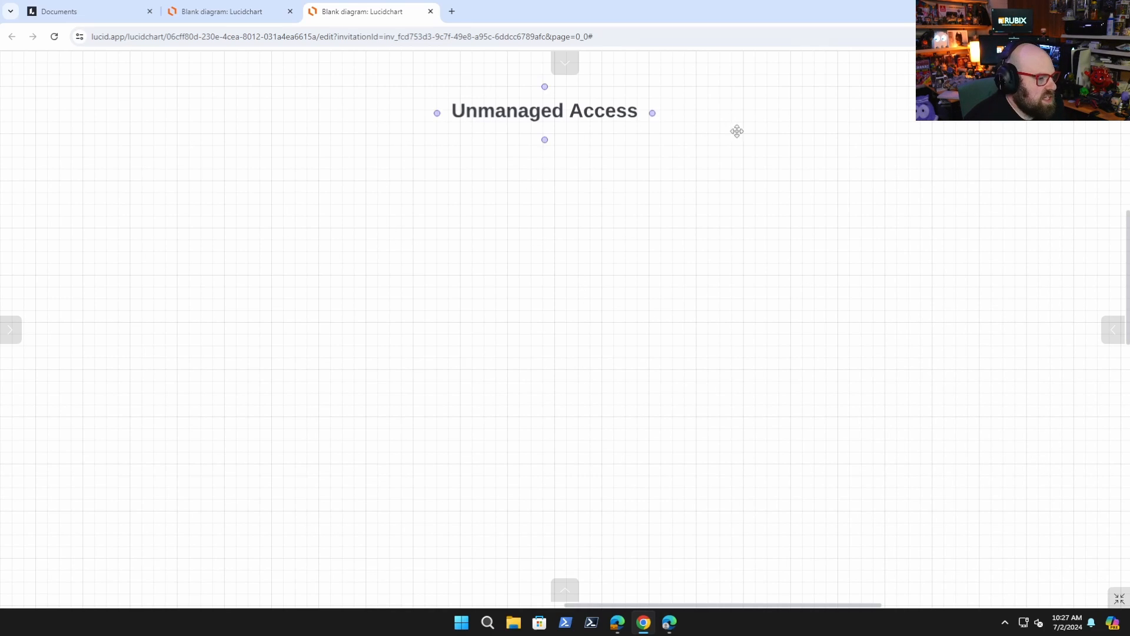
left_click(213, 183)
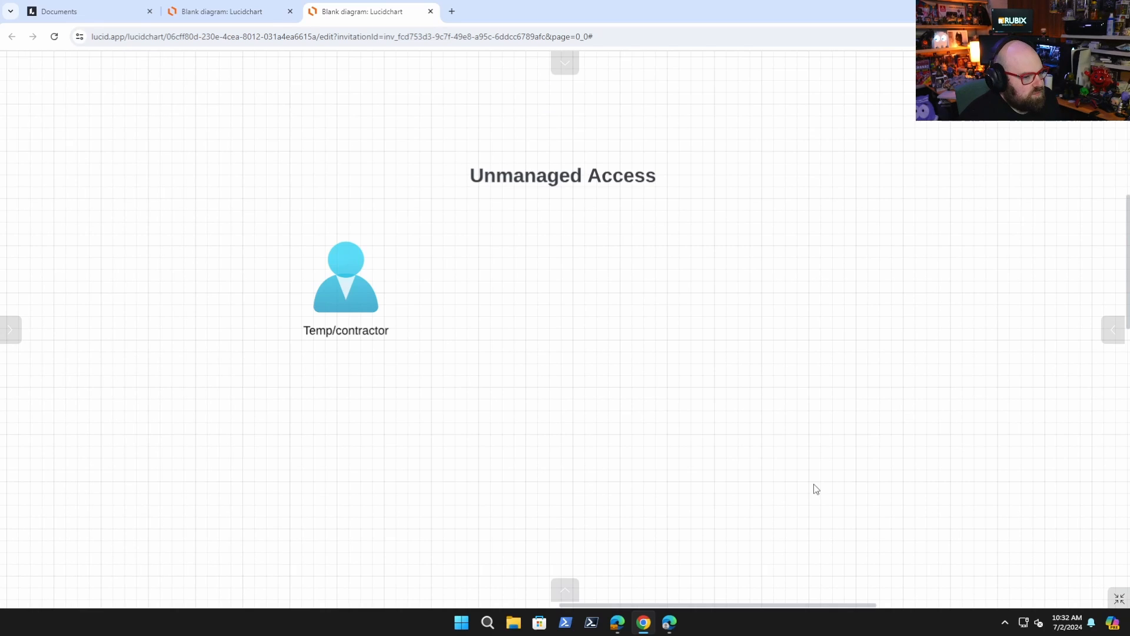
left_click(346, 277)
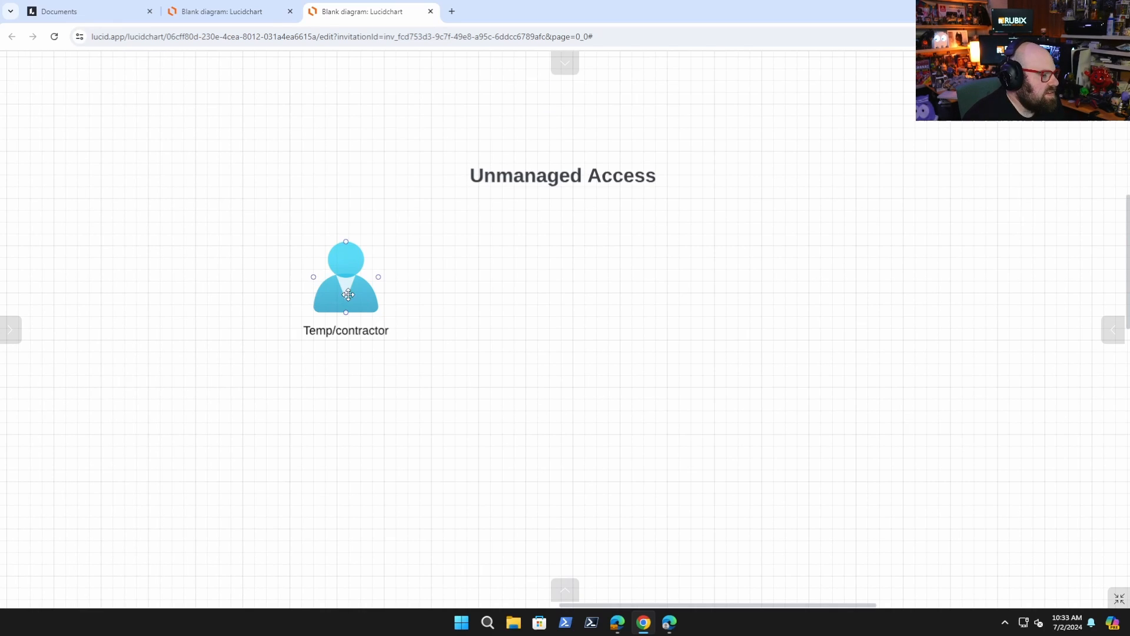
left_click(363, 369)
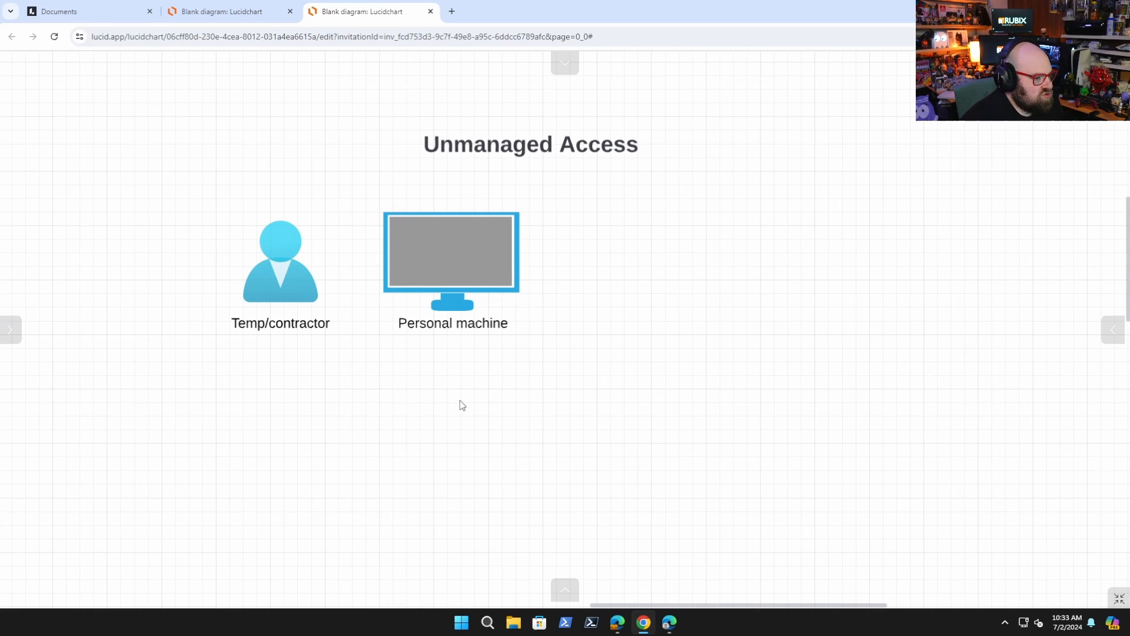
mouse_move(462, 389)
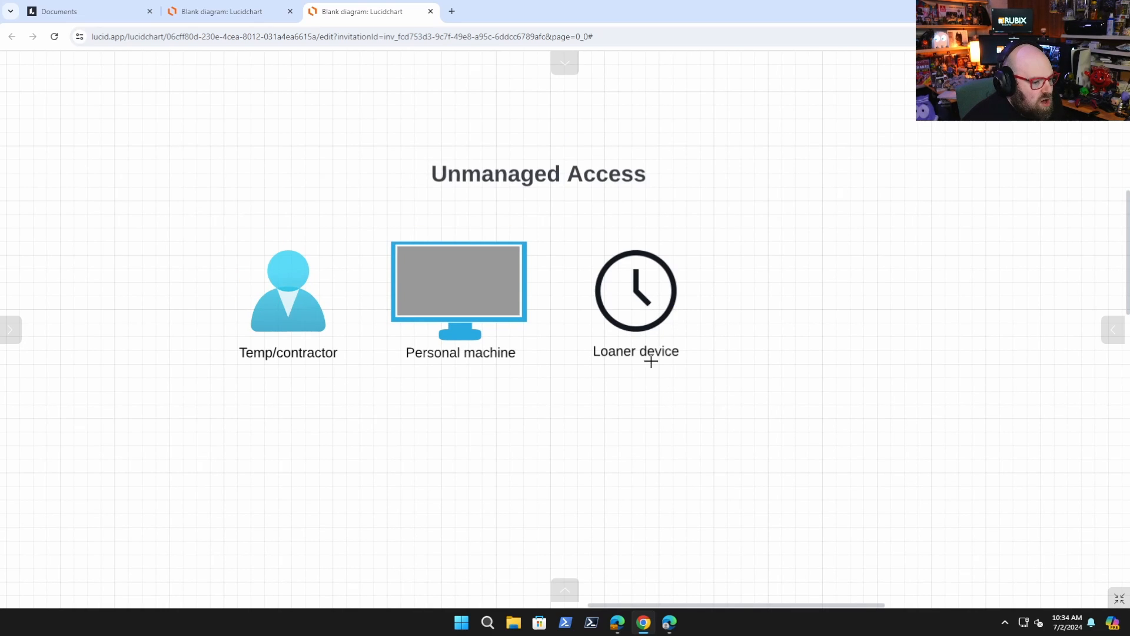
- Add a BYOD tablet-and-phone icon beside the Loaner device clock icon
left_click(537, 173)
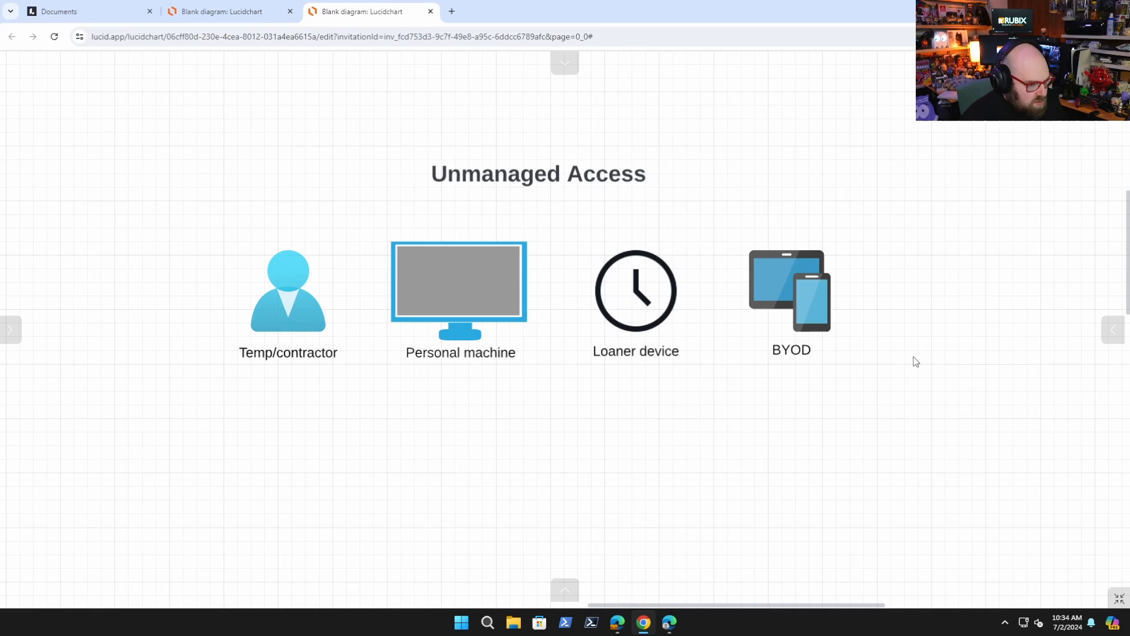
left_click(790, 292)
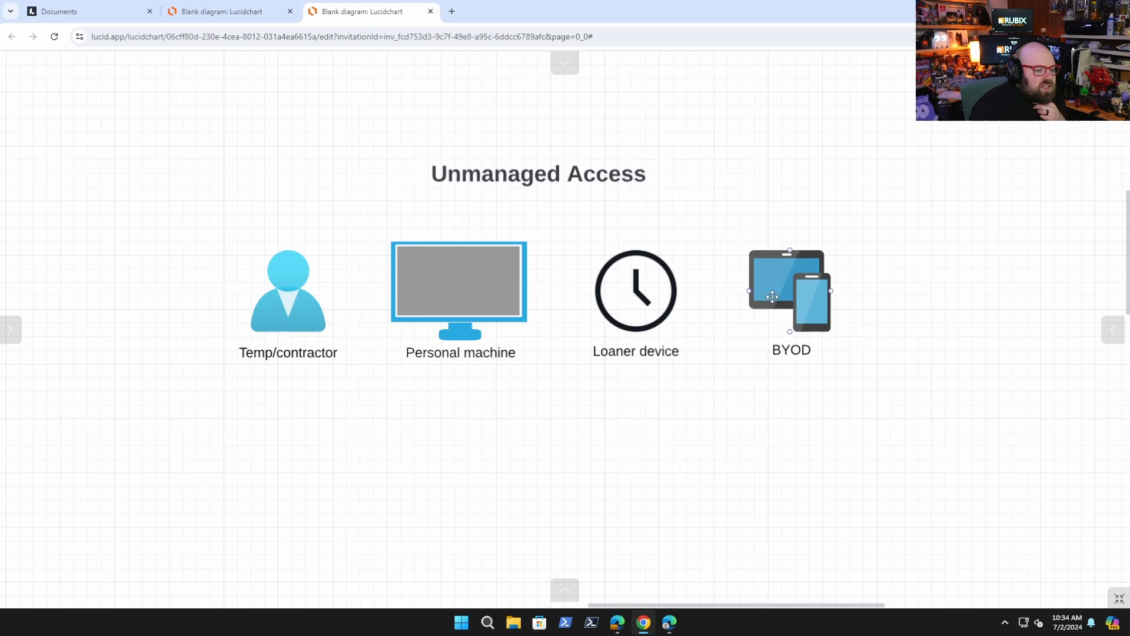
left_click(460, 285)
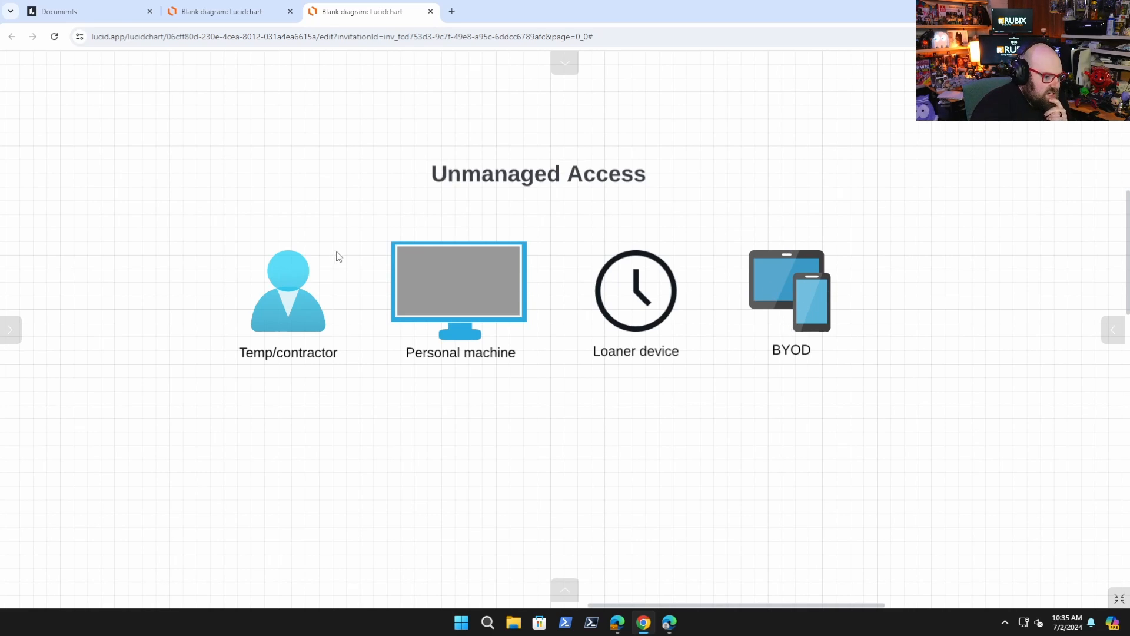
left_click(789, 291)
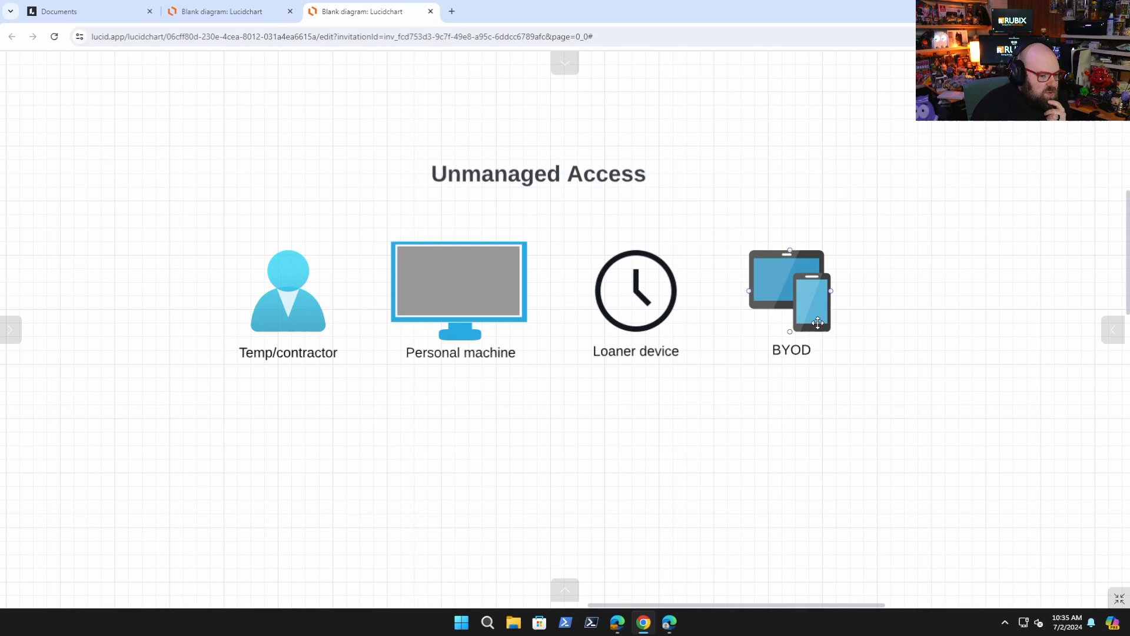
mouse_move(836, 315)
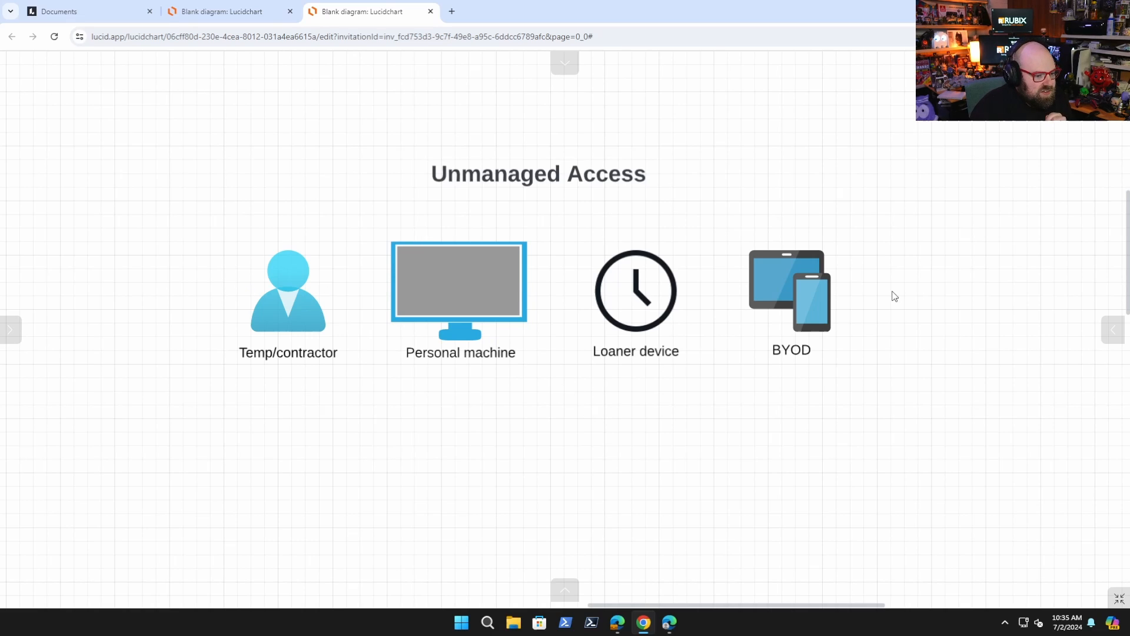
left_click(459, 290)
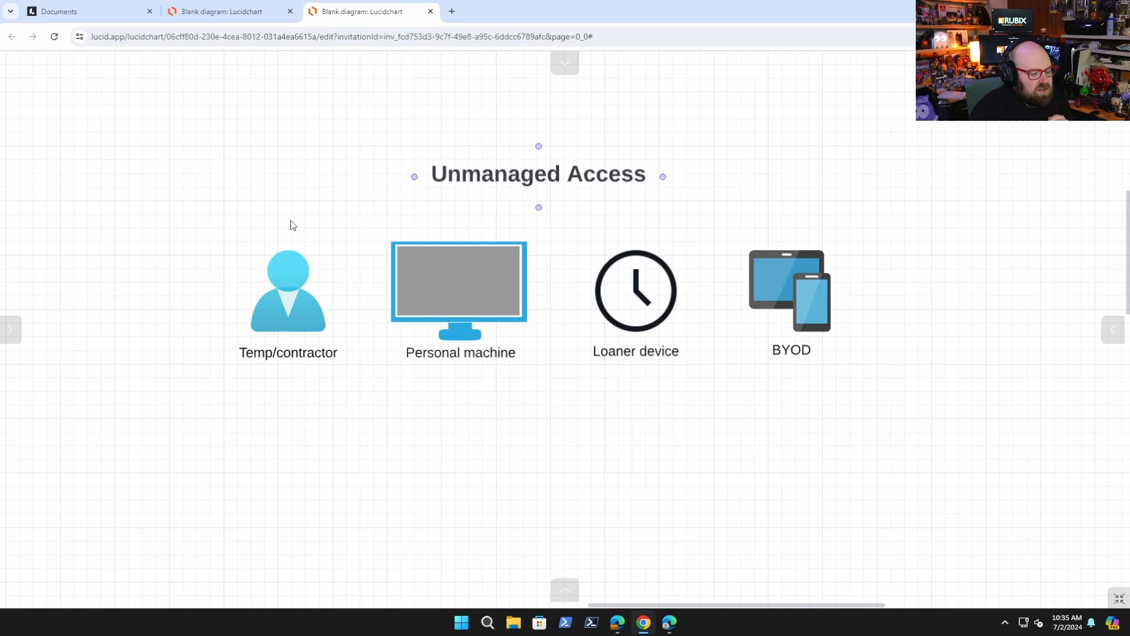
- Label the Conditional Access diagram's app branch 'App protection policy'
left_click(221, 418)
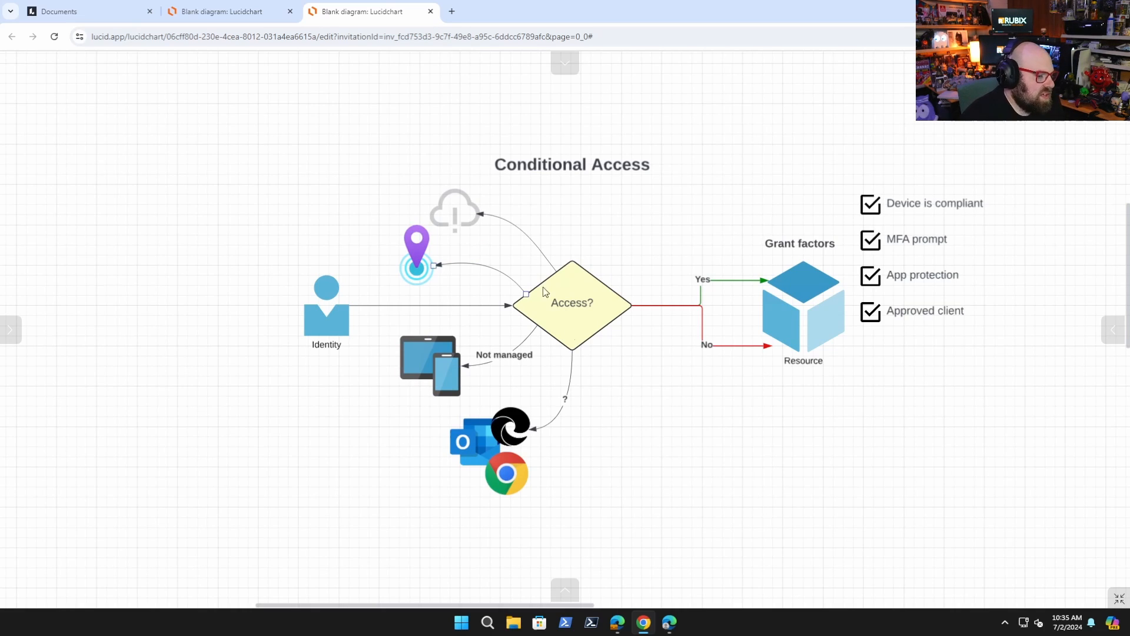
mouse_move(585, 423)
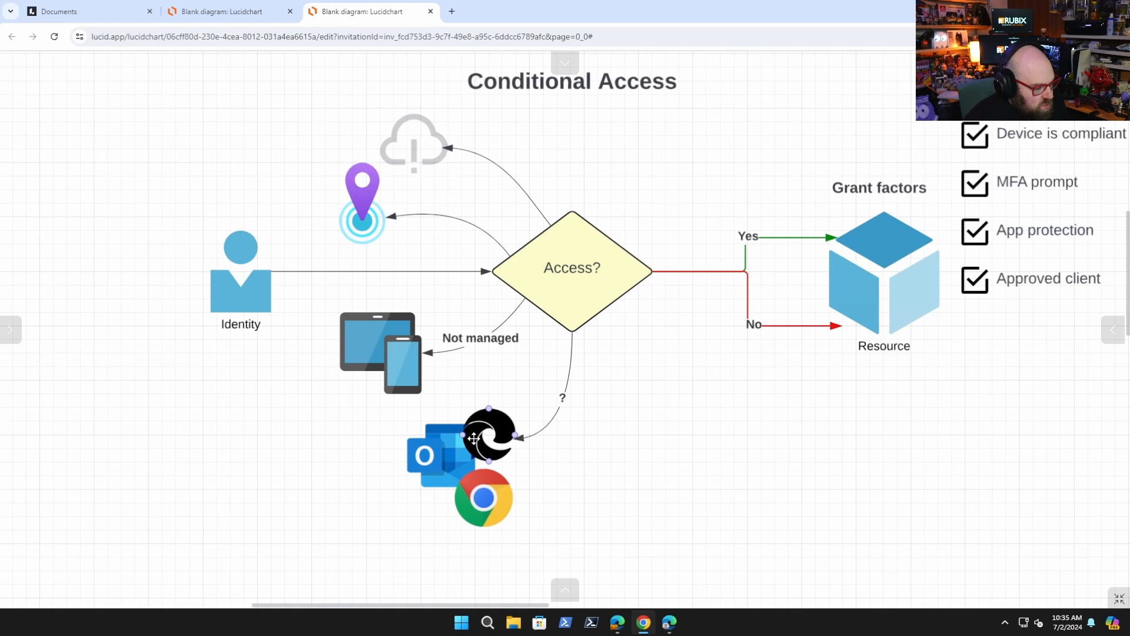
left_click(483, 497)
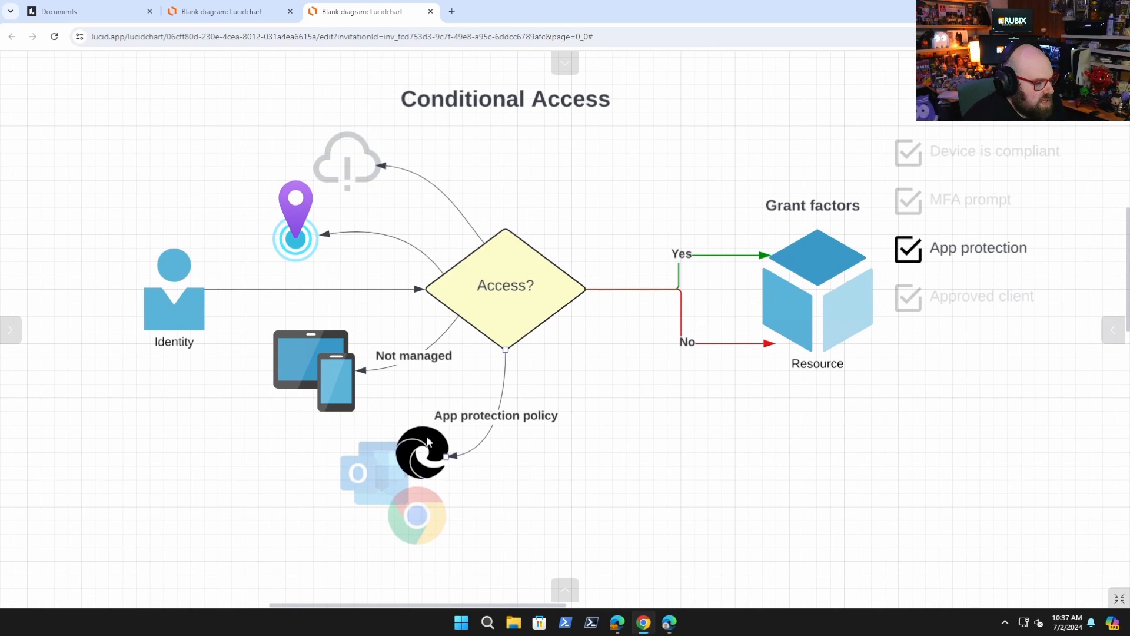
left_click(421, 452)
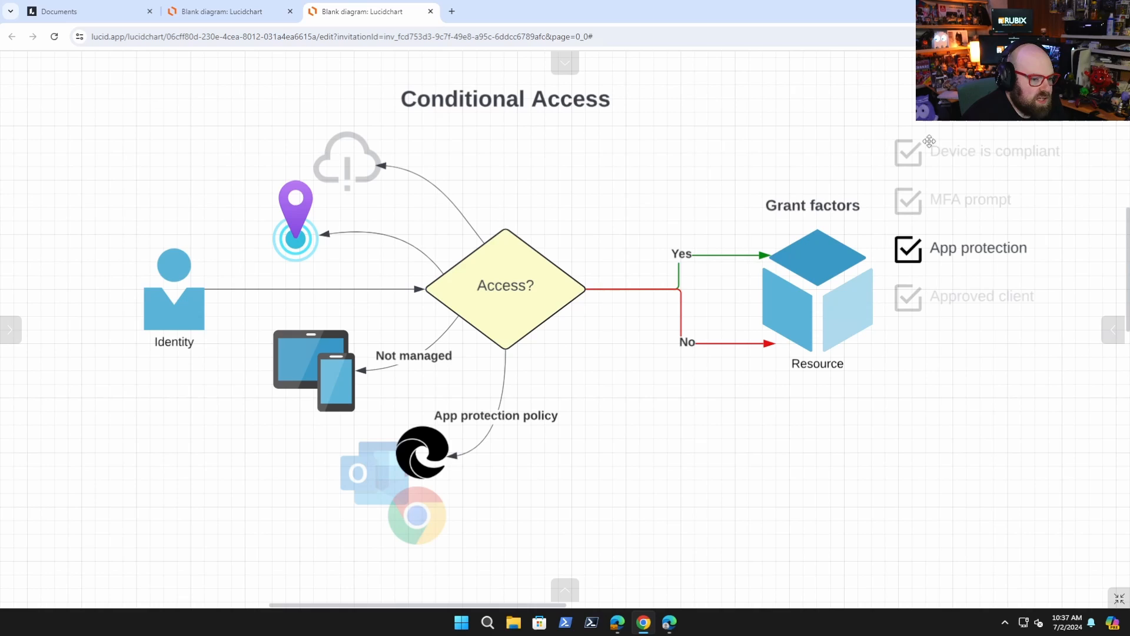
left_click(504, 285)
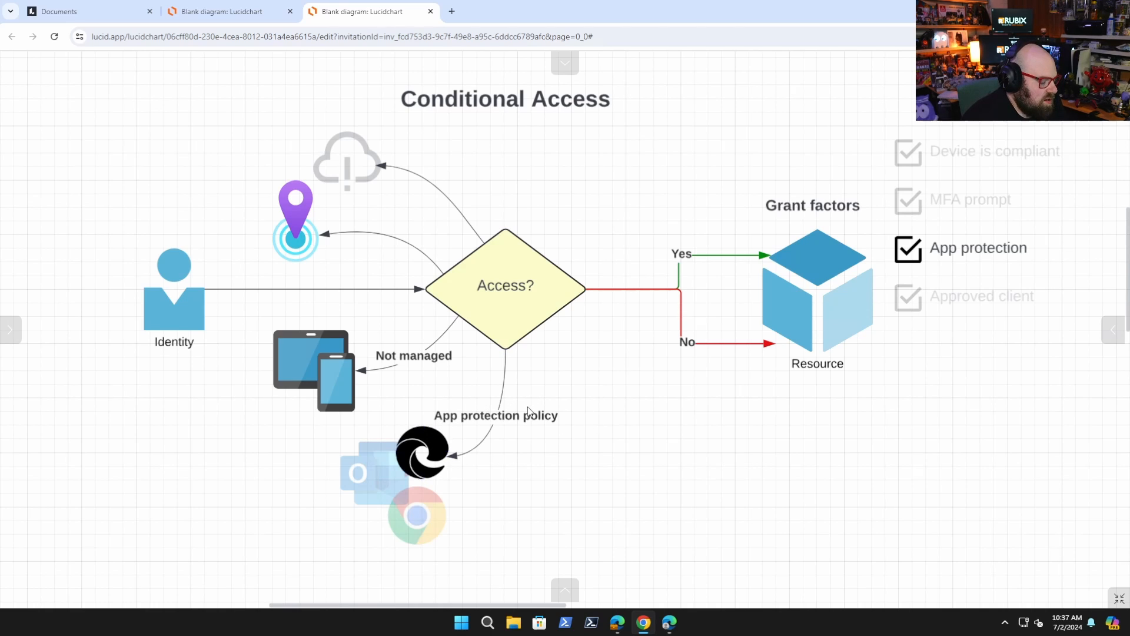
mouse_move(942, 250)
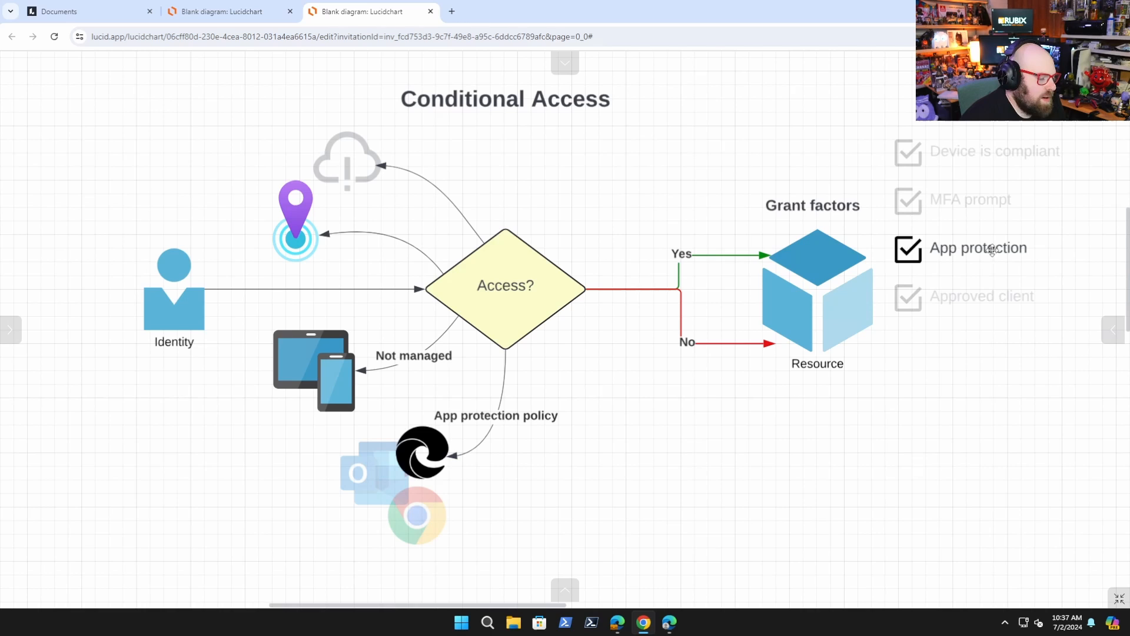
left_click(818, 292)
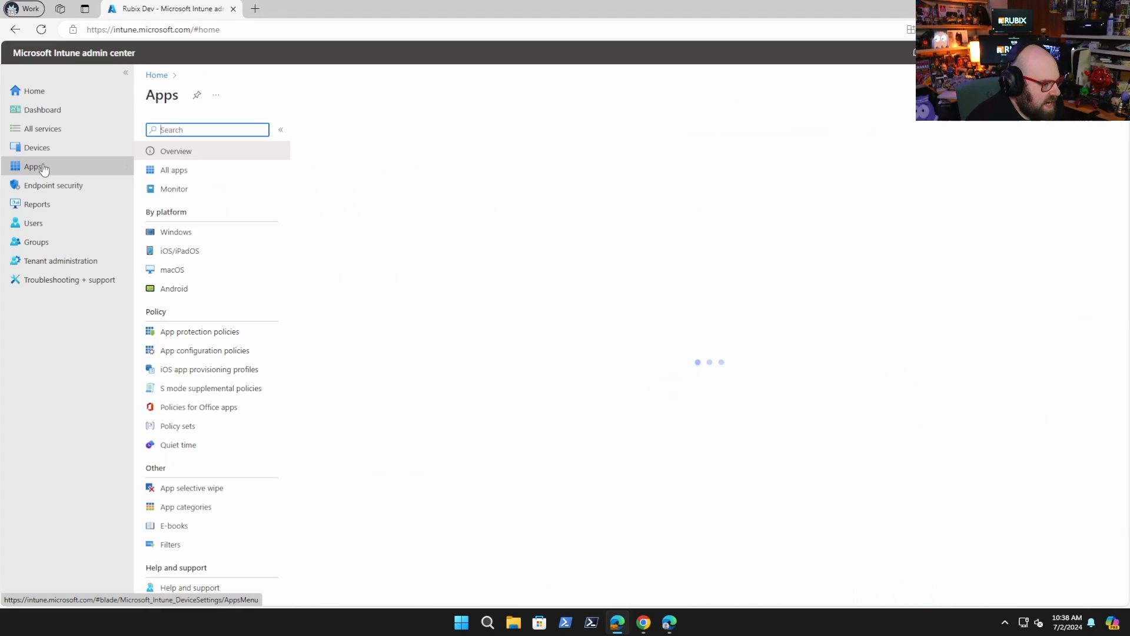
- Create a Windows app protection policy named 'Windows unmanaged device APP' and finish Basics
left_click(199, 331)
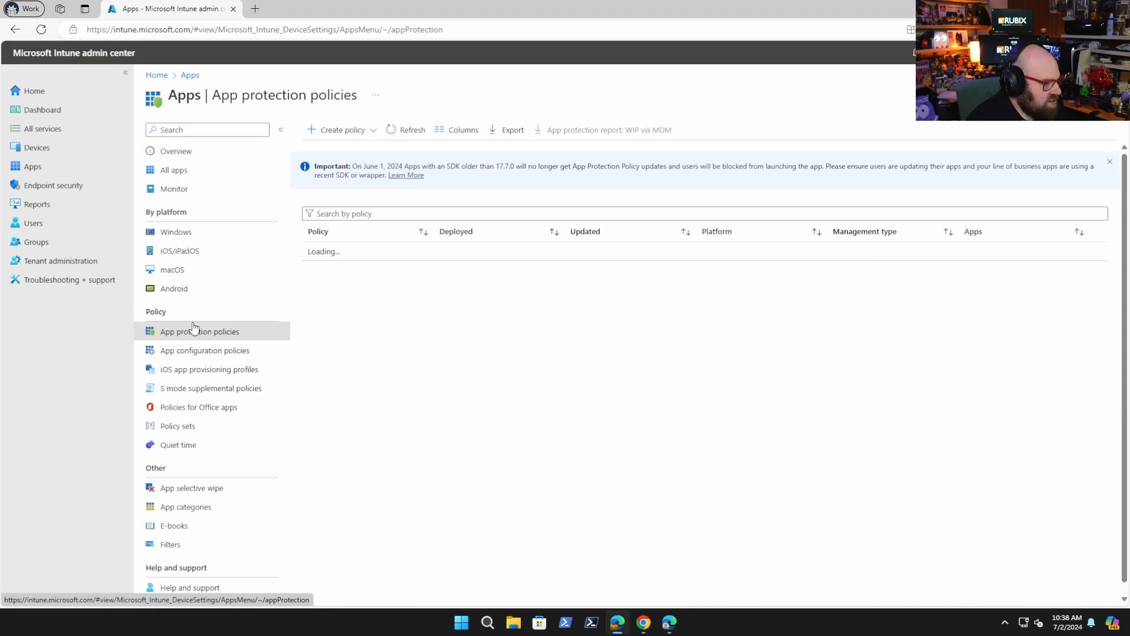
left_click(339, 130)
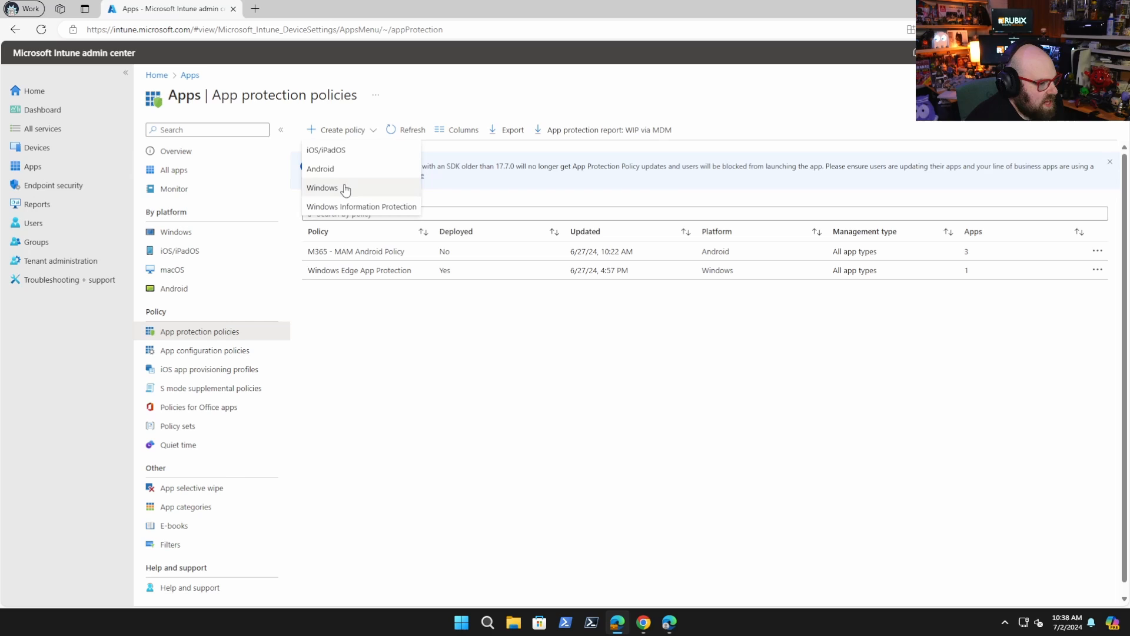
mouse_move(328, 192)
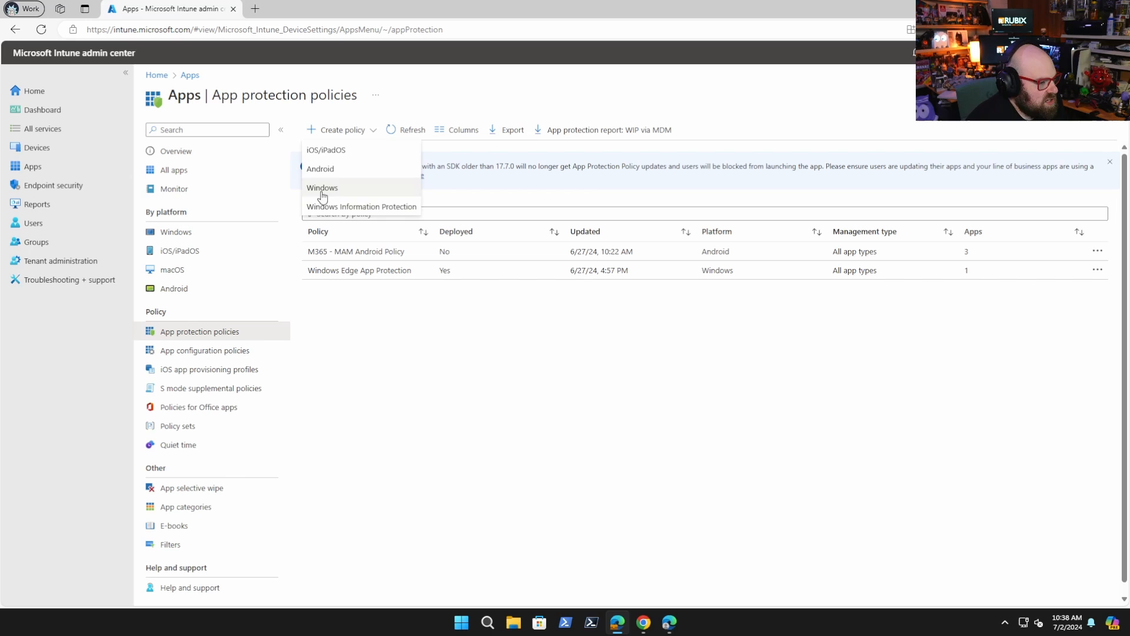
left_click(321, 188)
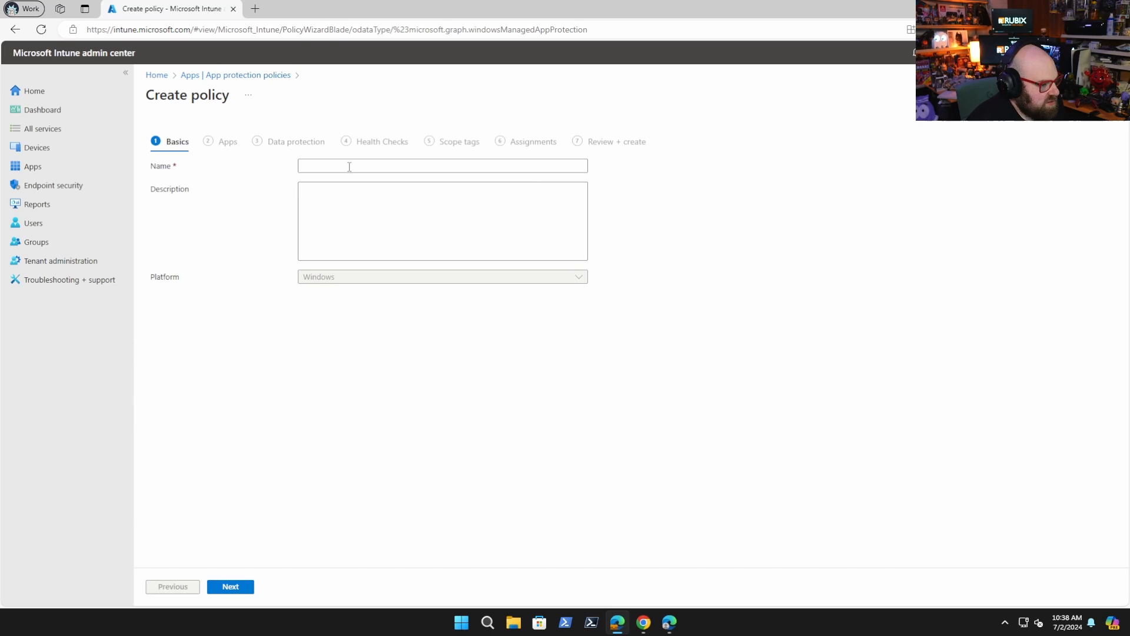
type("W")
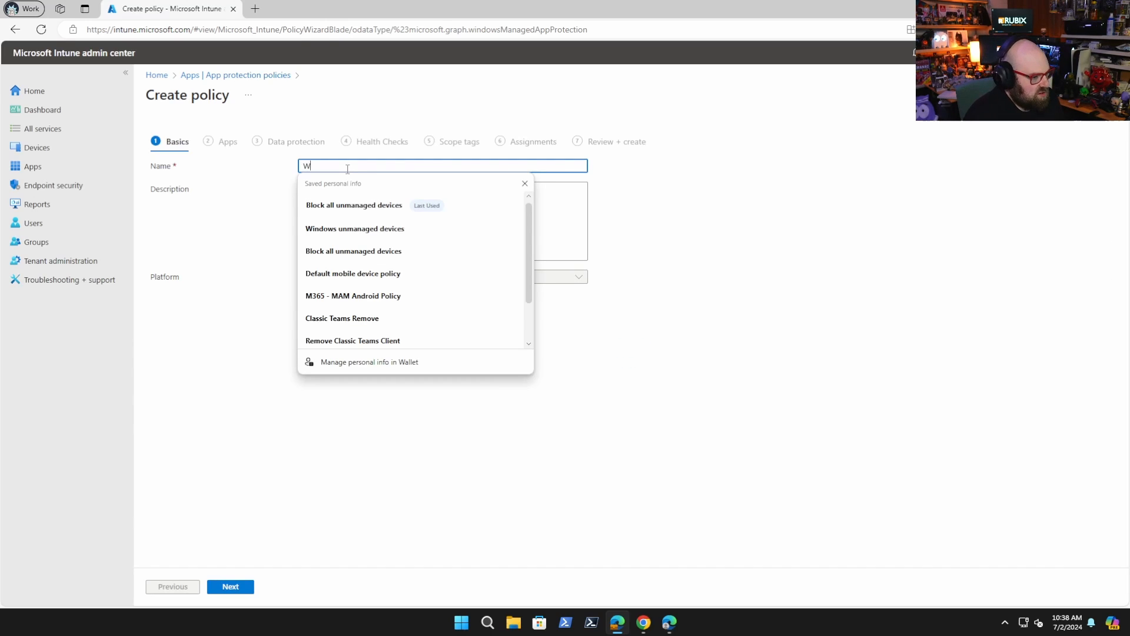
left_click(354, 228)
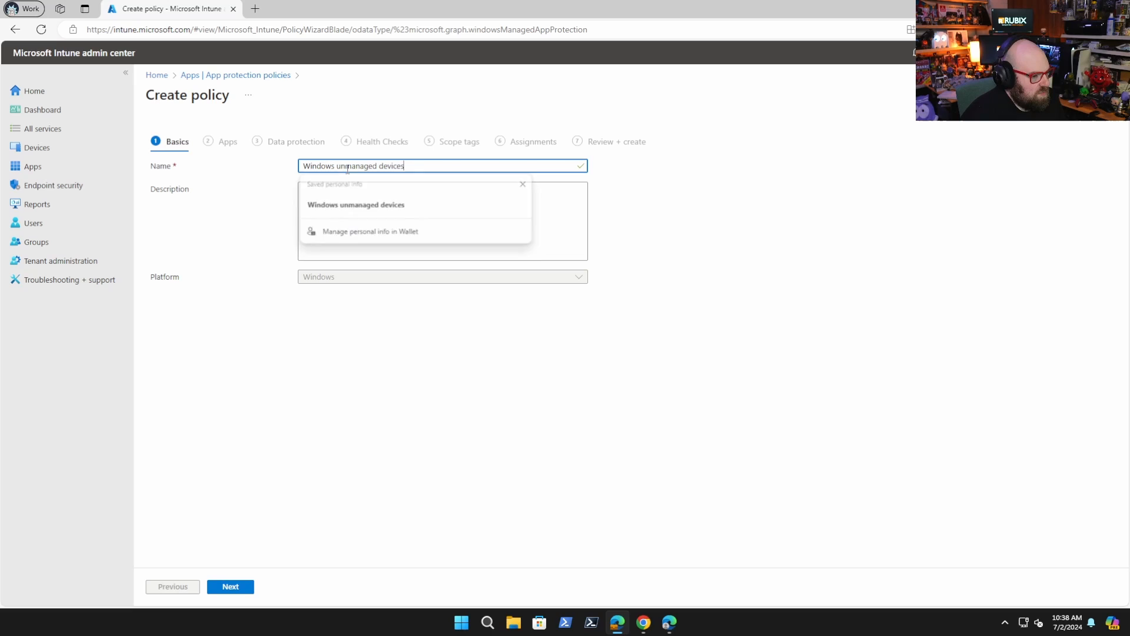
key("Backspace")
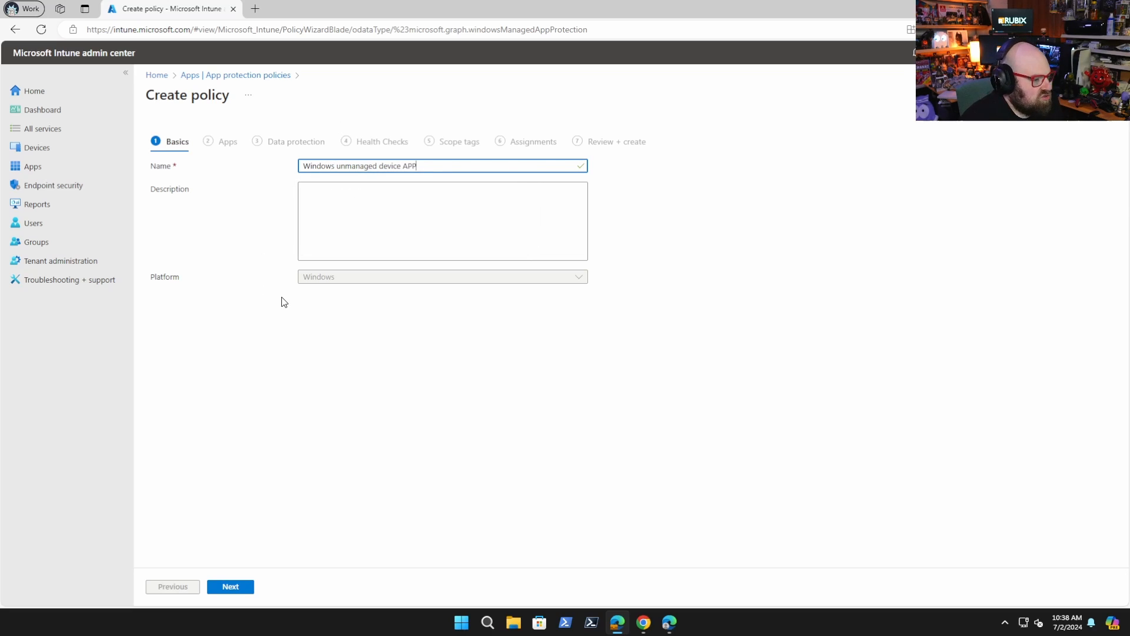
left_click(230, 586)
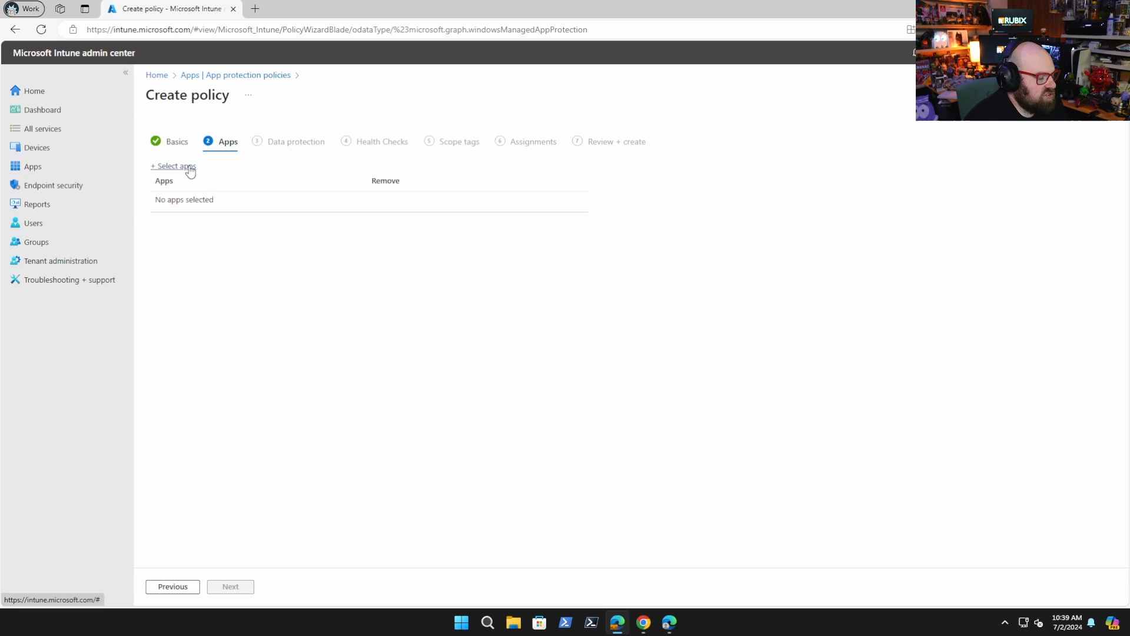
mouse_move(187, 166)
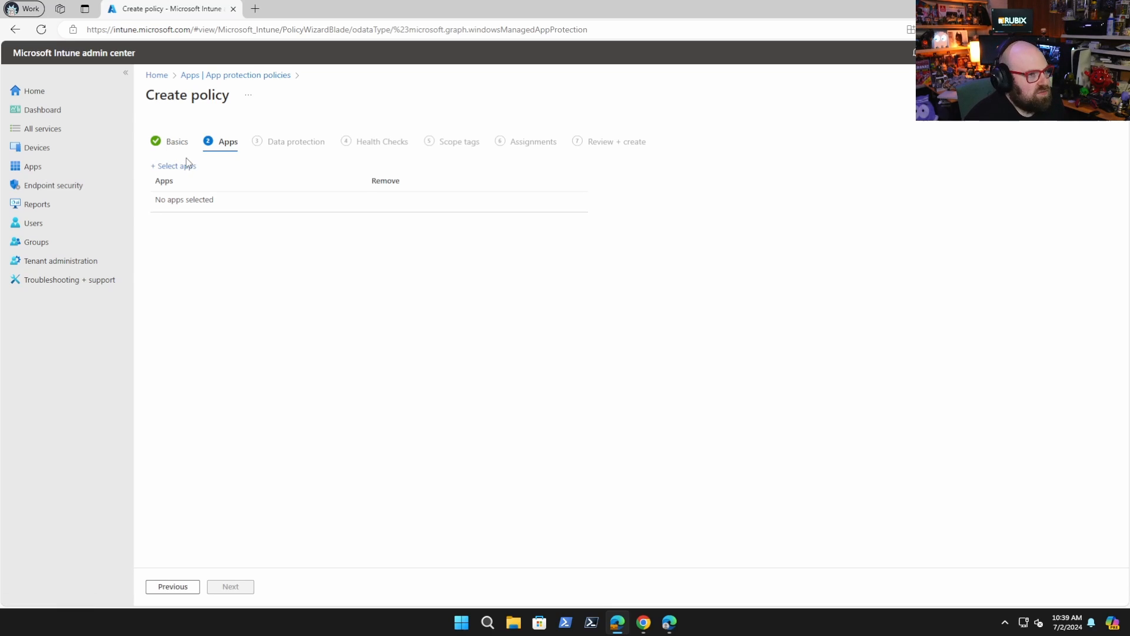
- Select Microsoft Edge as the policy's target app
left_click(174, 166)
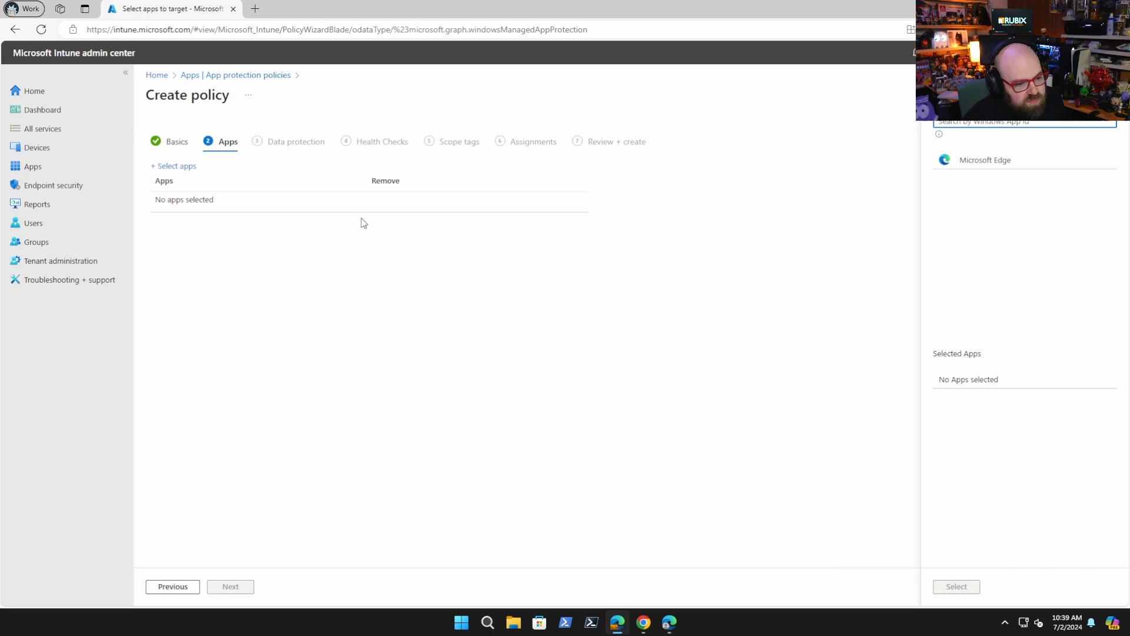
left_click(983, 159)
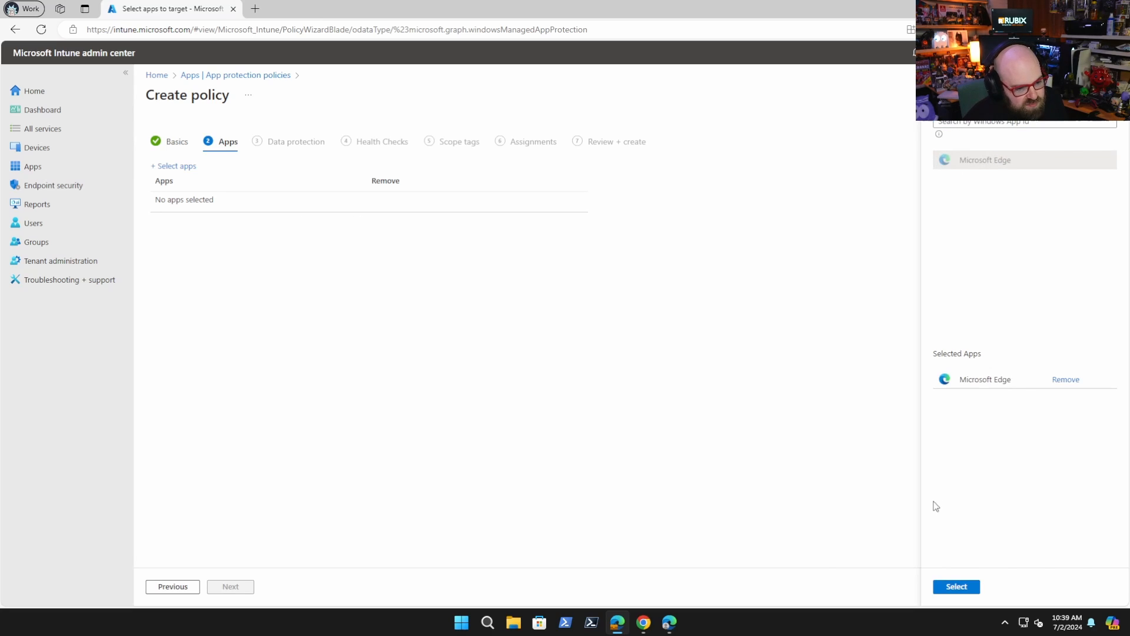
left_click(957, 586)
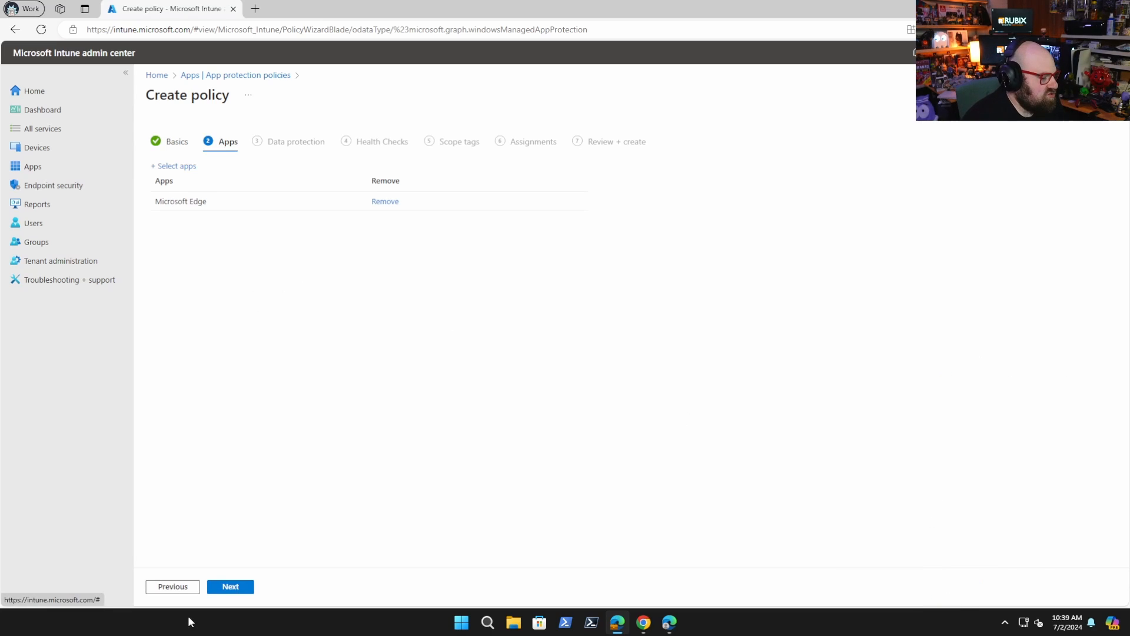
left_click(230, 587)
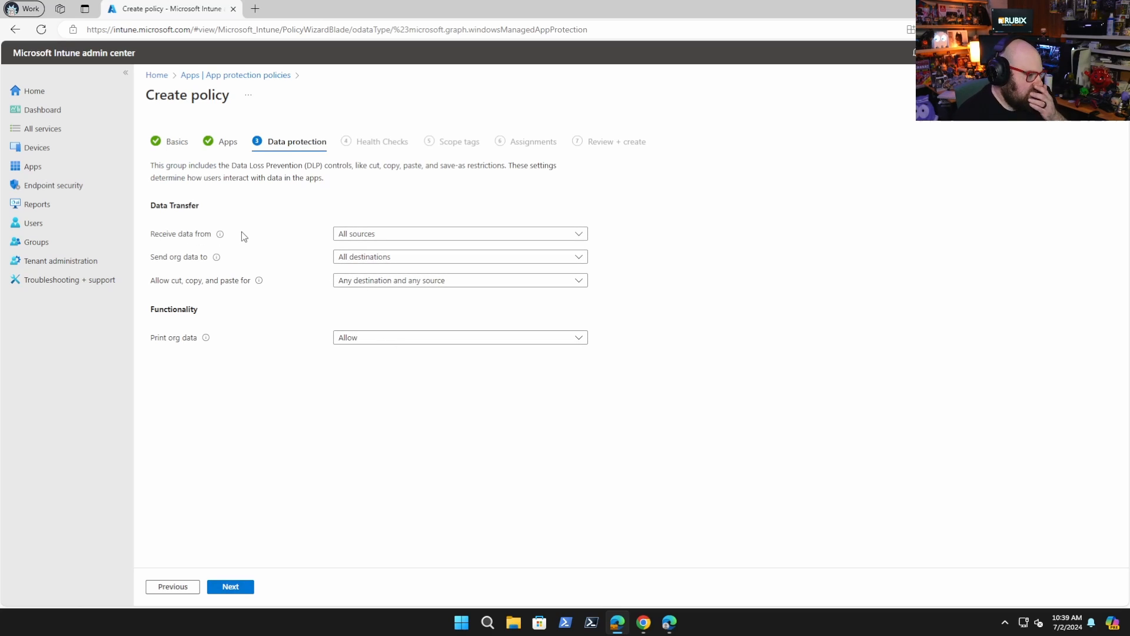
- Set receive to No sources, send to No destinations, and block cut/copy/paste and printing
left_click(459, 233)
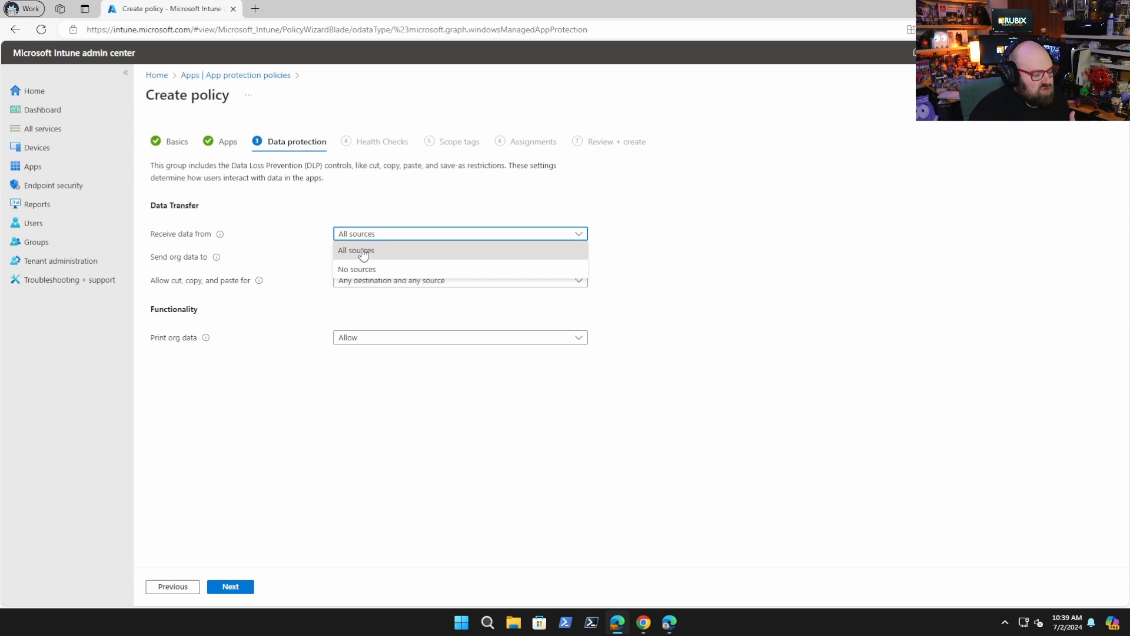
mouse_move(351, 255)
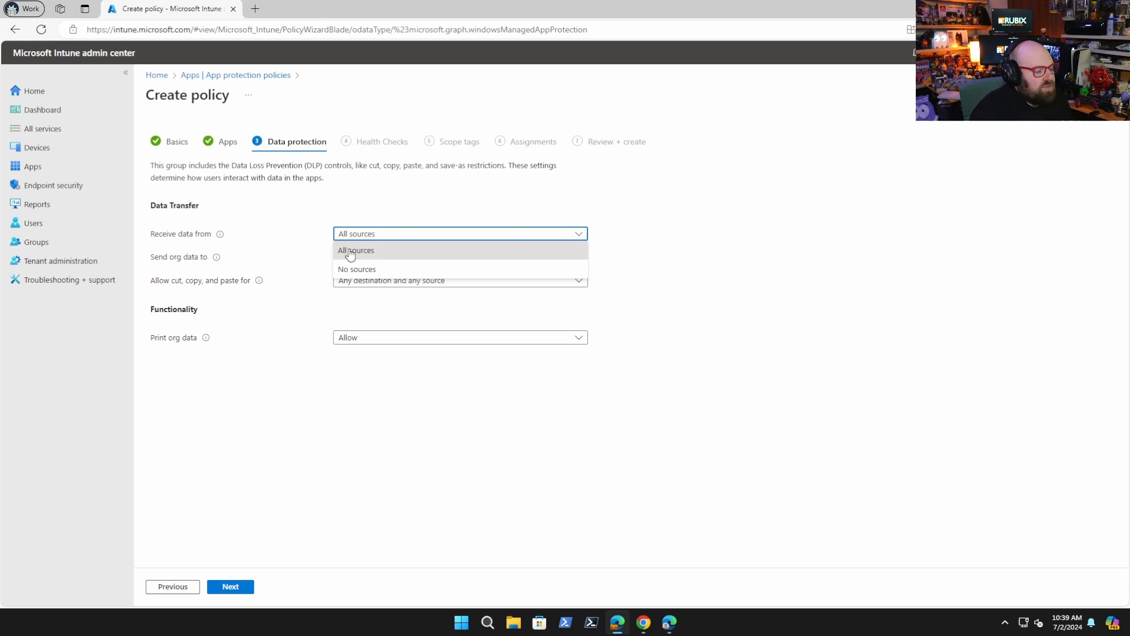
mouse_move(345, 250)
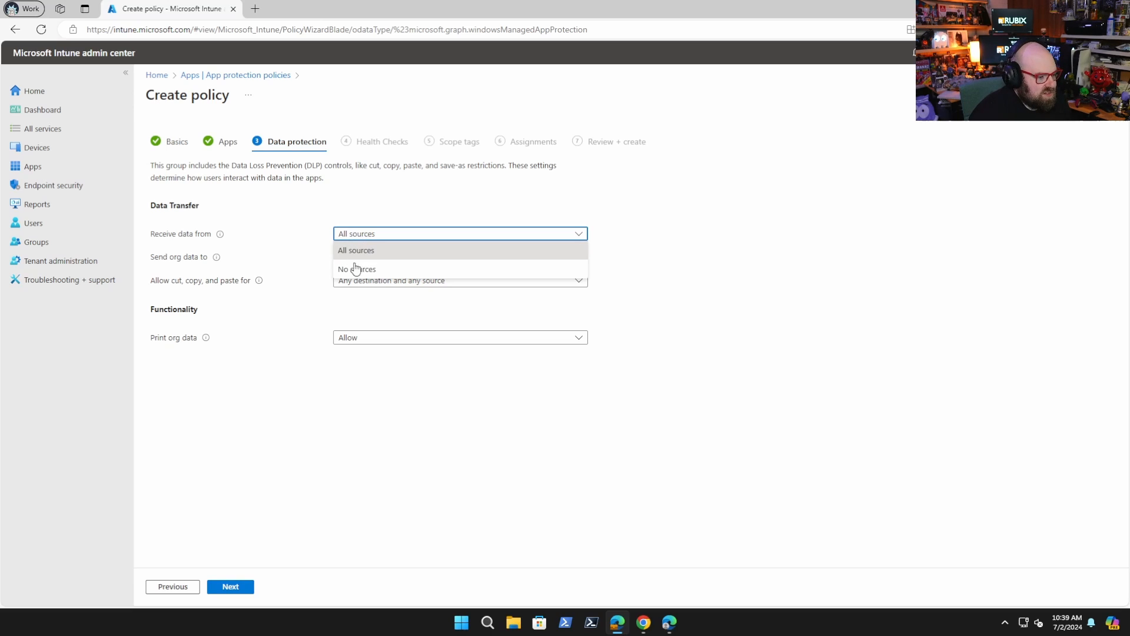
left_click(356, 269)
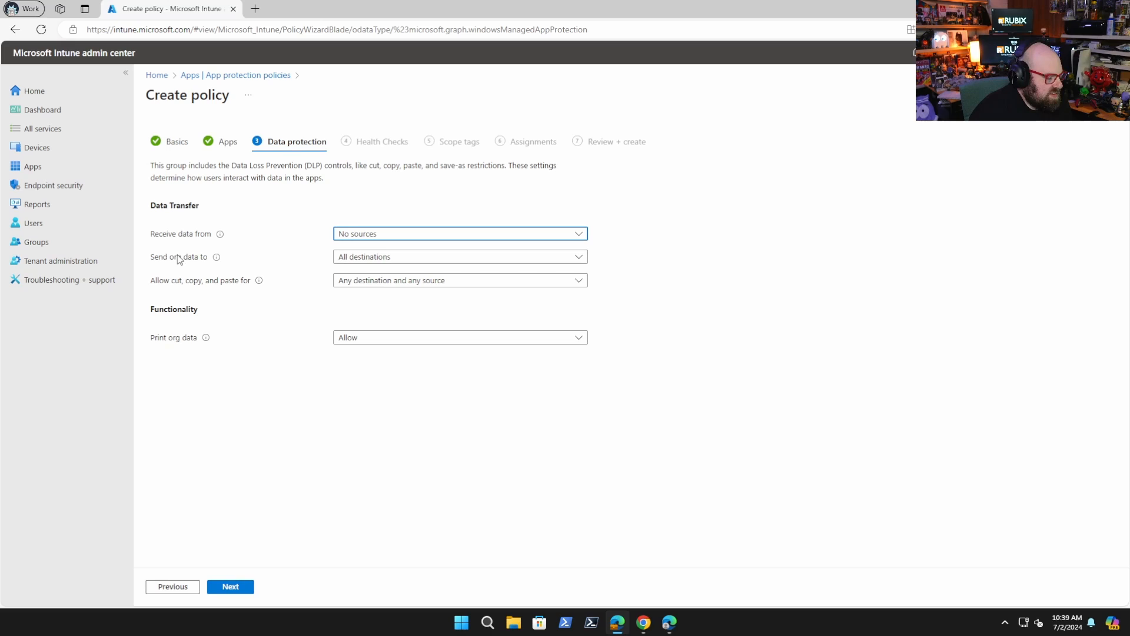
left_click(459, 256)
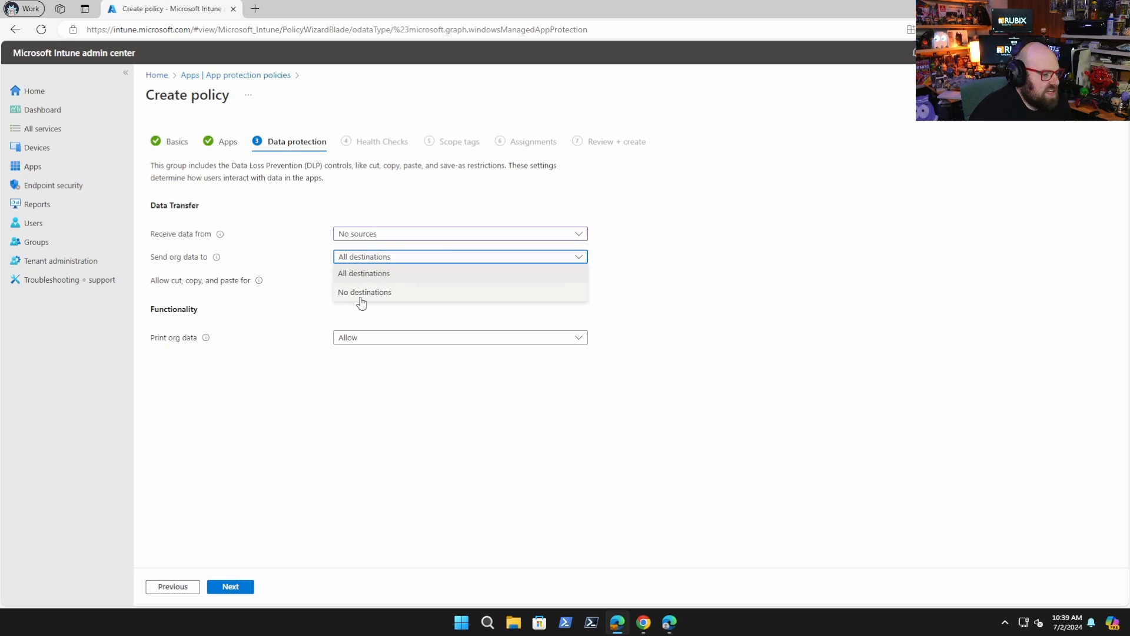
left_click(364, 292)
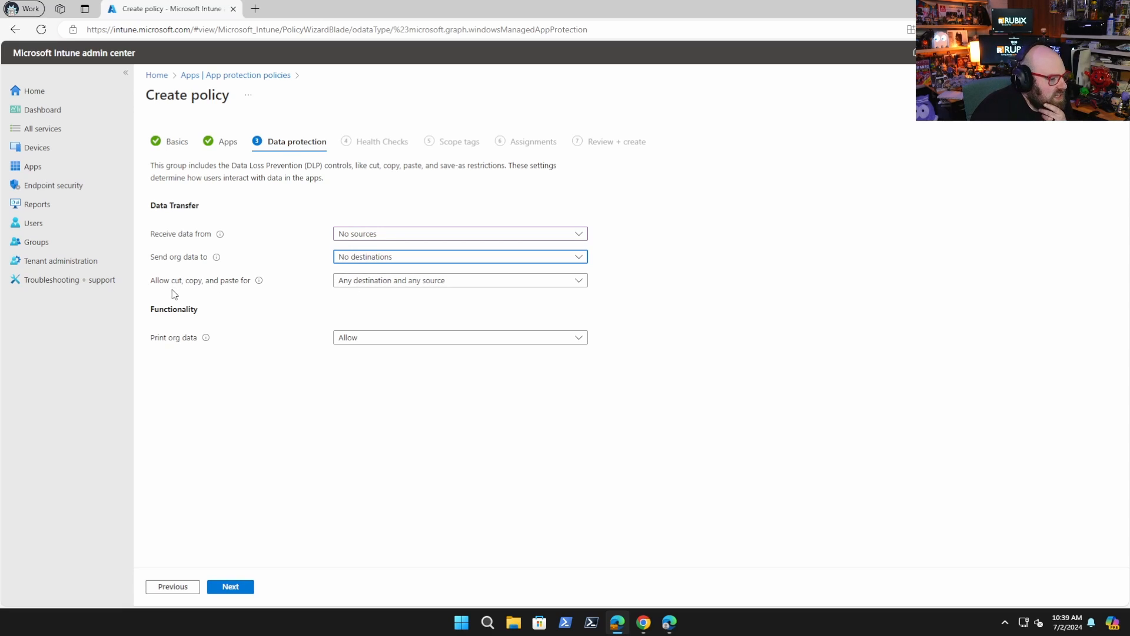
left_click(459, 280)
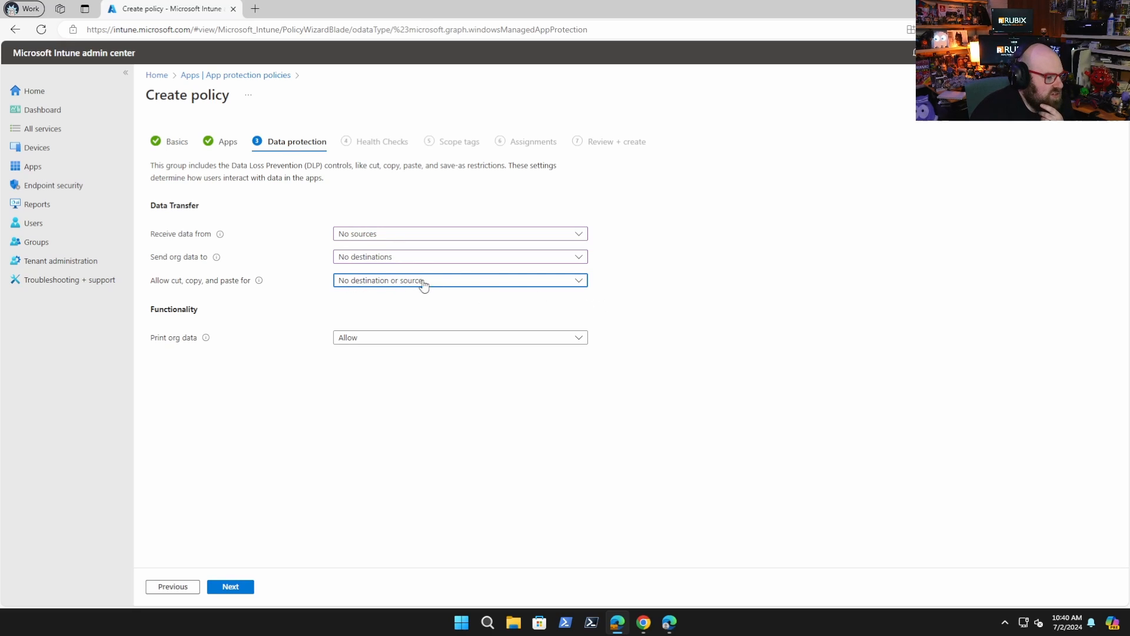
mouse_move(475, 299)
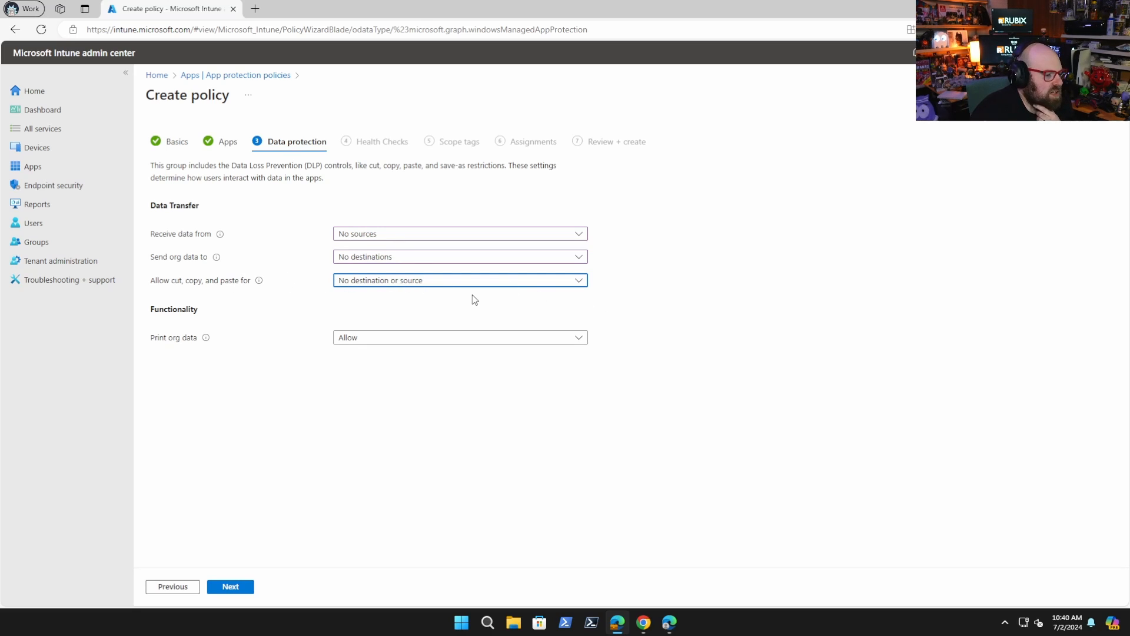
mouse_move(485, 302)
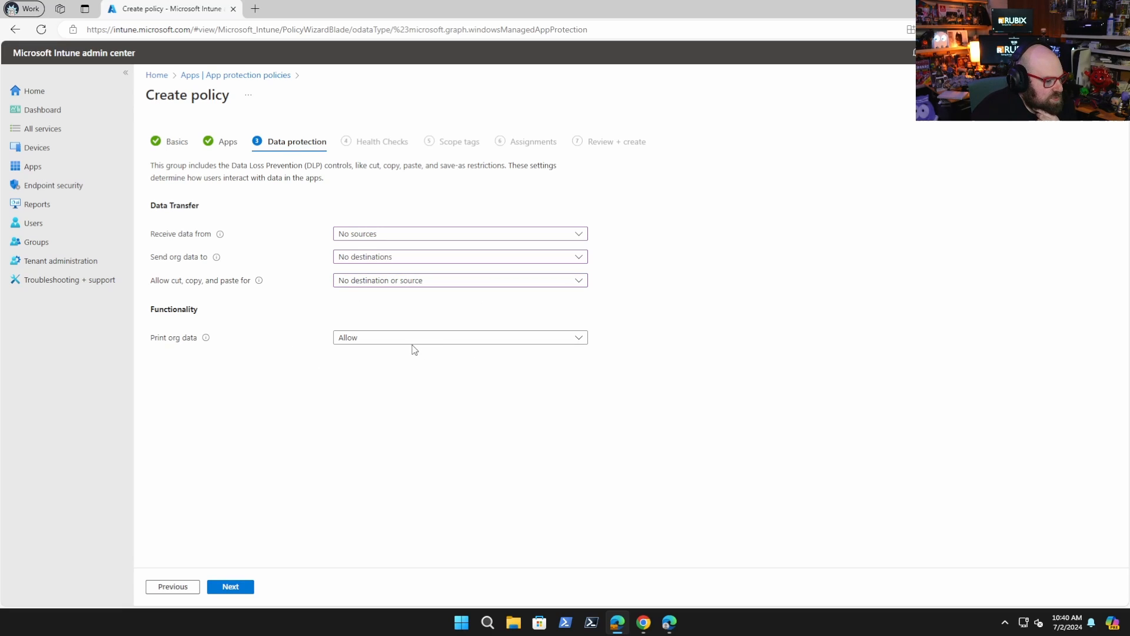
left_click(459, 337)
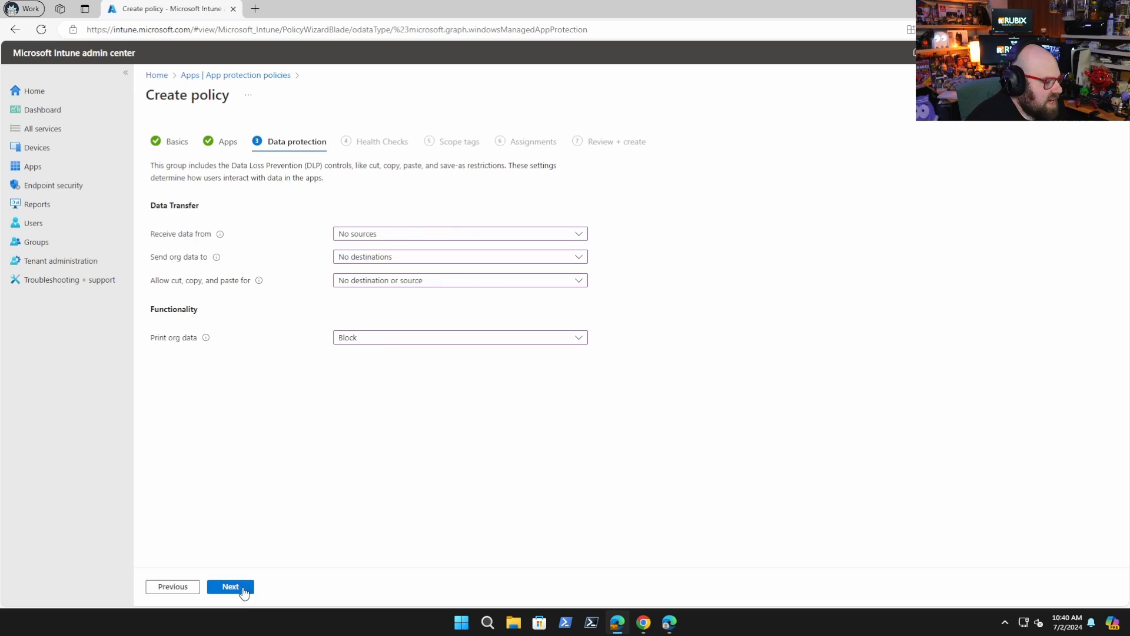
- Add then remove a Min OS version device condition, keeping the two offline grace period checks
left_click(230, 586)
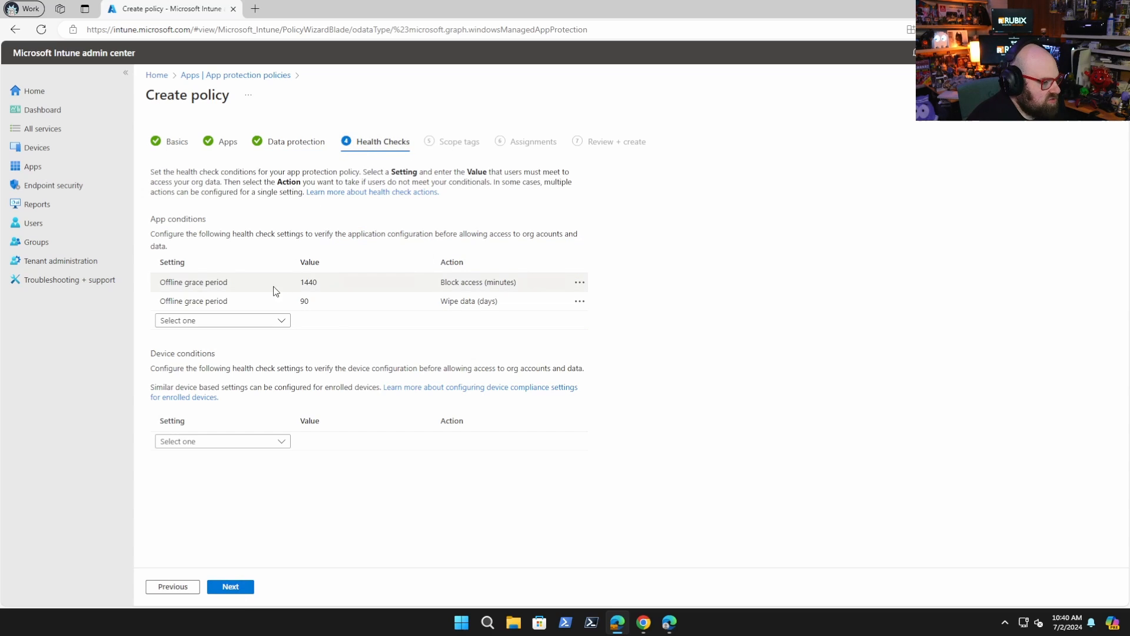
mouse_move(187, 297)
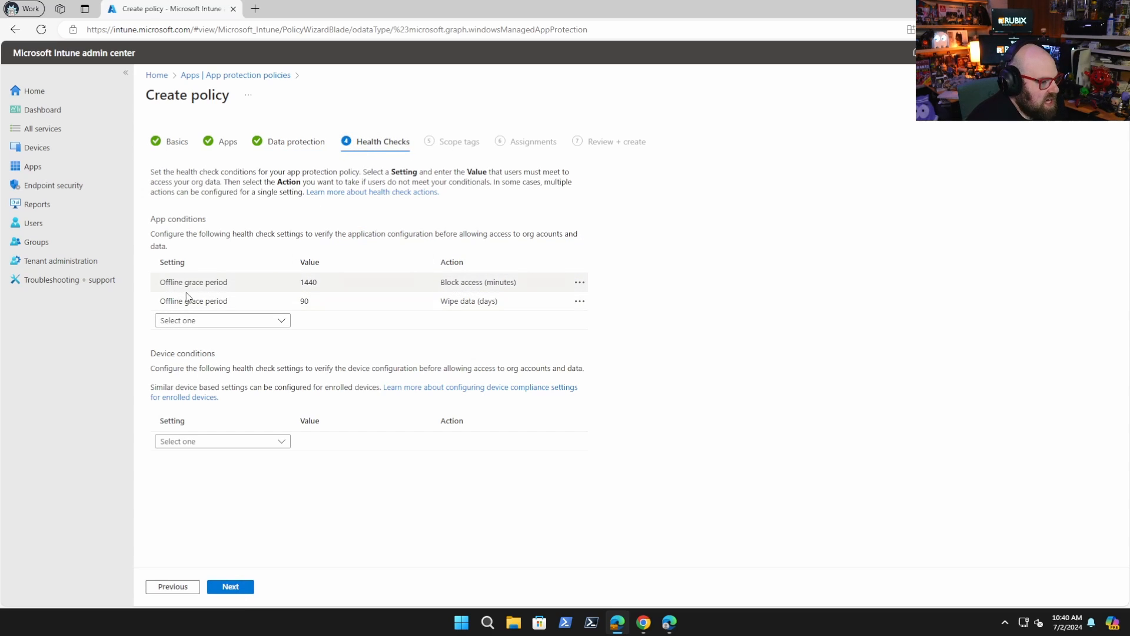
left_click(216, 282)
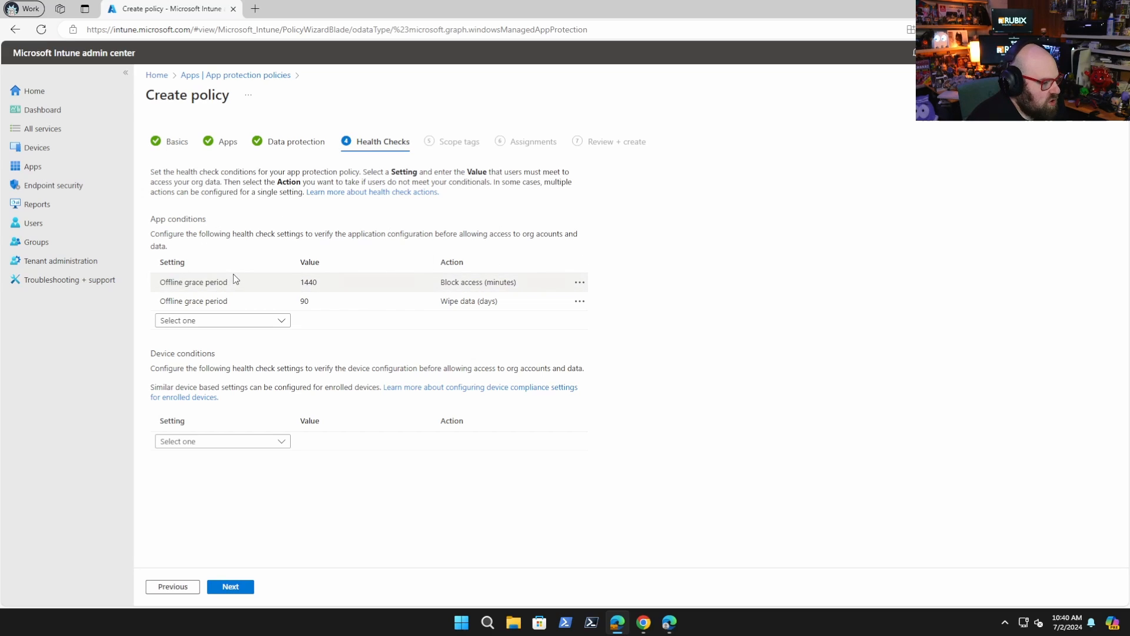
mouse_move(309, 352)
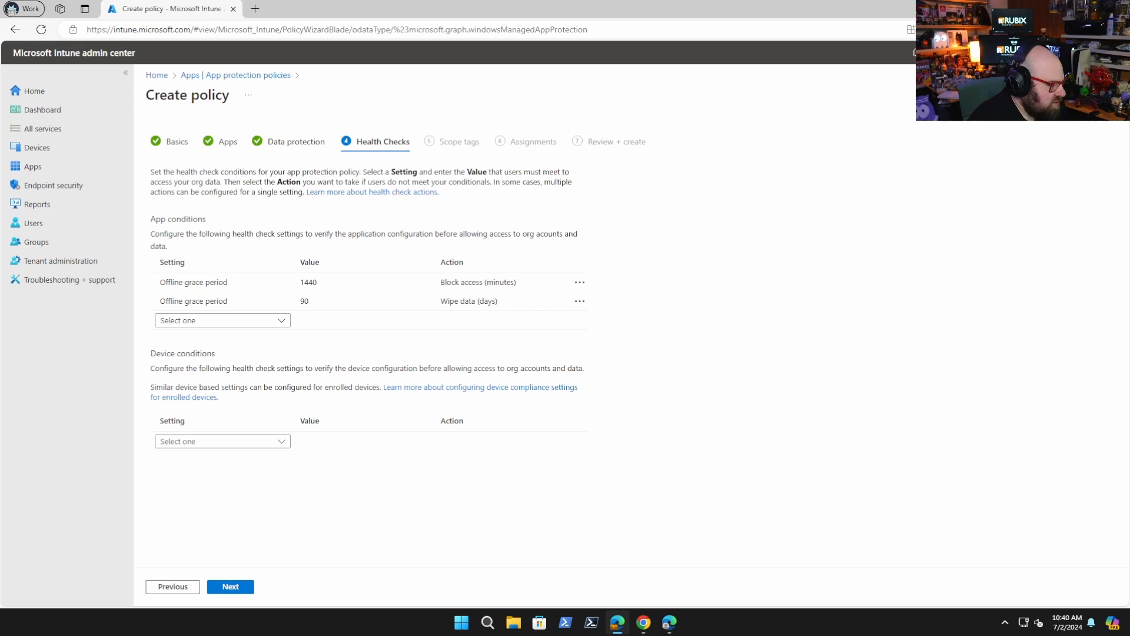
left_click(222, 440)
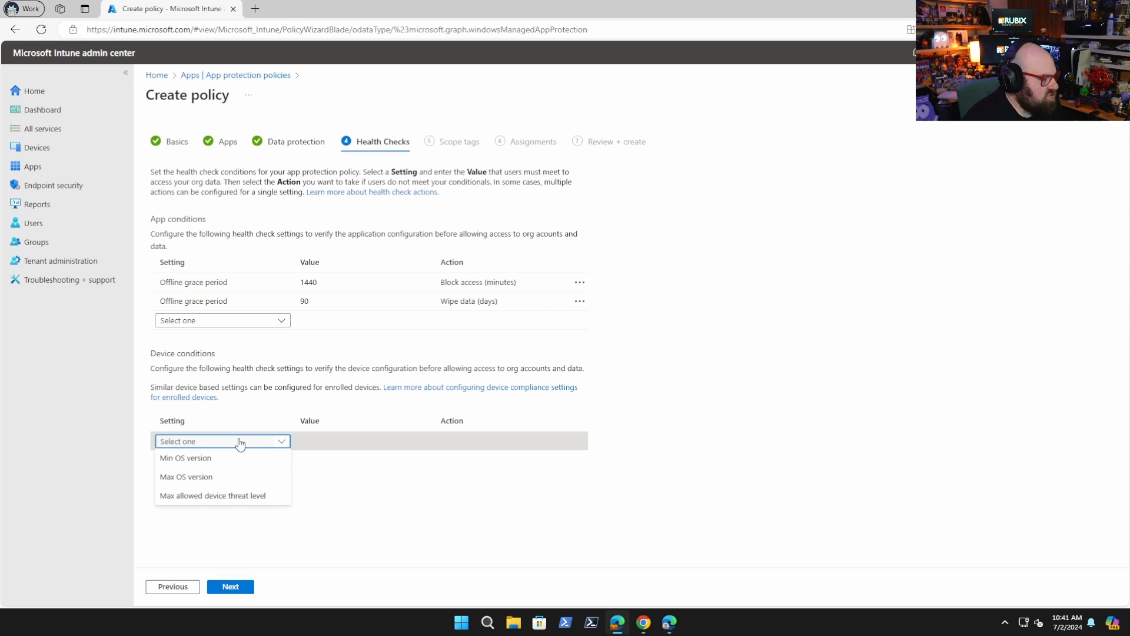
left_click(222, 440)
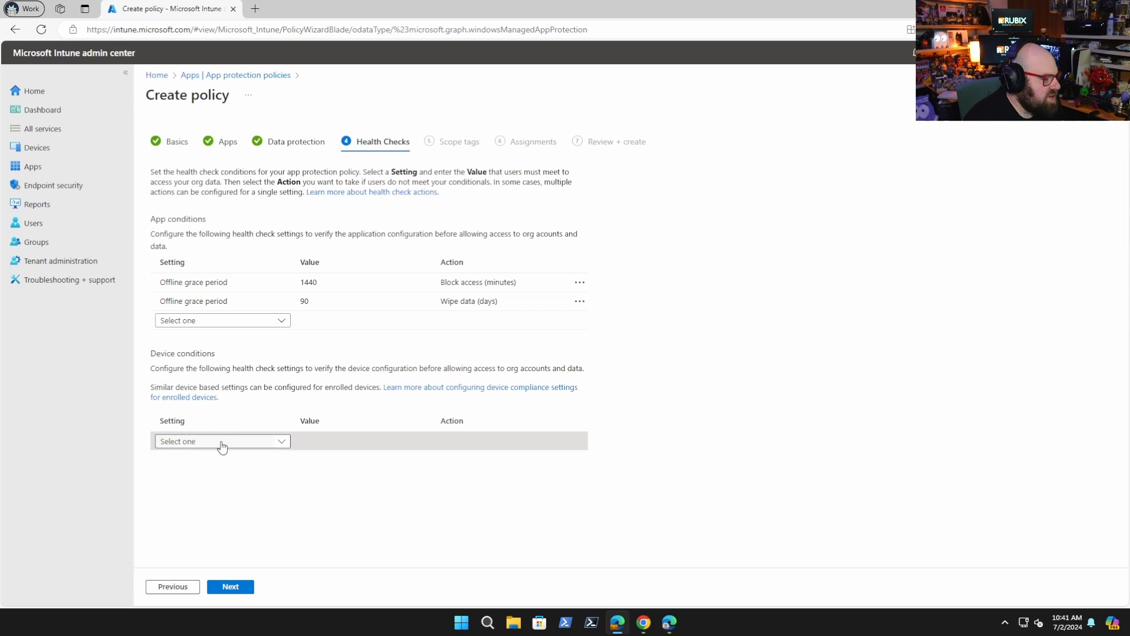
left_click(221, 440)
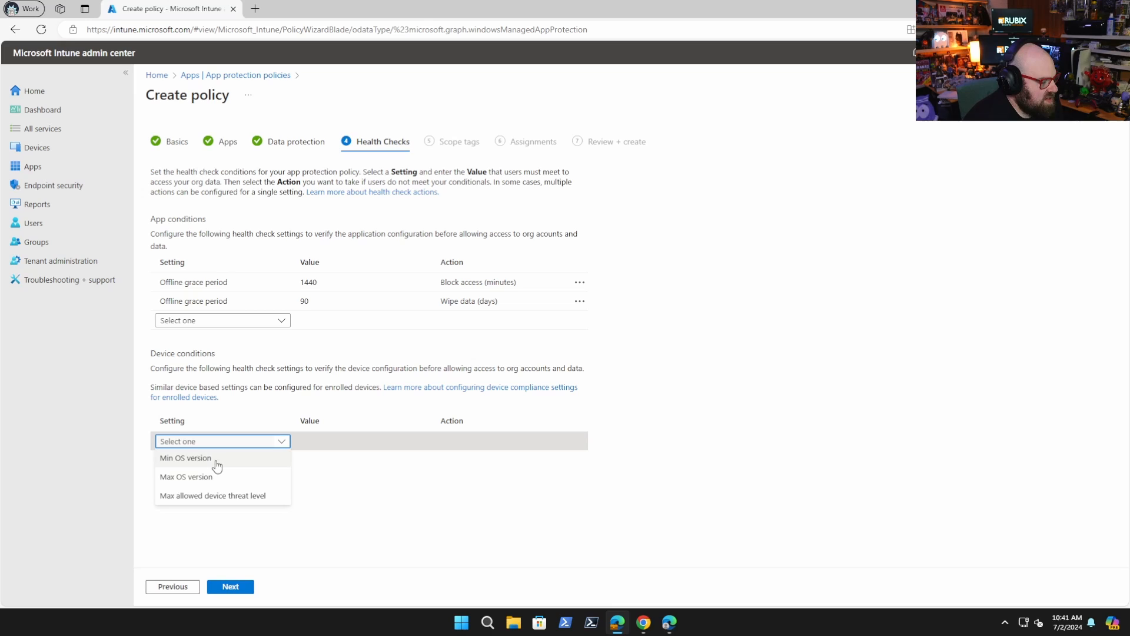
mouse_move(220, 463)
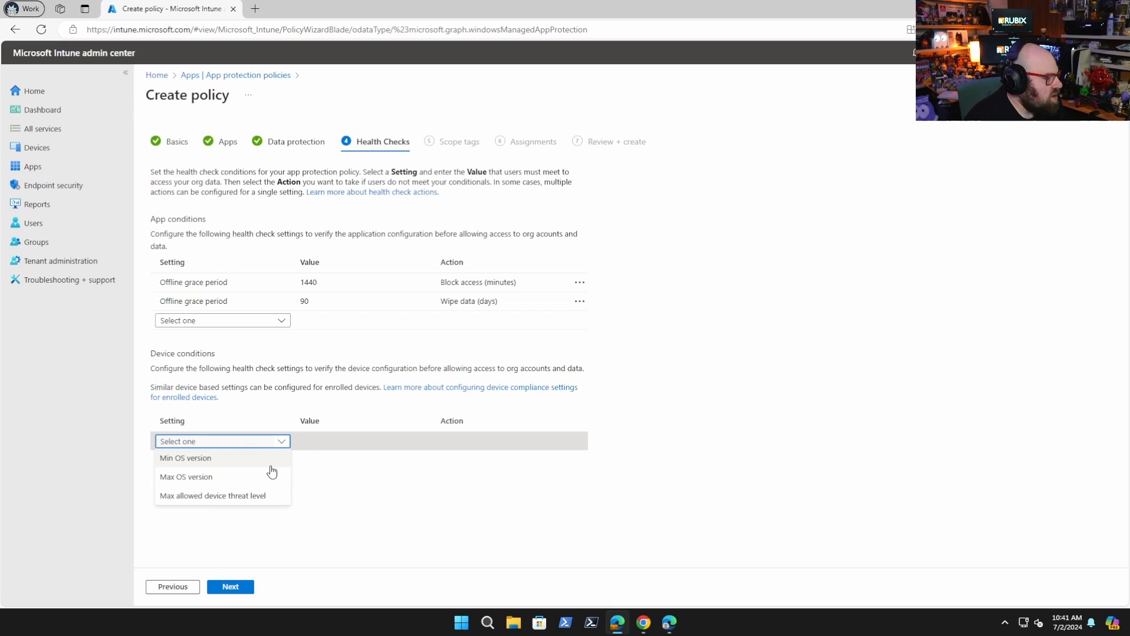
mouse_move(268, 466)
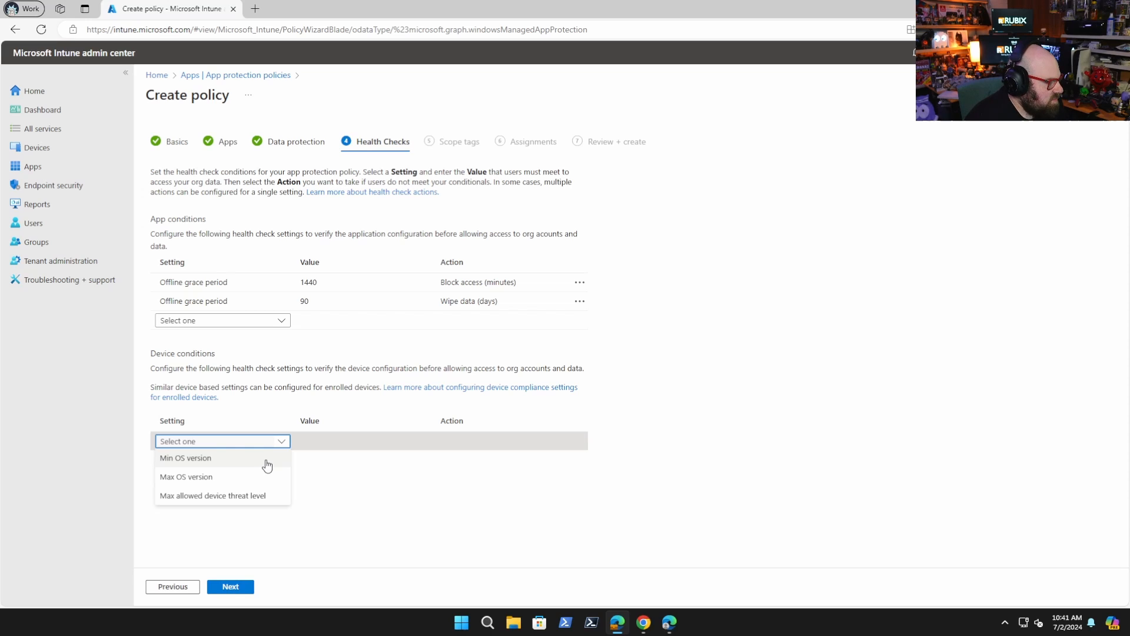
mouse_move(232, 463)
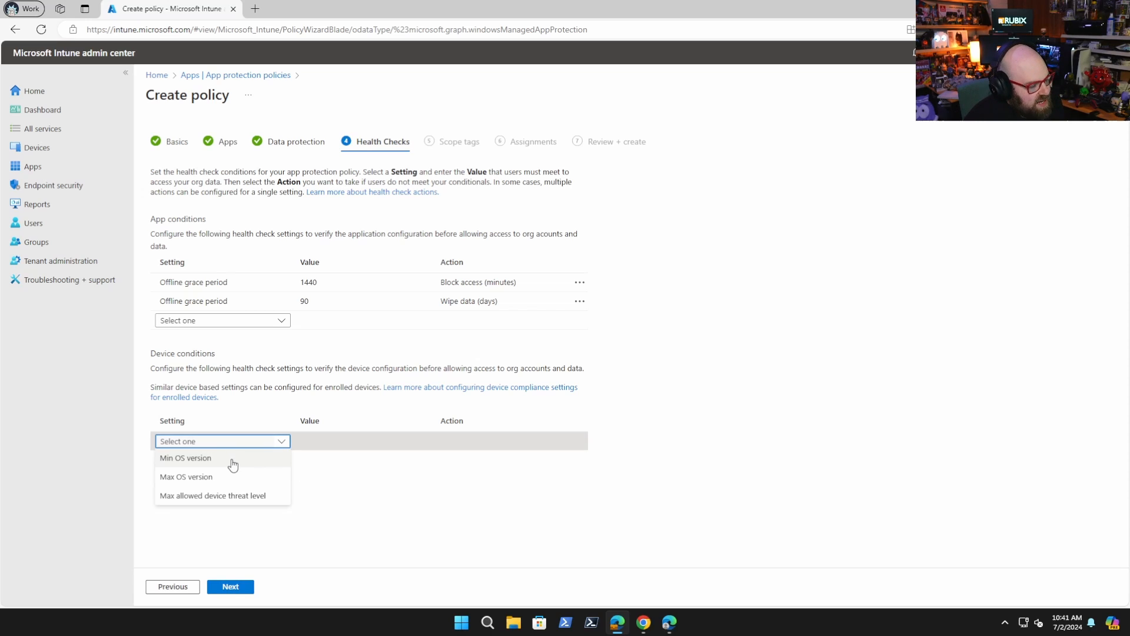
left_click(185, 458)
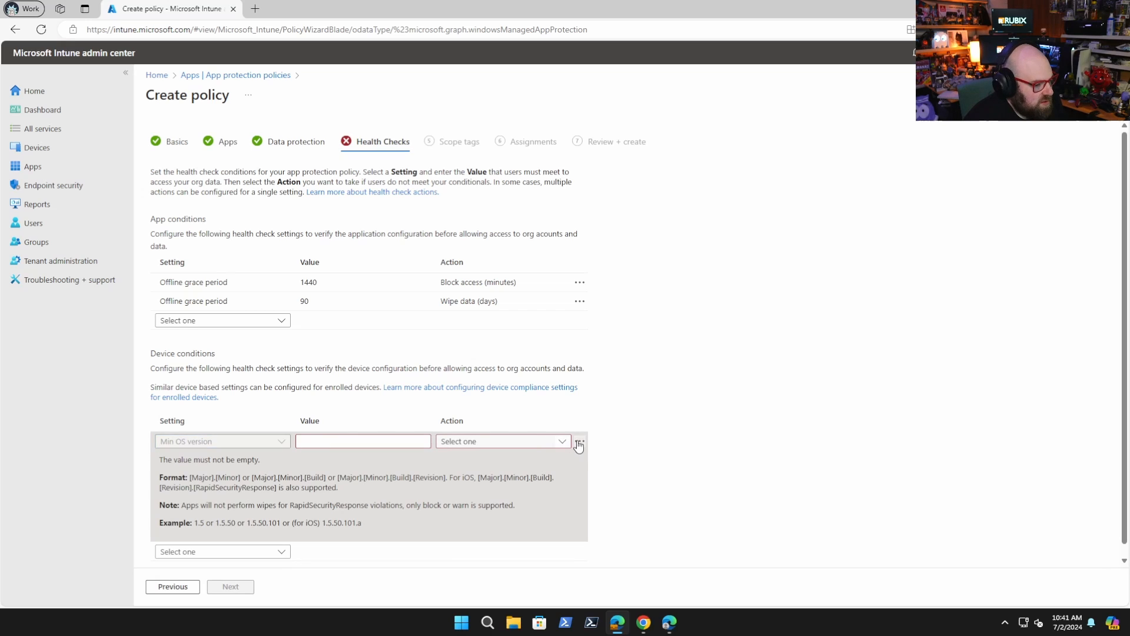
left_click(579, 443)
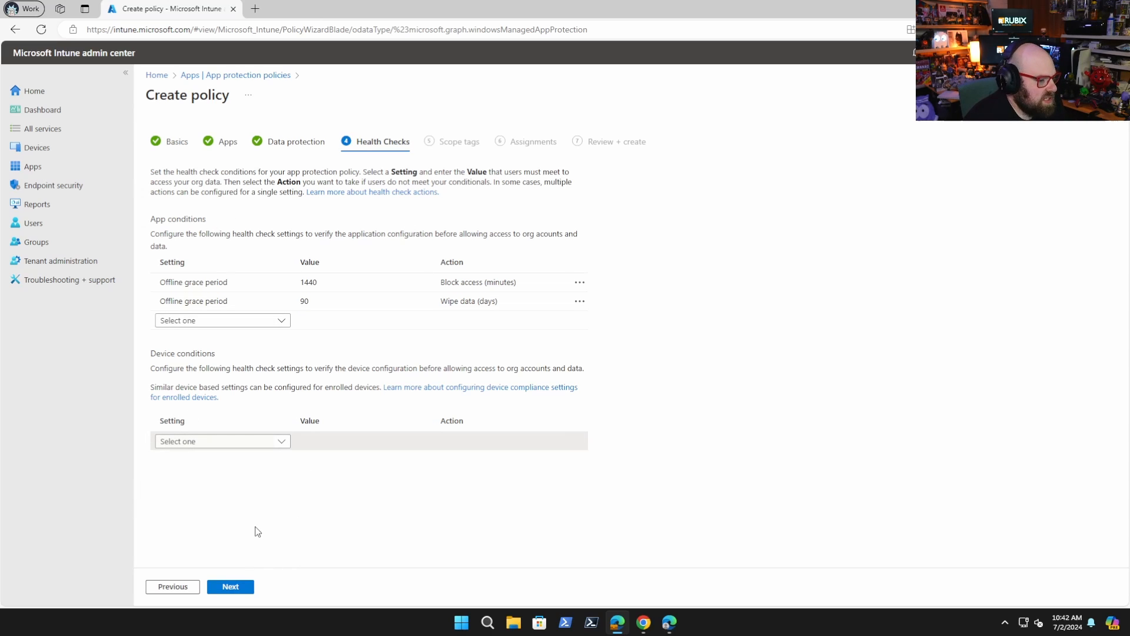
left_click(230, 587)
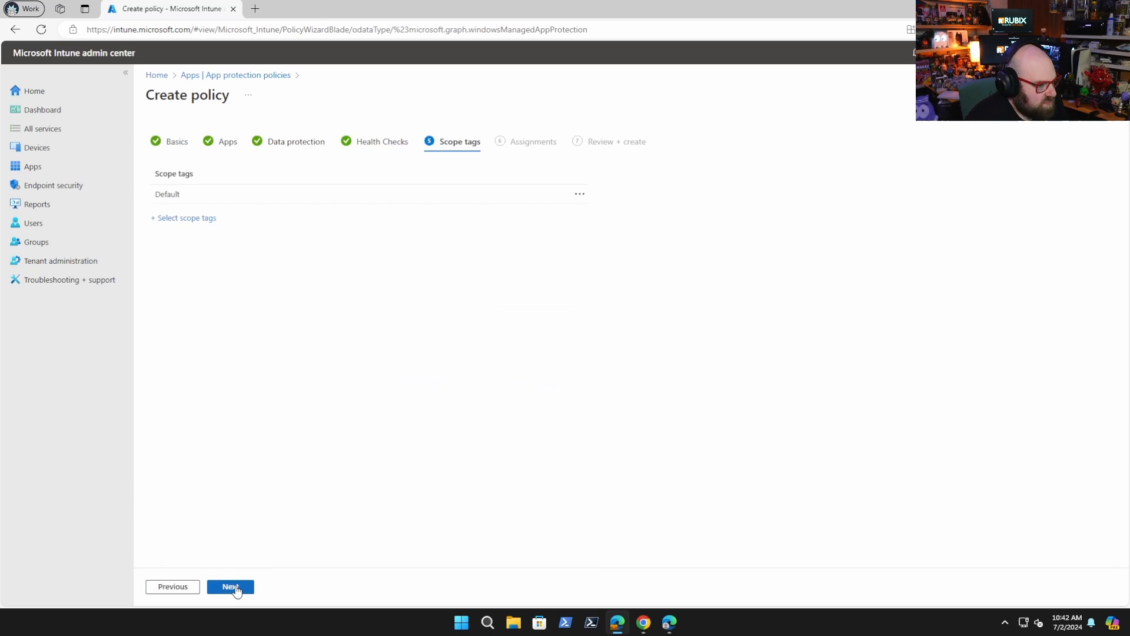
- Include the Windows MAM group, found by searching 'MAM', in the policy assignments
left_click(230, 586)
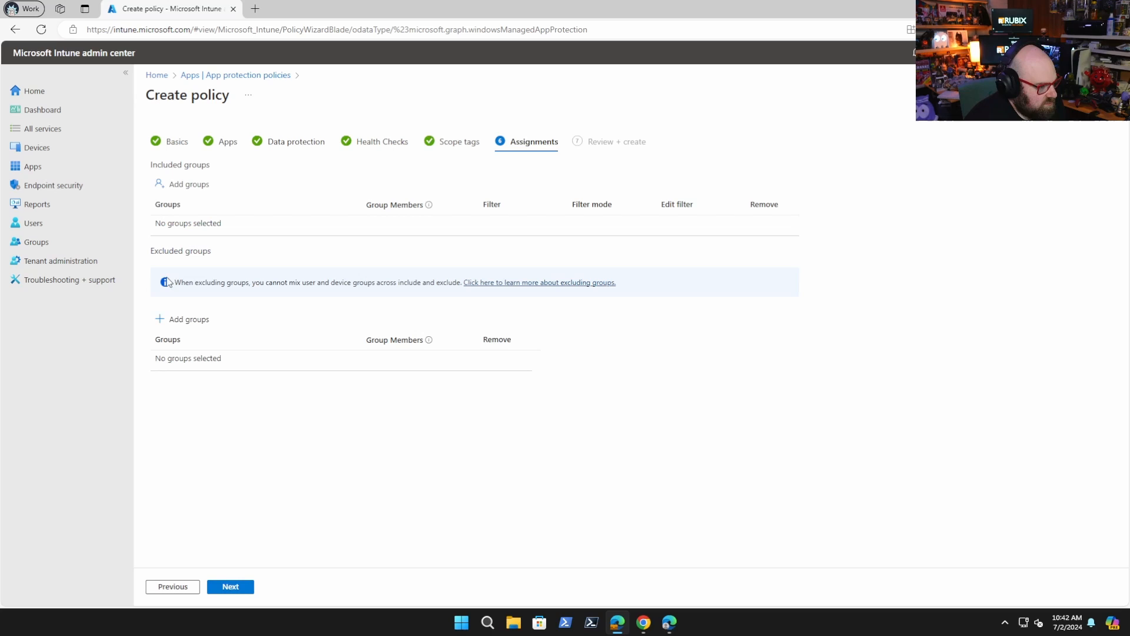
left_click(189, 183)
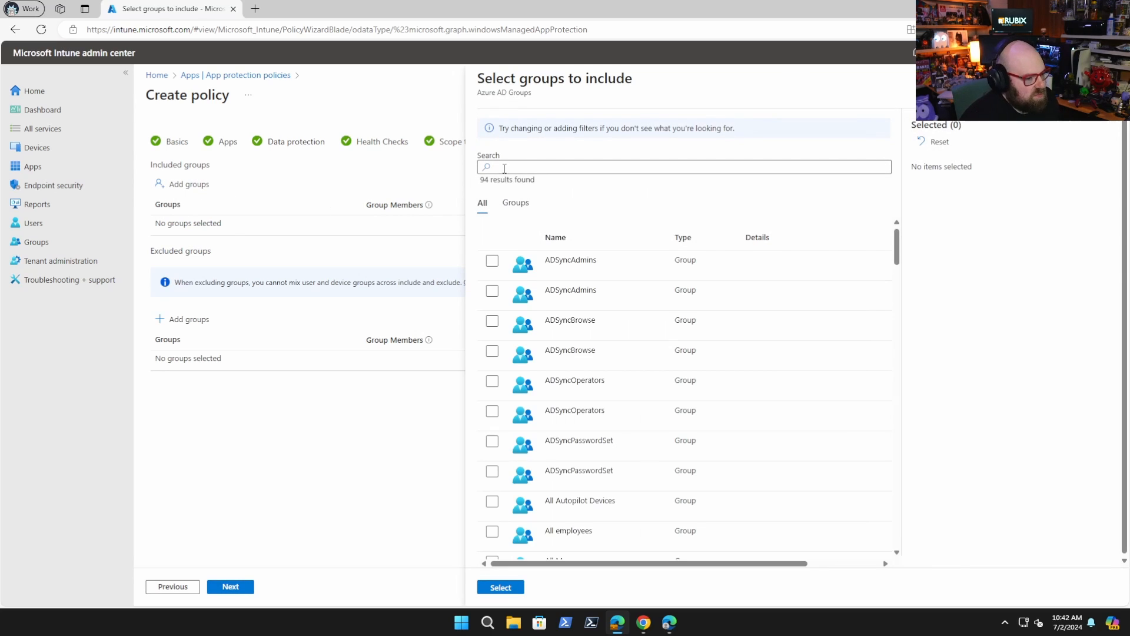
left_click(683, 167)
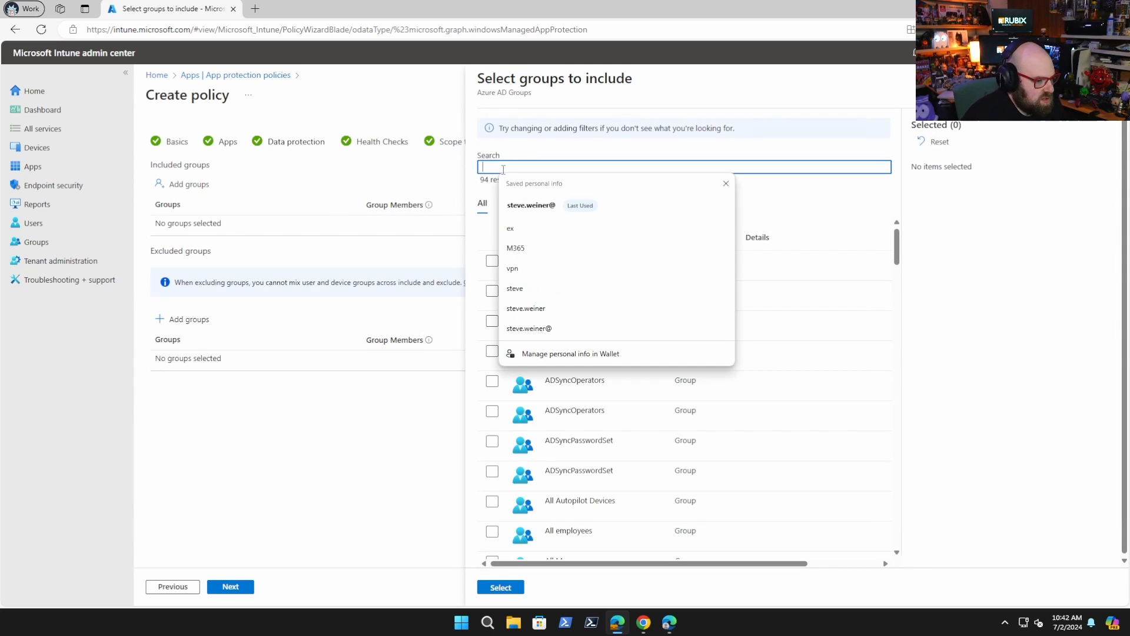
type("MAM")
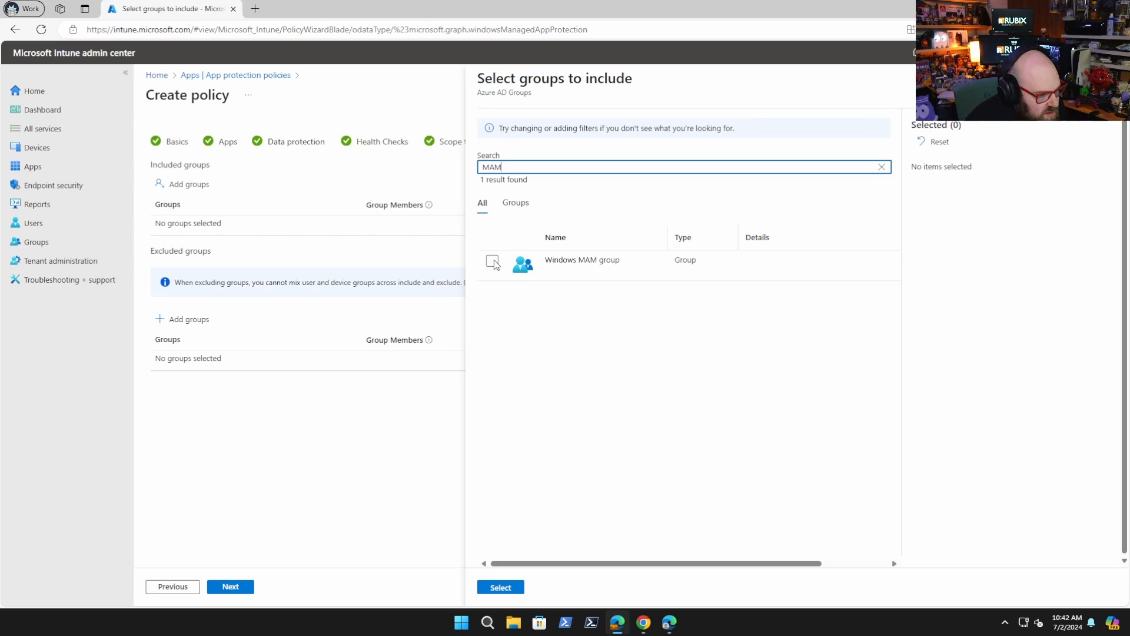
left_click(501, 587)
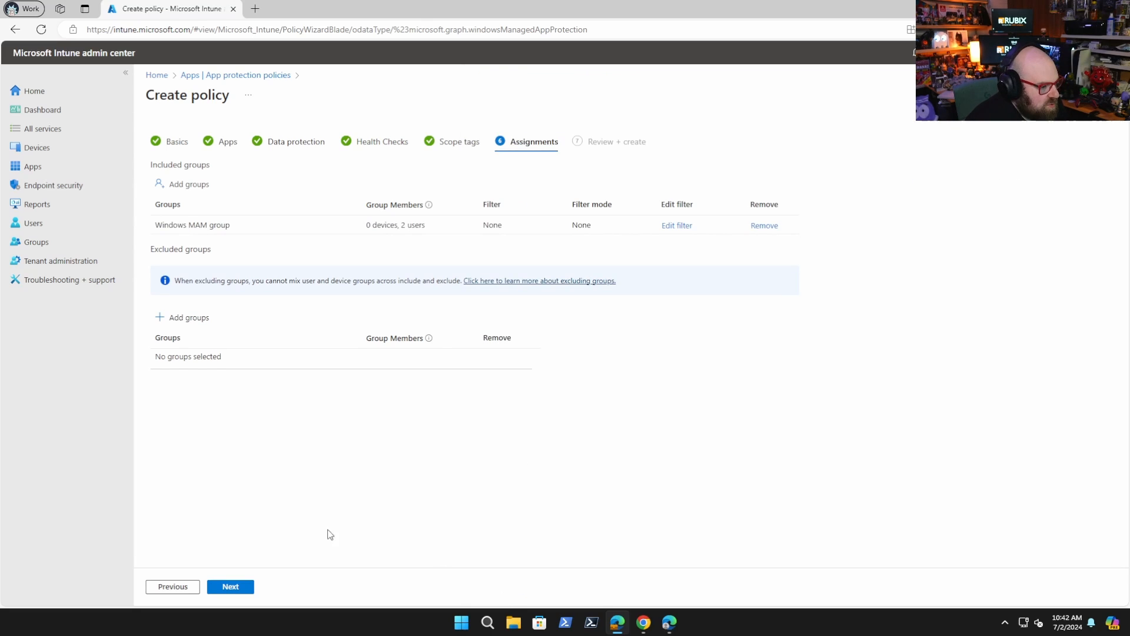
left_click(36, 147)
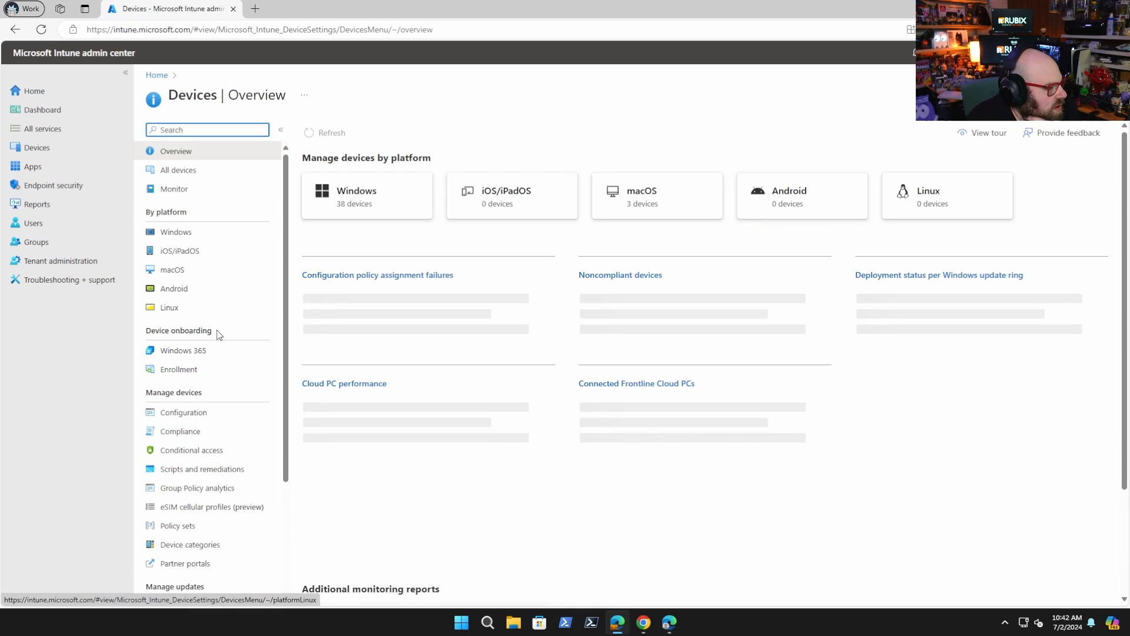
- Create a Conditional Access policy named 'Windows Unmanaged Devices (APP)'
left_click(191, 450)
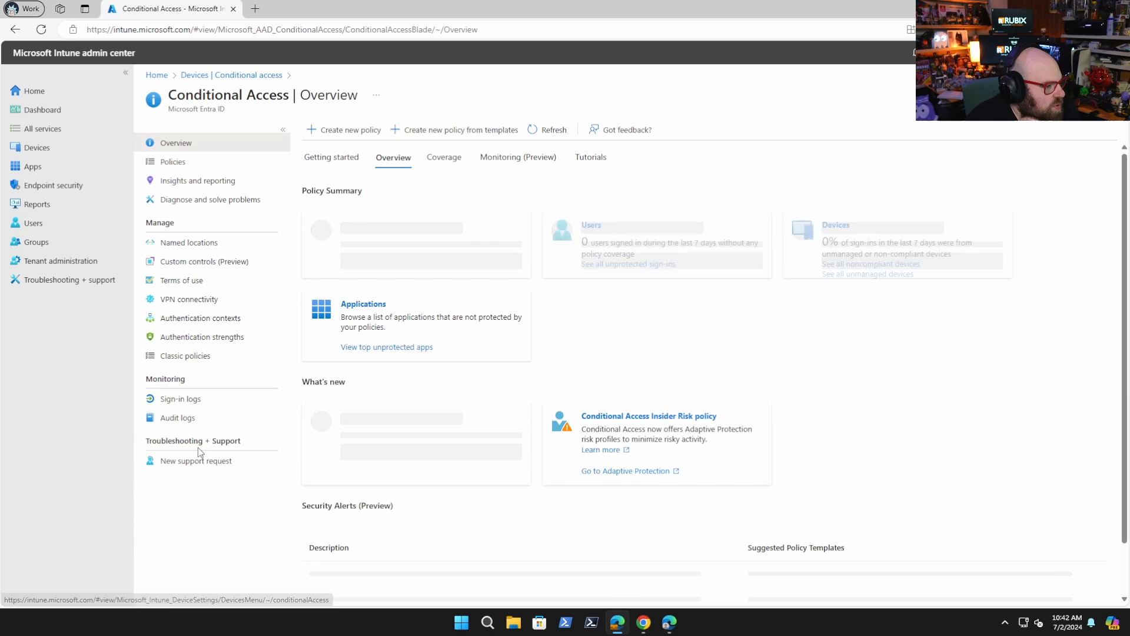
left_click(349, 129)
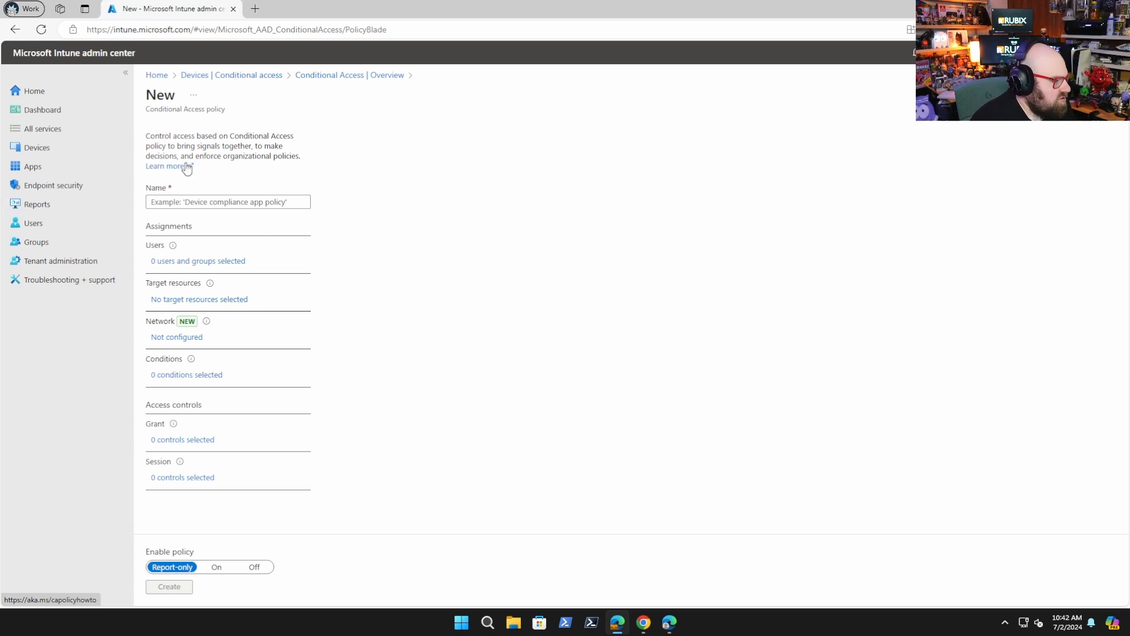
left_click(227, 201)
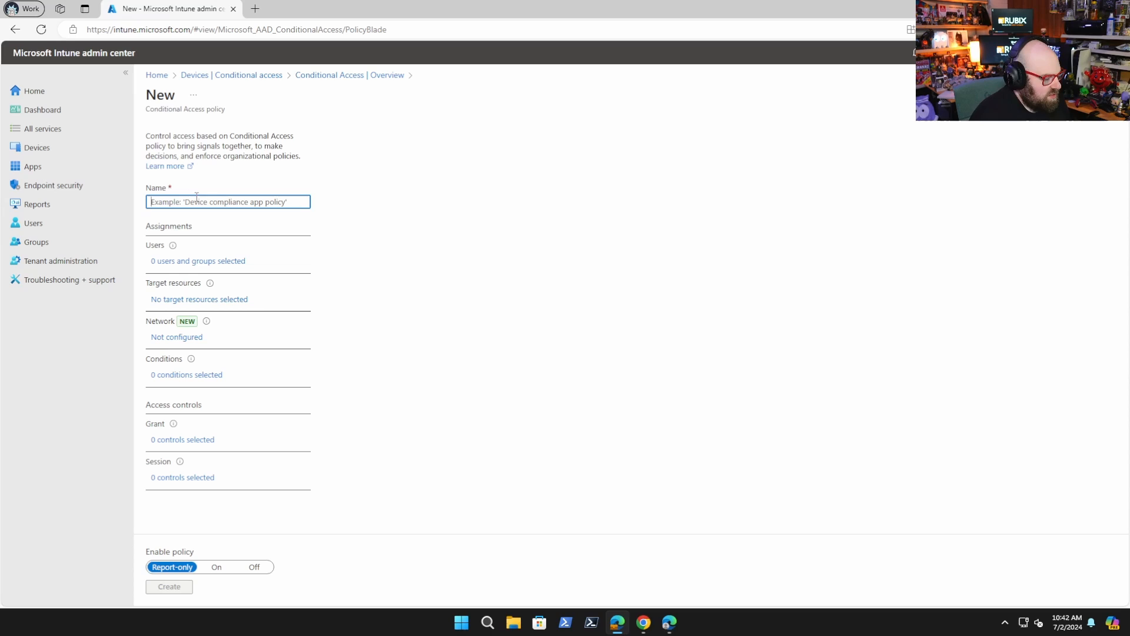
type("Windows Unmanaged")
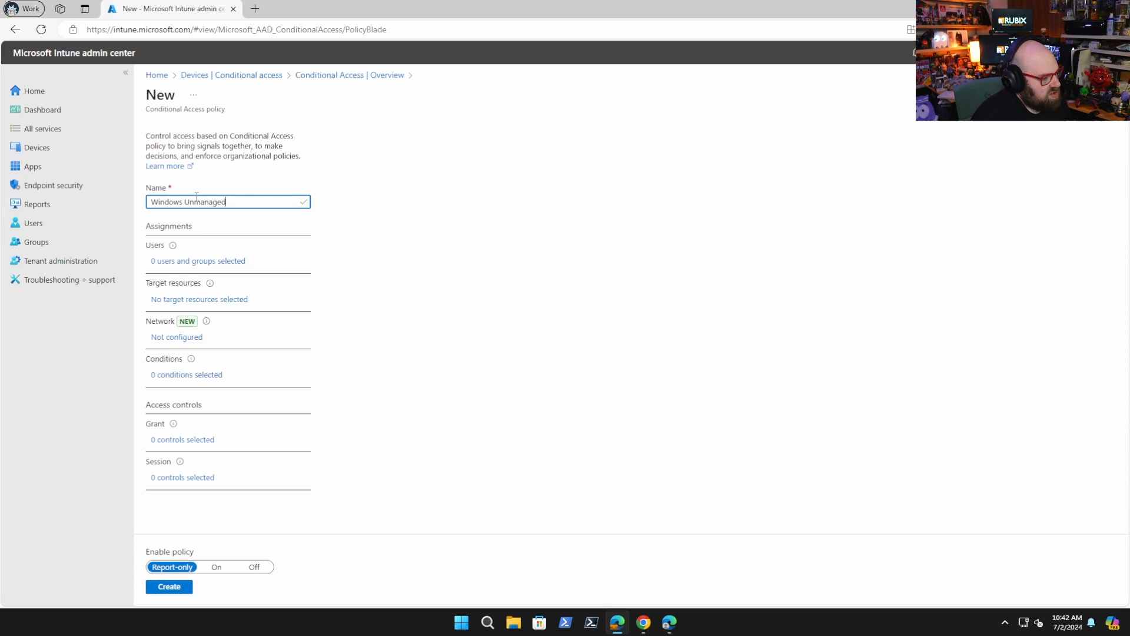
type("Devices (APP")
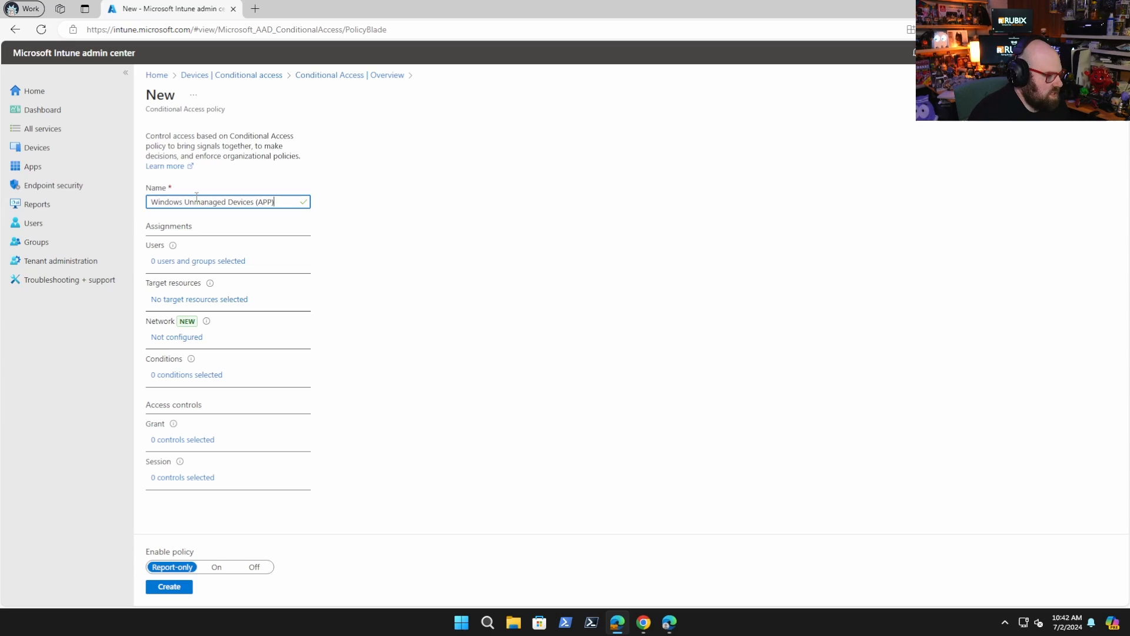
left_click(197, 260)
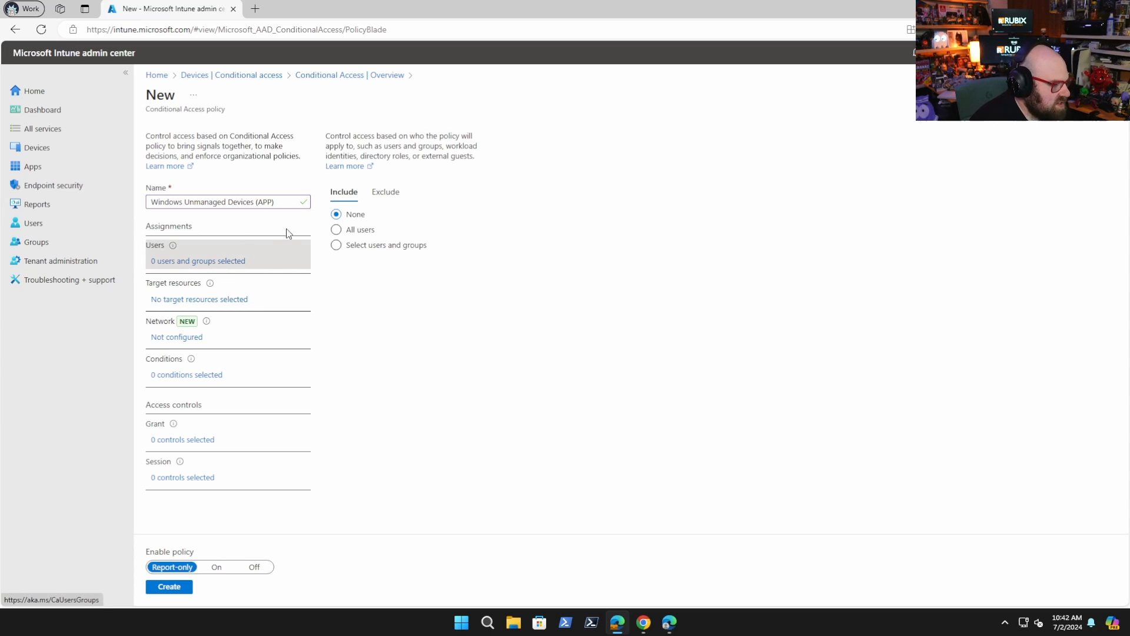
- Include the Windows MAM group as the policy's users
left_click(336, 244)
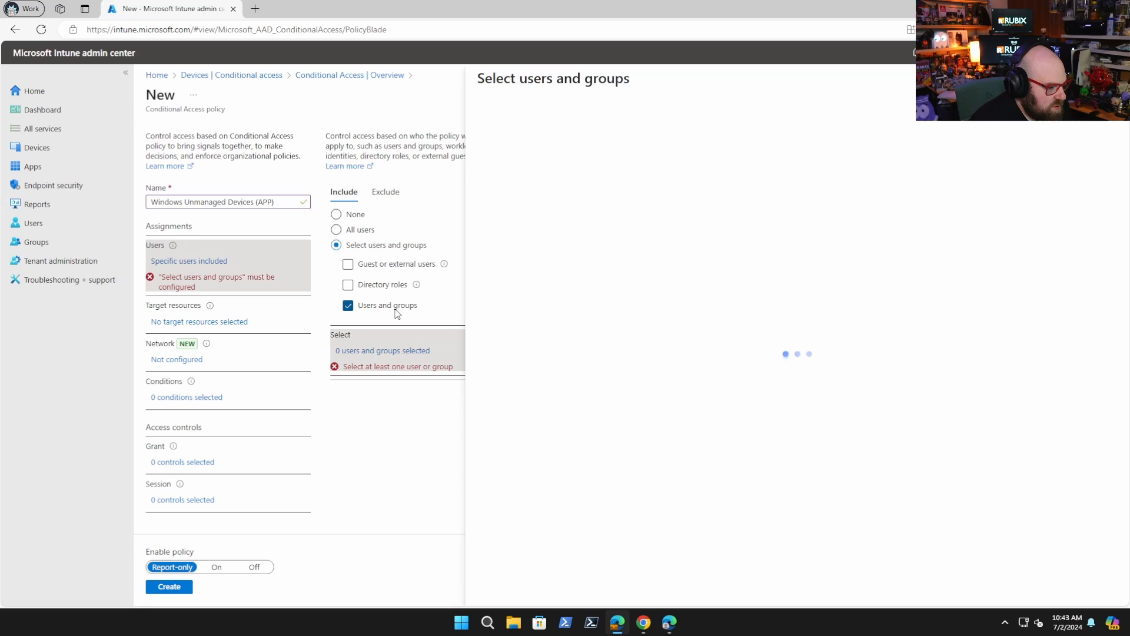
type("M")
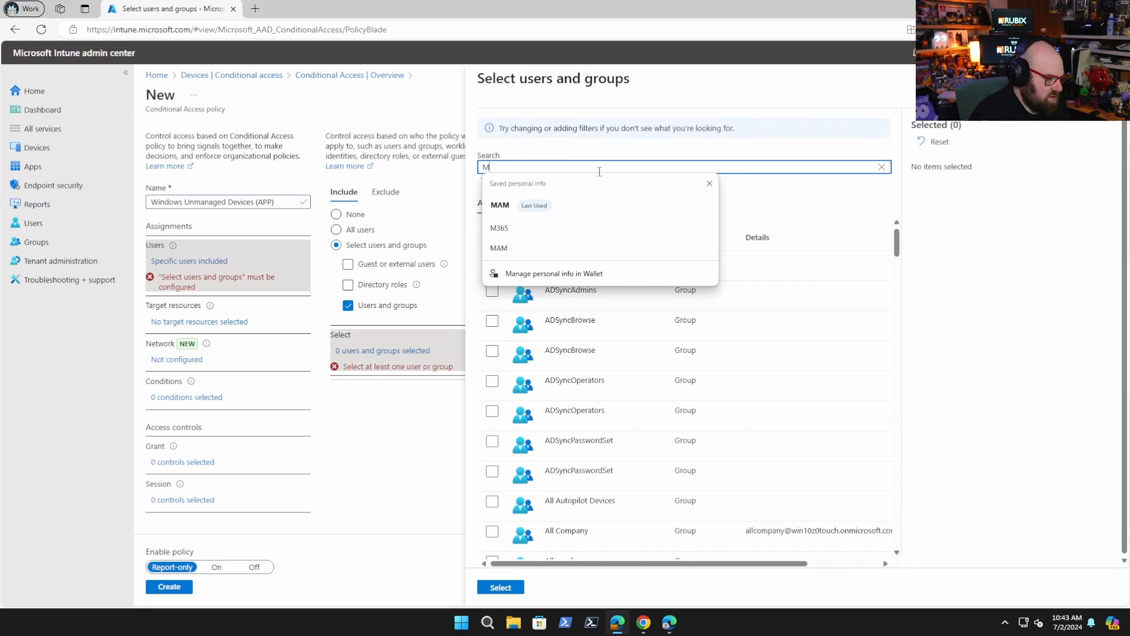
left_click(492, 260)
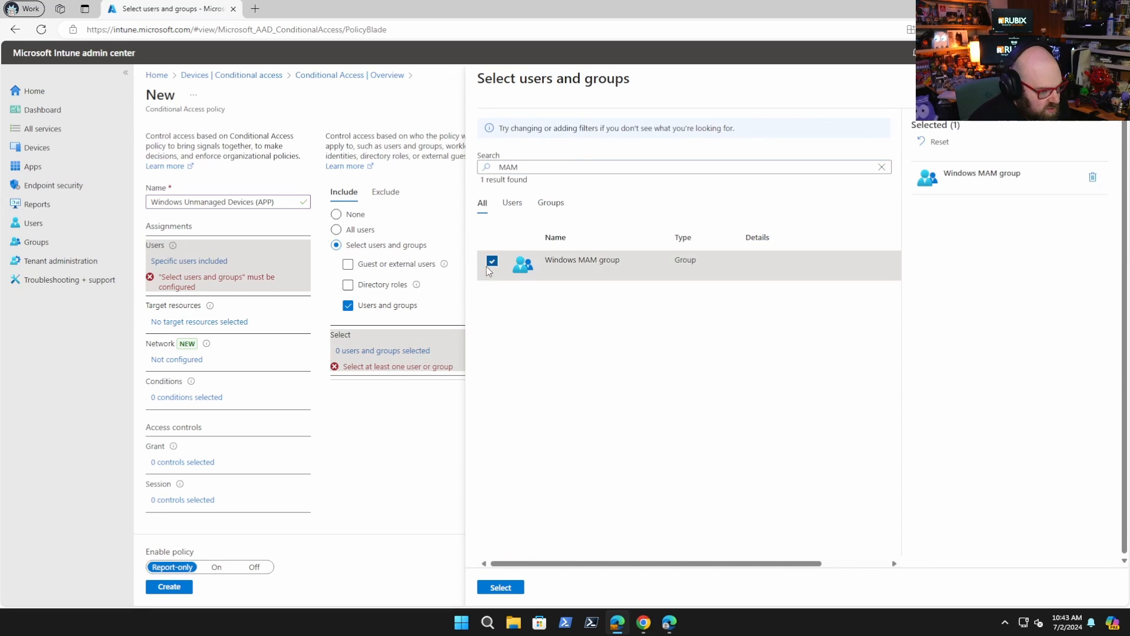
left_click(500, 586)
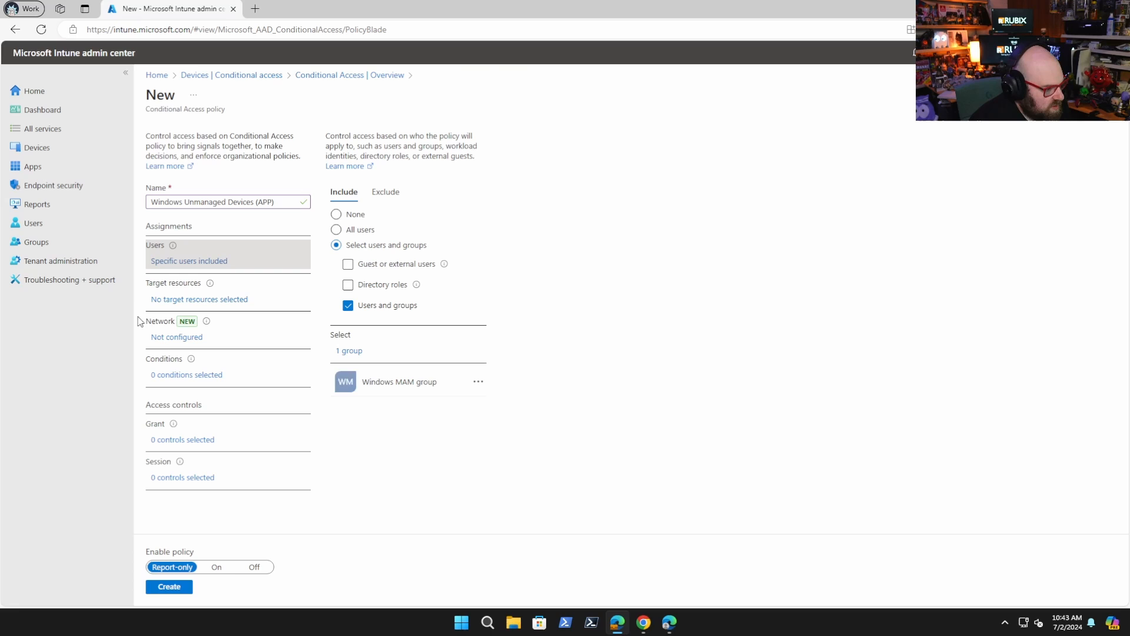
- Target the Office 365 cloud app as the policy's resource
left_click(199, 299)
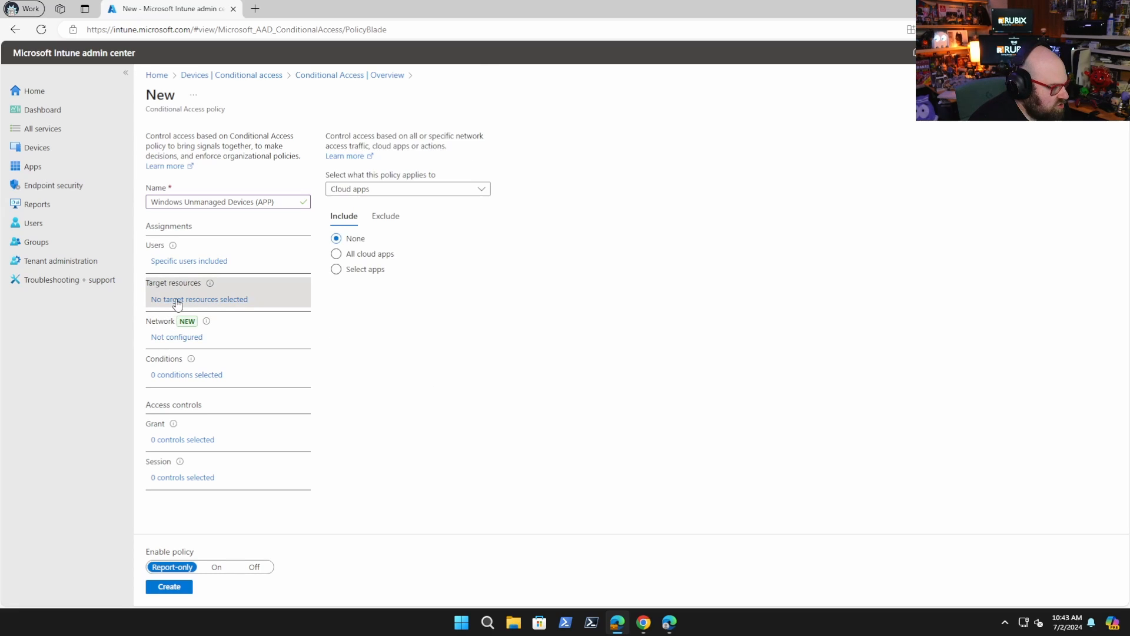
left_click(335, 269)
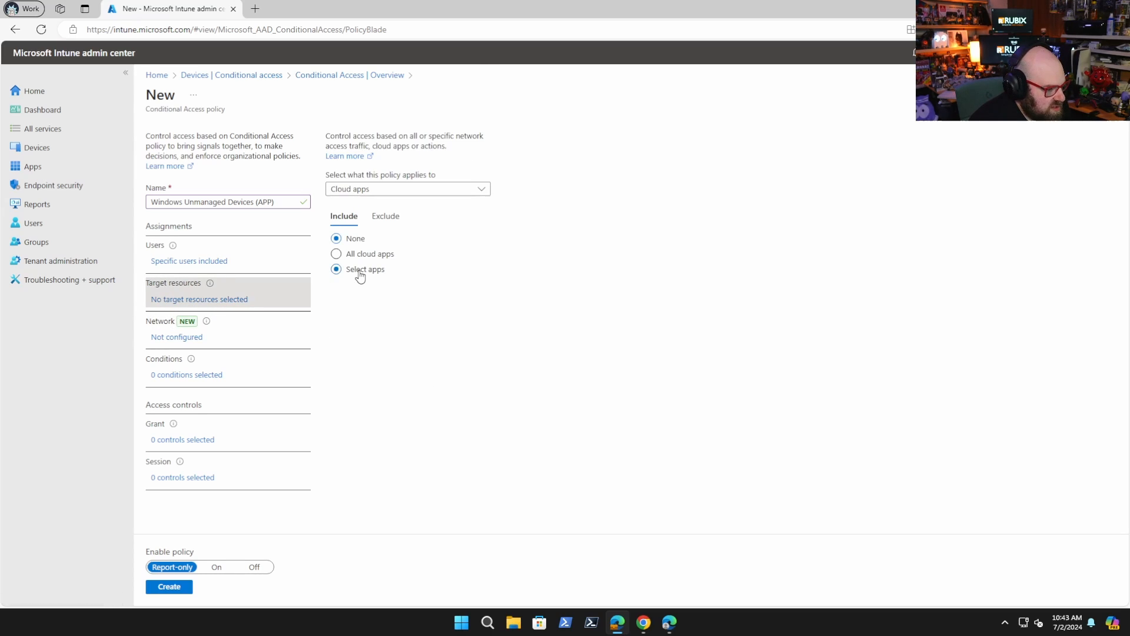
left_click(335, 269)
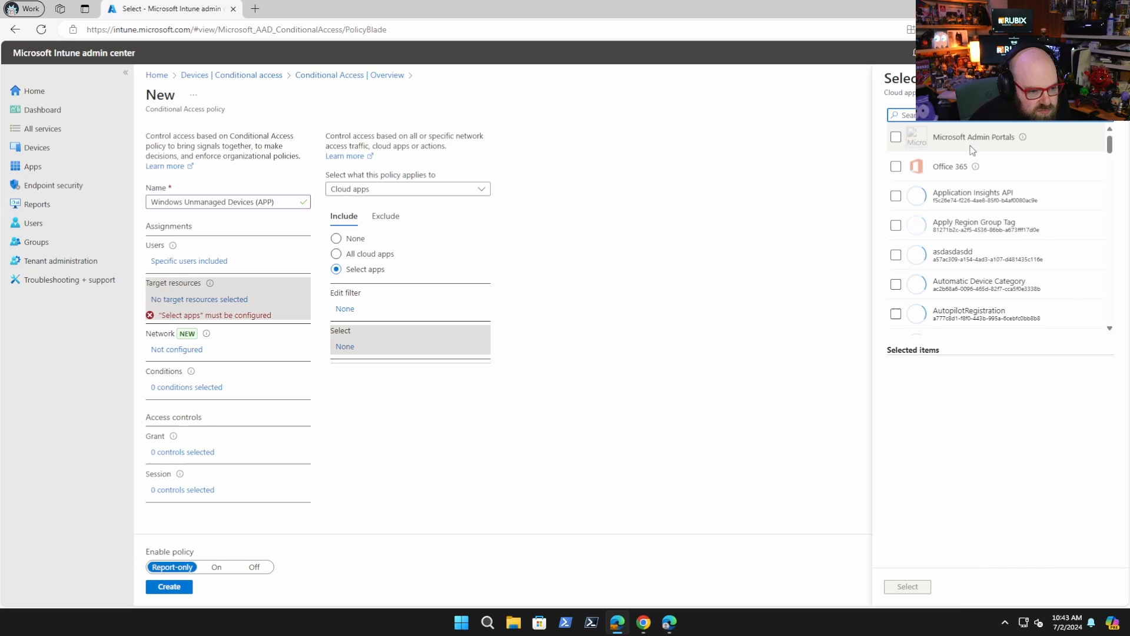
left_click(896, 166)
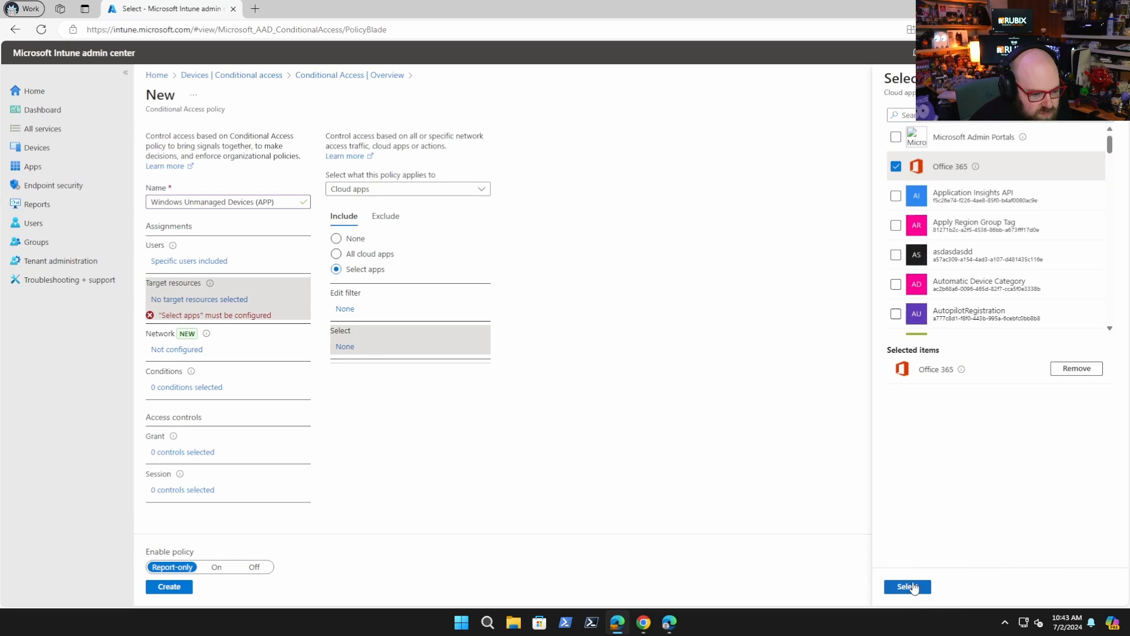
left_click(908, 586)
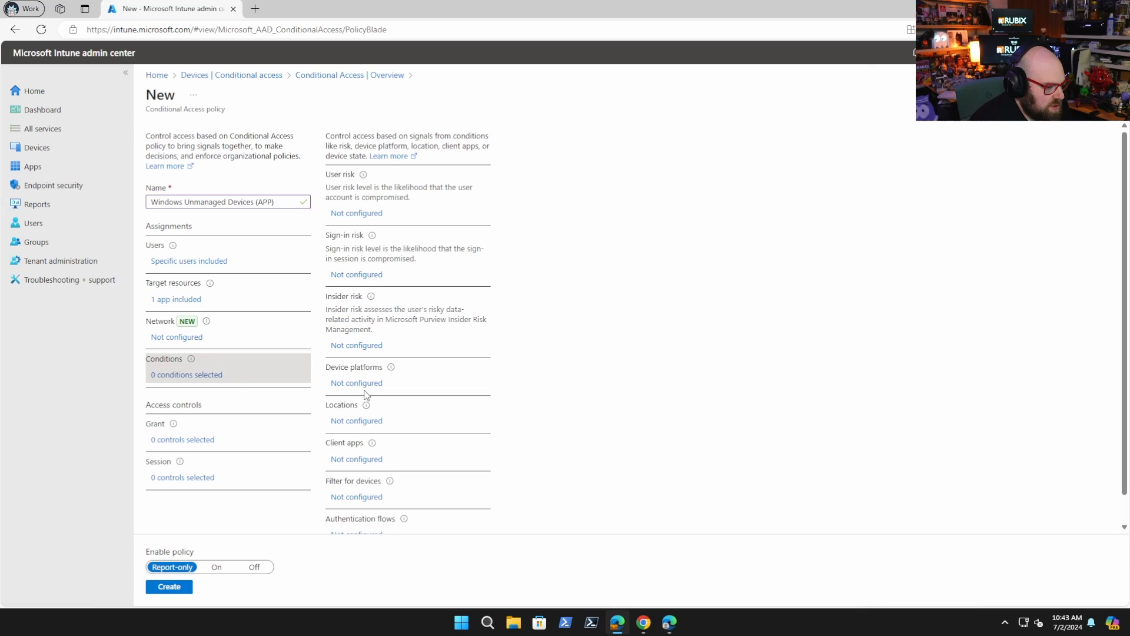
- Turn on the Device platforms condition and limit it to a selected platform
left_click(356, 383)
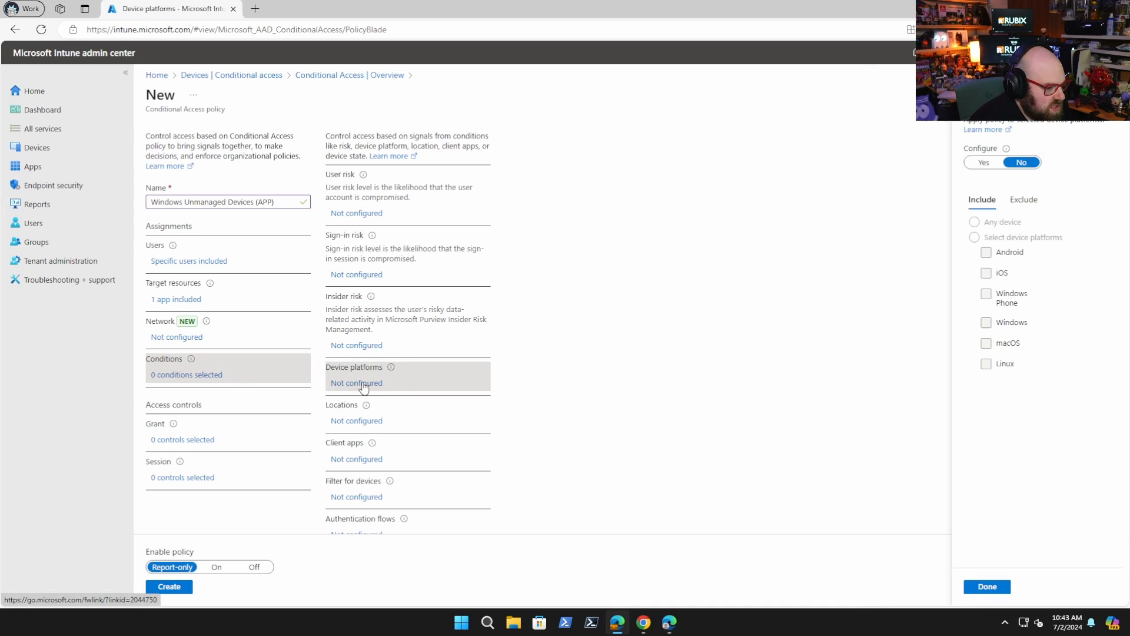
left_click(983, 161)
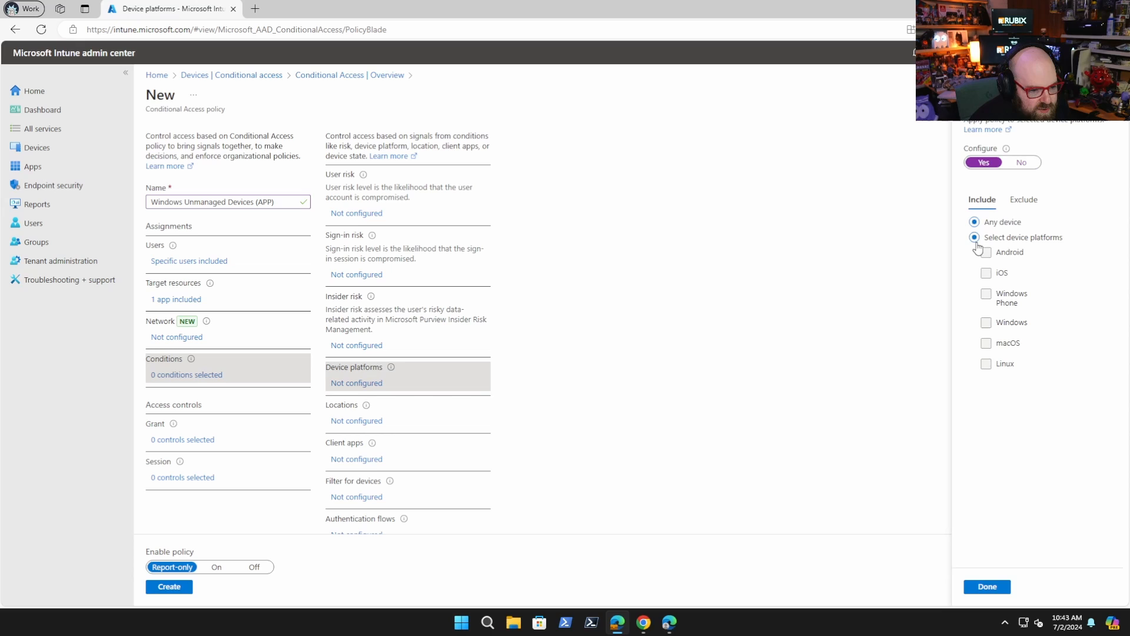
left_click(986, 322)
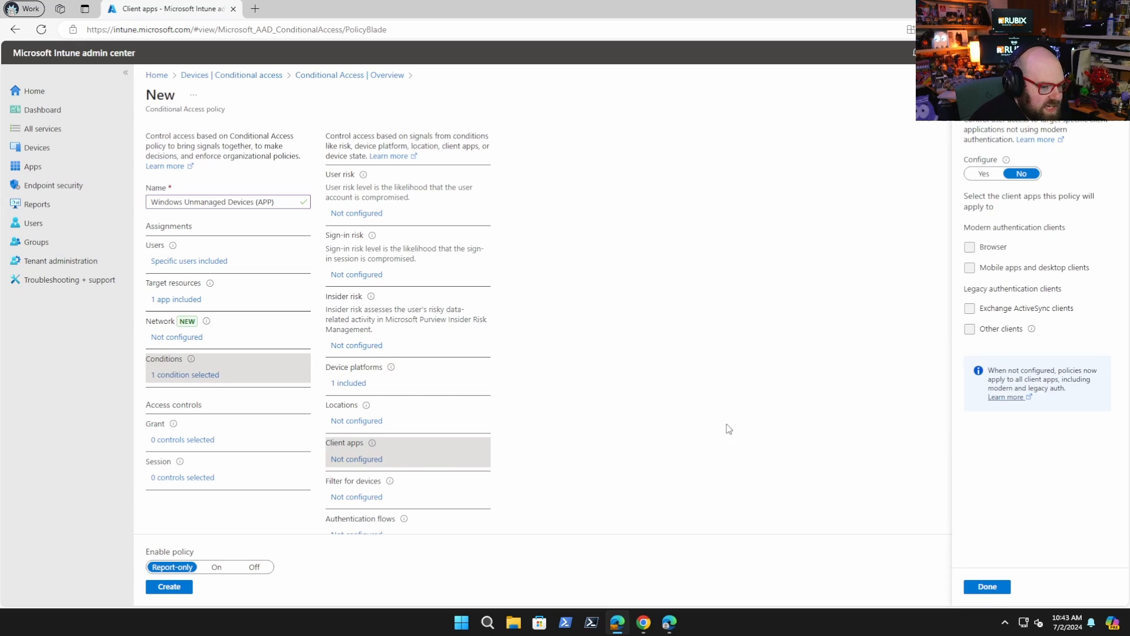
- Add Browser as the client-app condition, then bring up Filter for devices
left_click(983, 174)
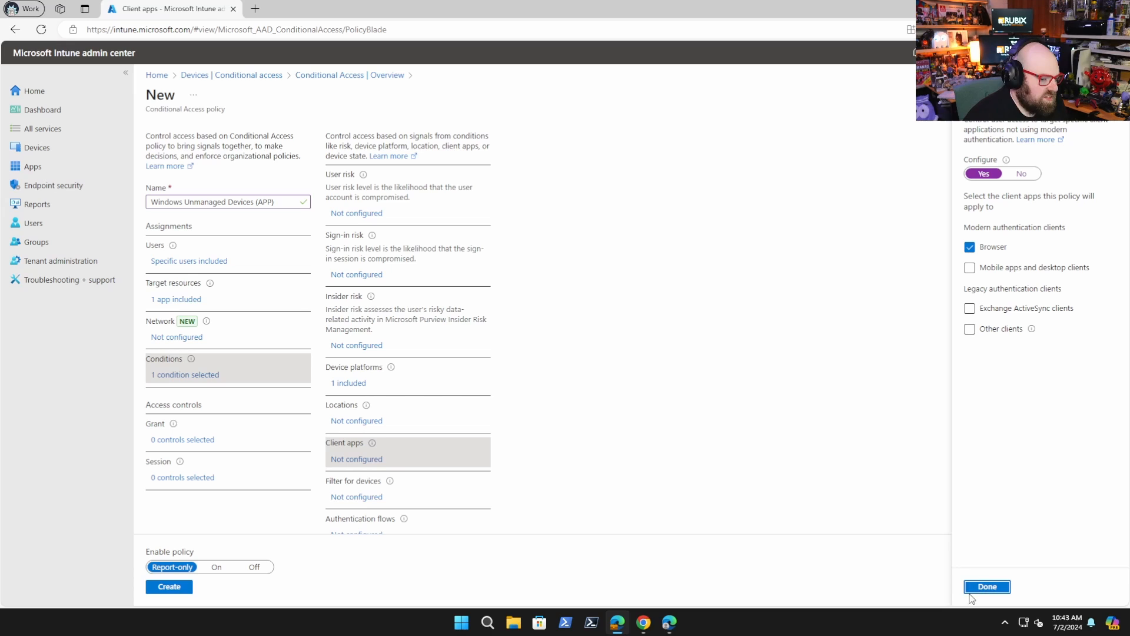
left_click(986, 587)
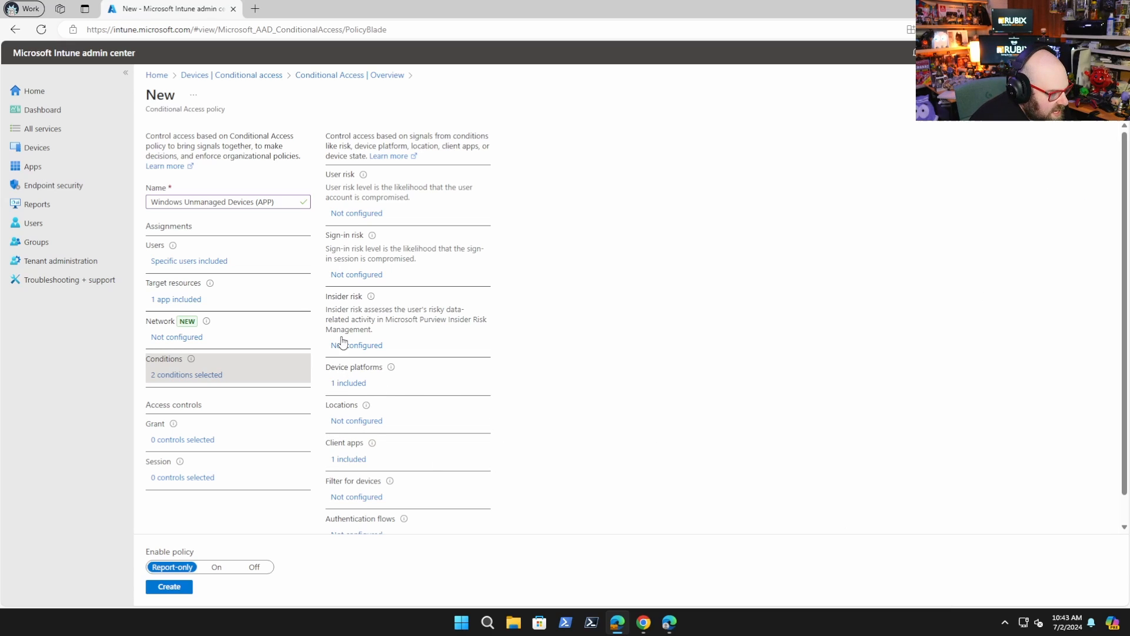
left_click(356, 497)
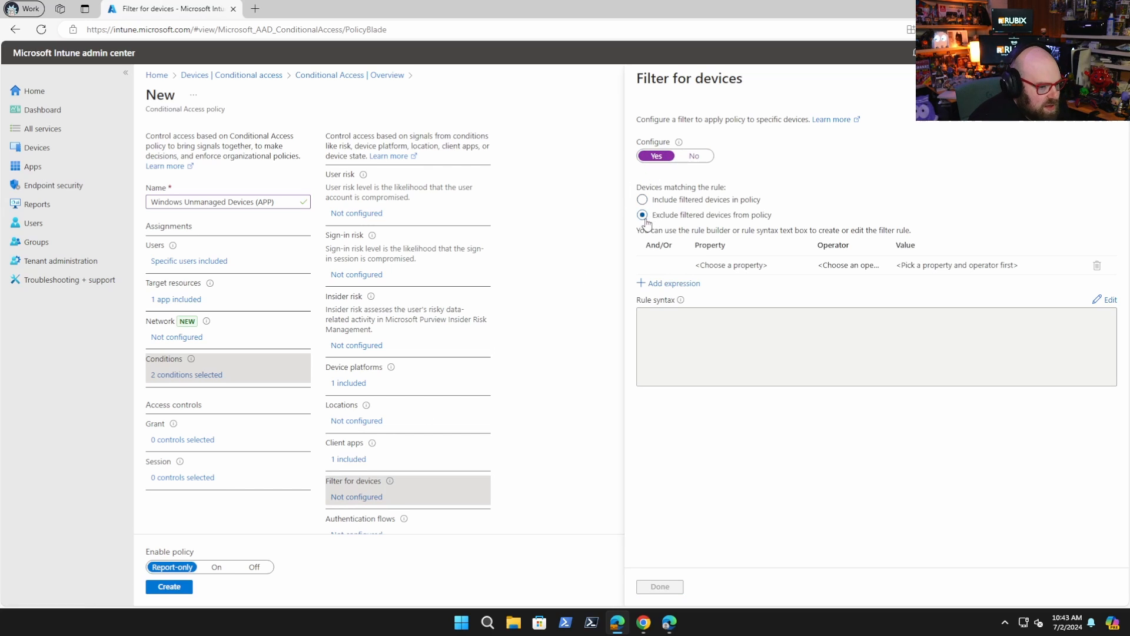
- Filter out devices where DeviceOwnership equals Company or isCompliant equals True, then open Grant
left_click(743, 265)
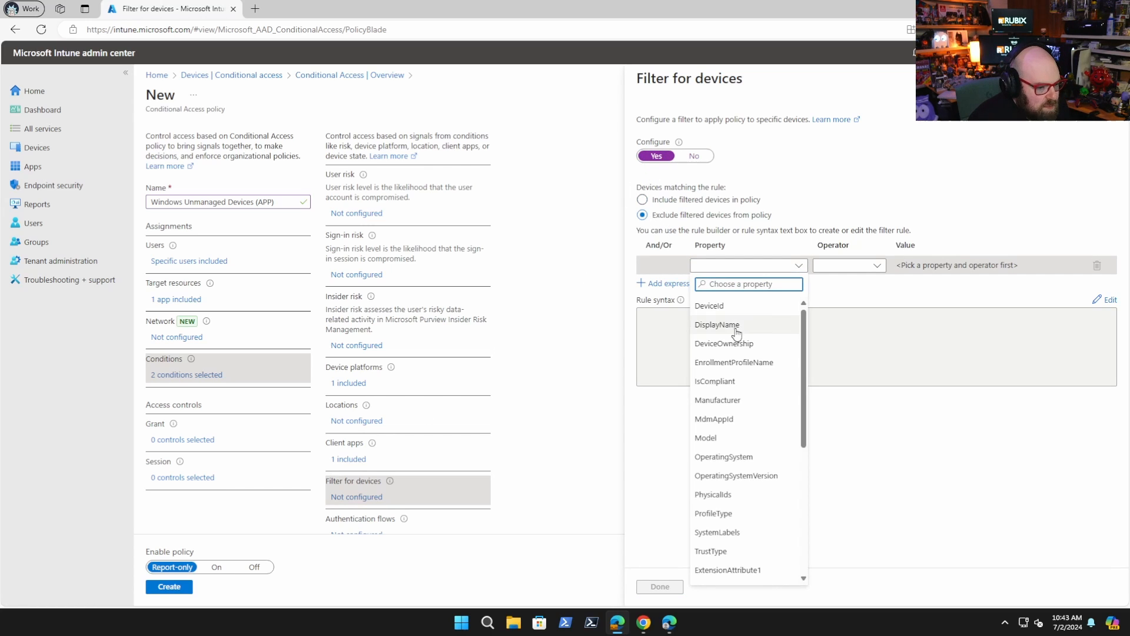
left_click(725, 343)
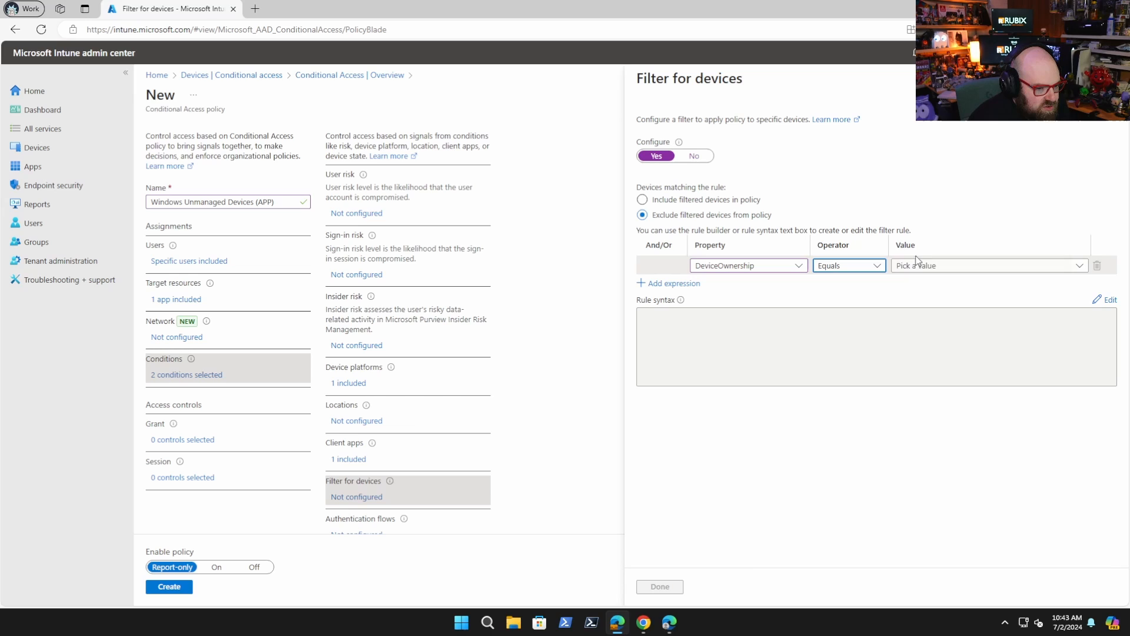
left_click(988, 265)
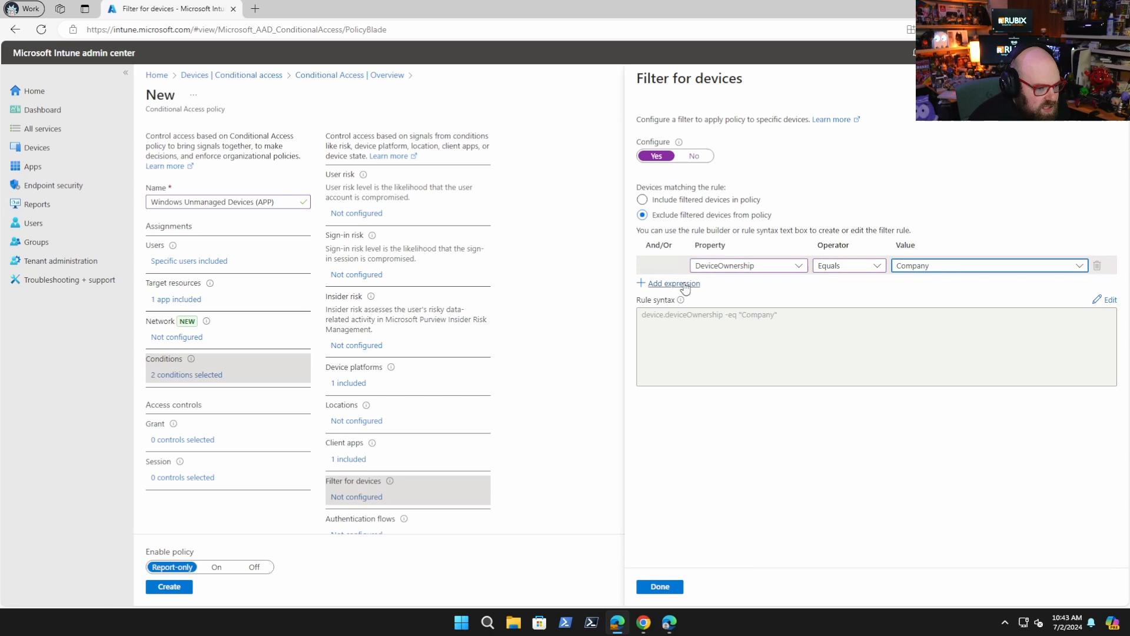
left_click(673, 282)
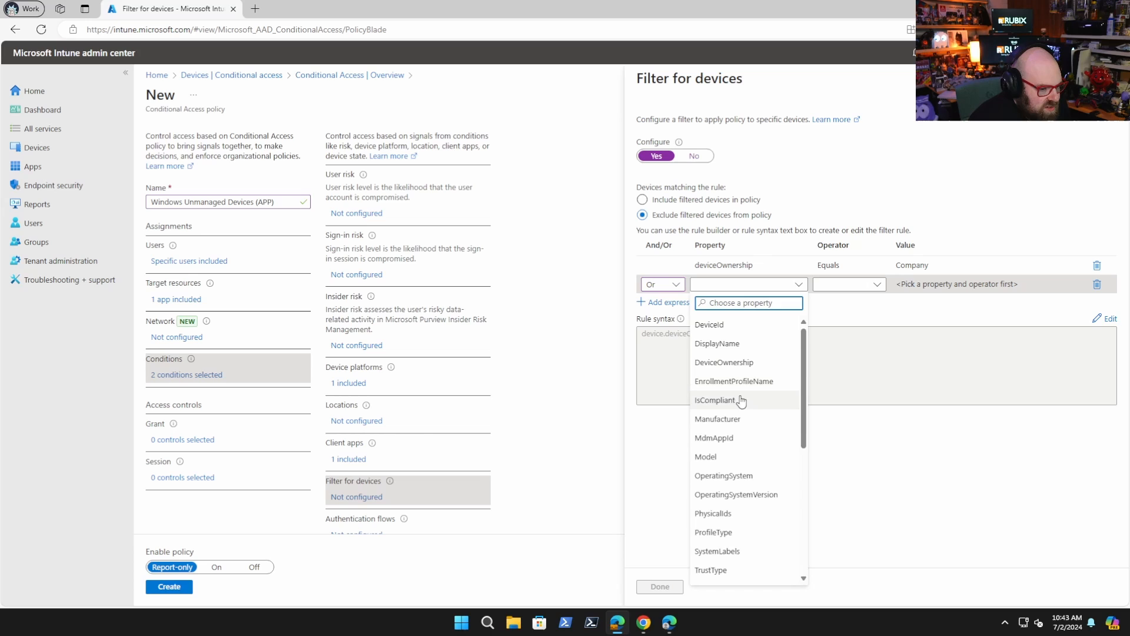
left_click(717, 400)
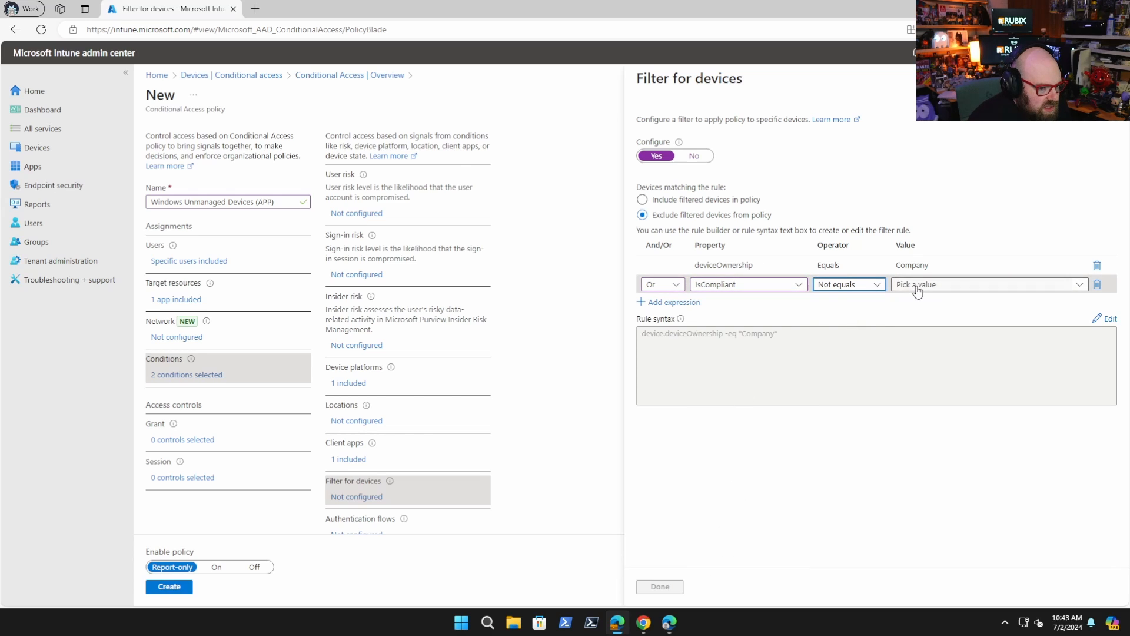
left_click(988, 283)
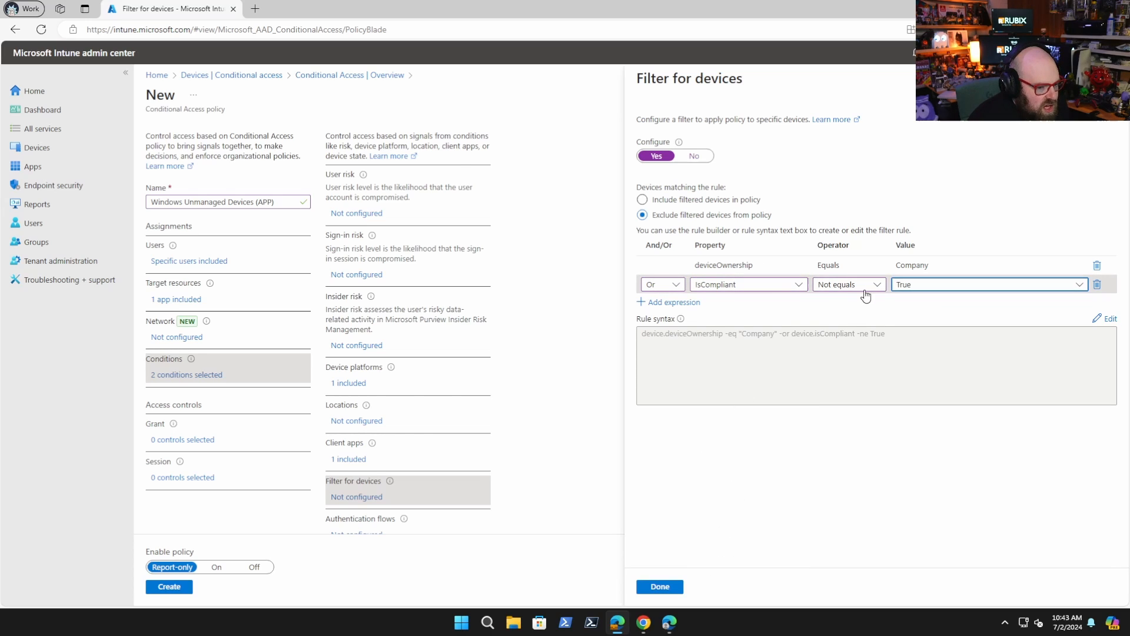
left_click(848, 284)
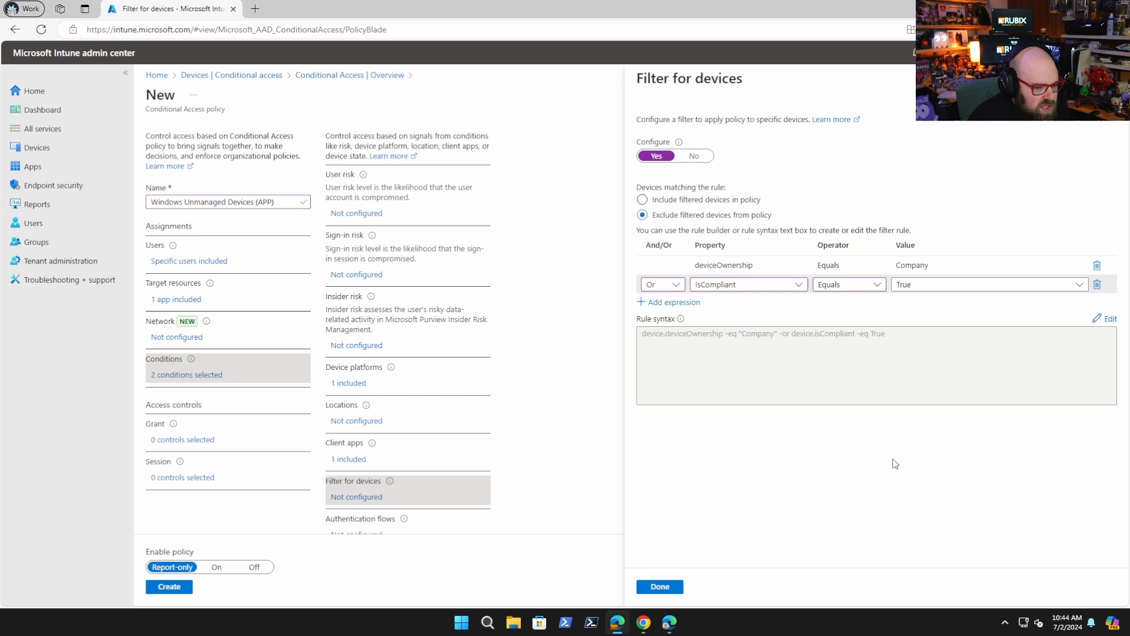
mouse_move(984, 272)
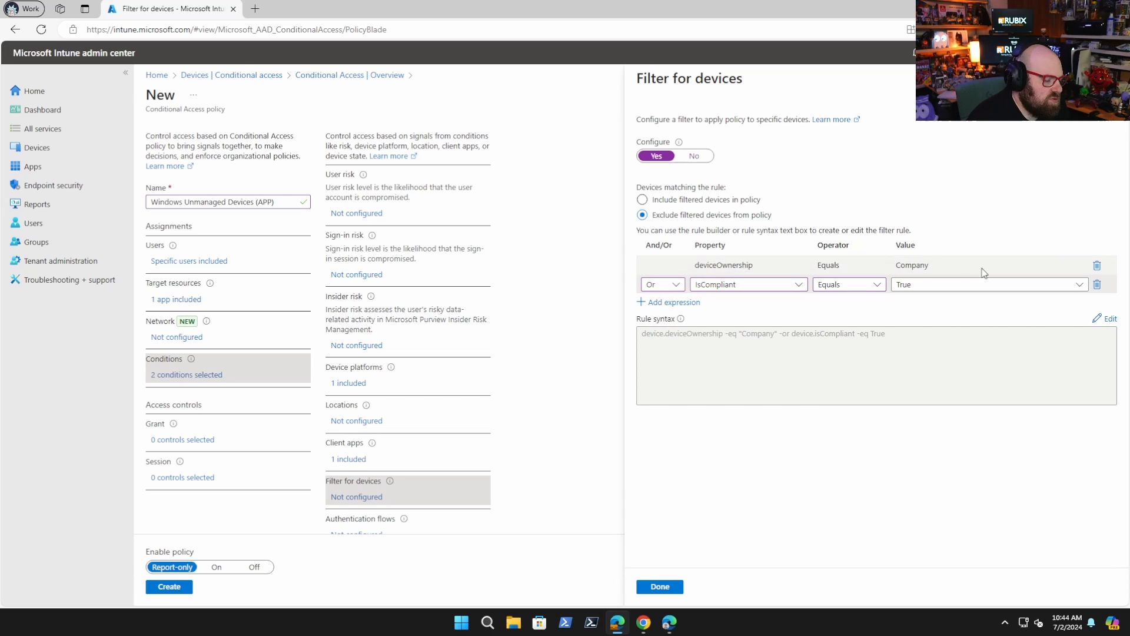
left_click(658, 586)
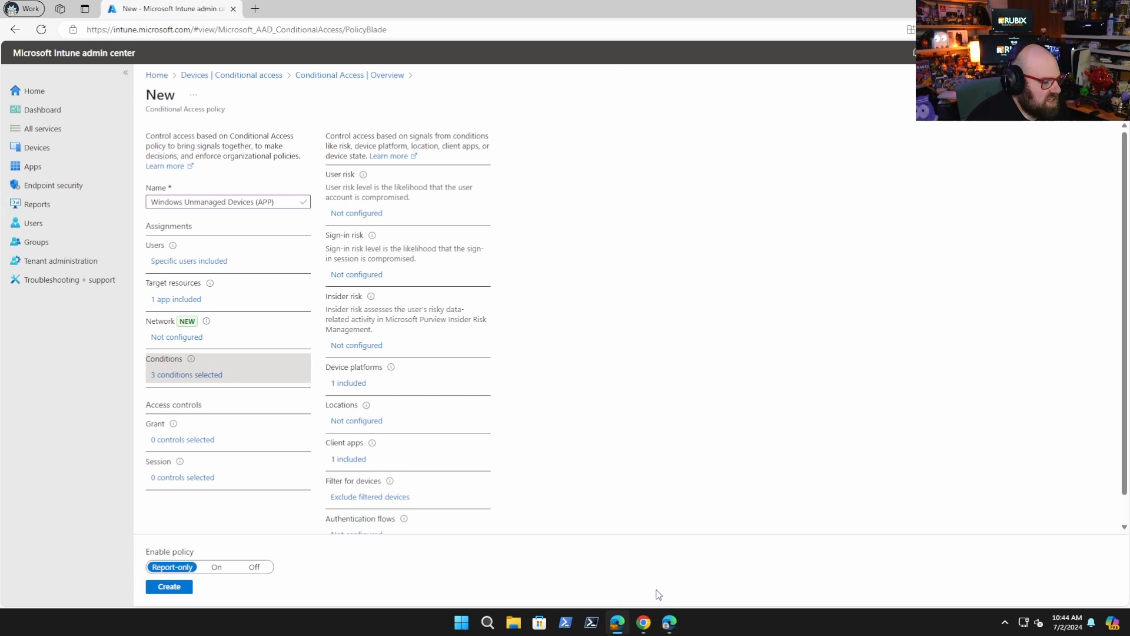
left_click(182, 439)
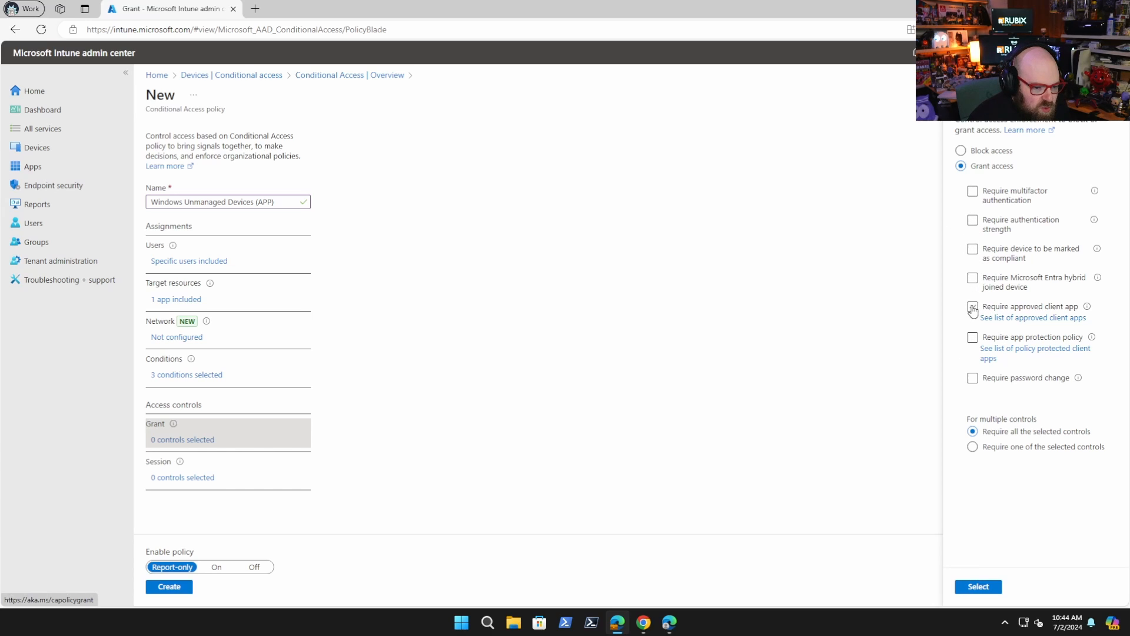
- Require an app protection policy to grant access, and toggle Enable policy between On and Report-only
left_click(973, 337)
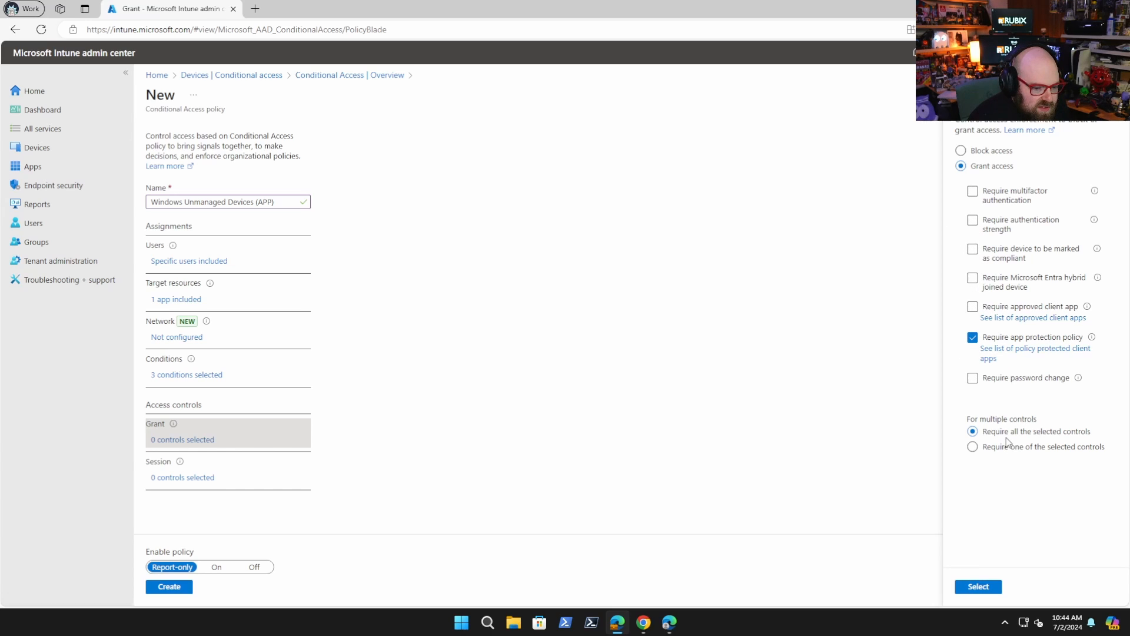
left_click(977, 586)
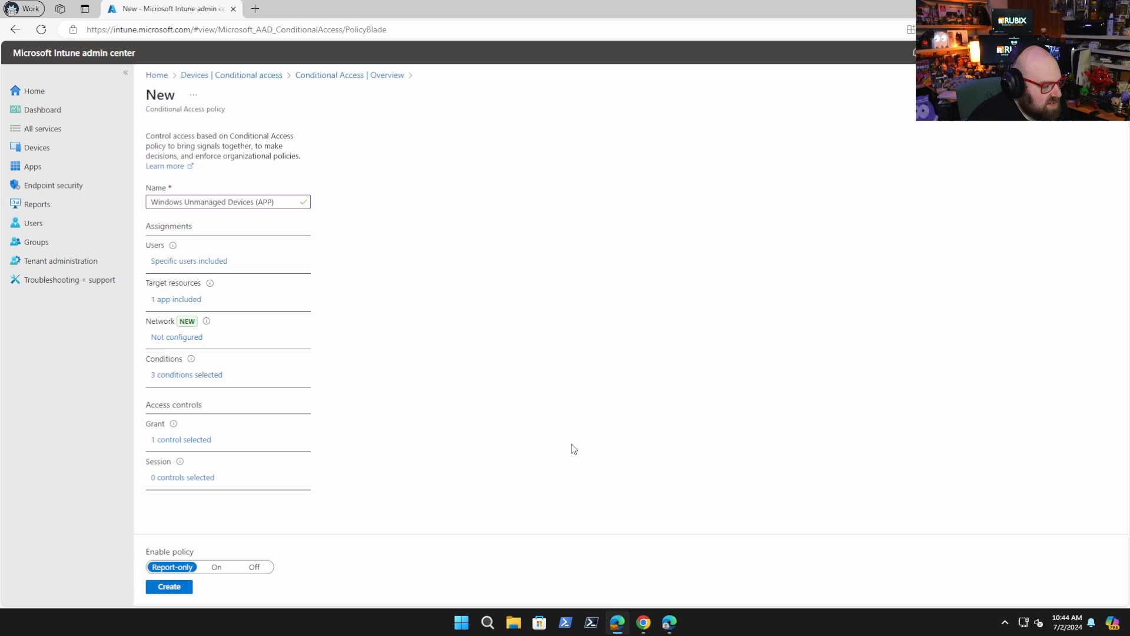
left_click(216, 567)
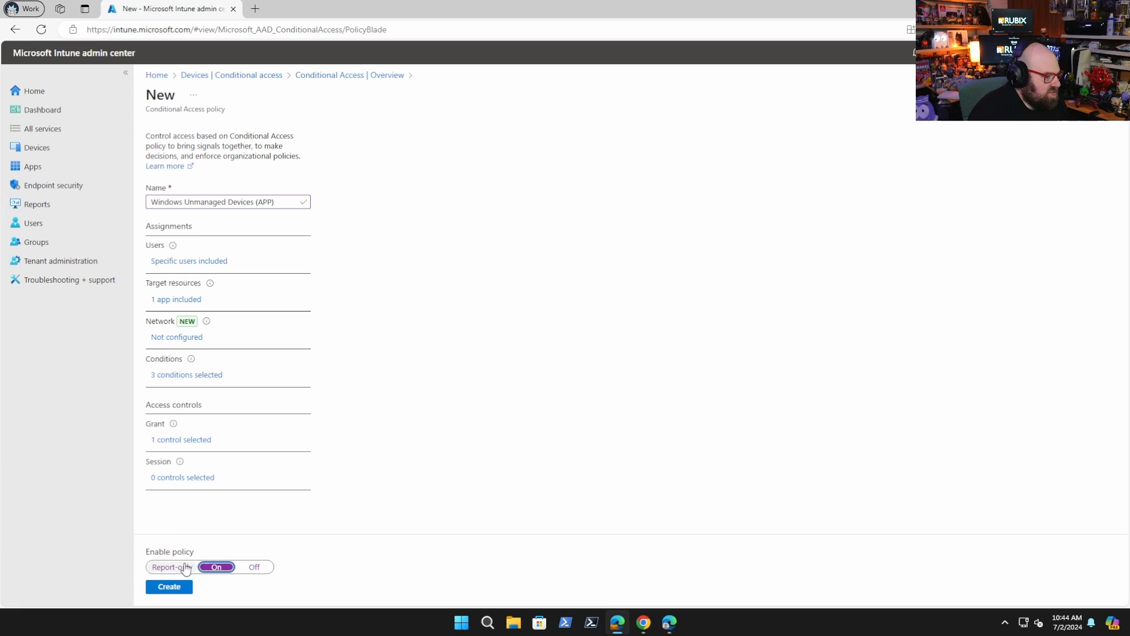
left_click(172, 567)
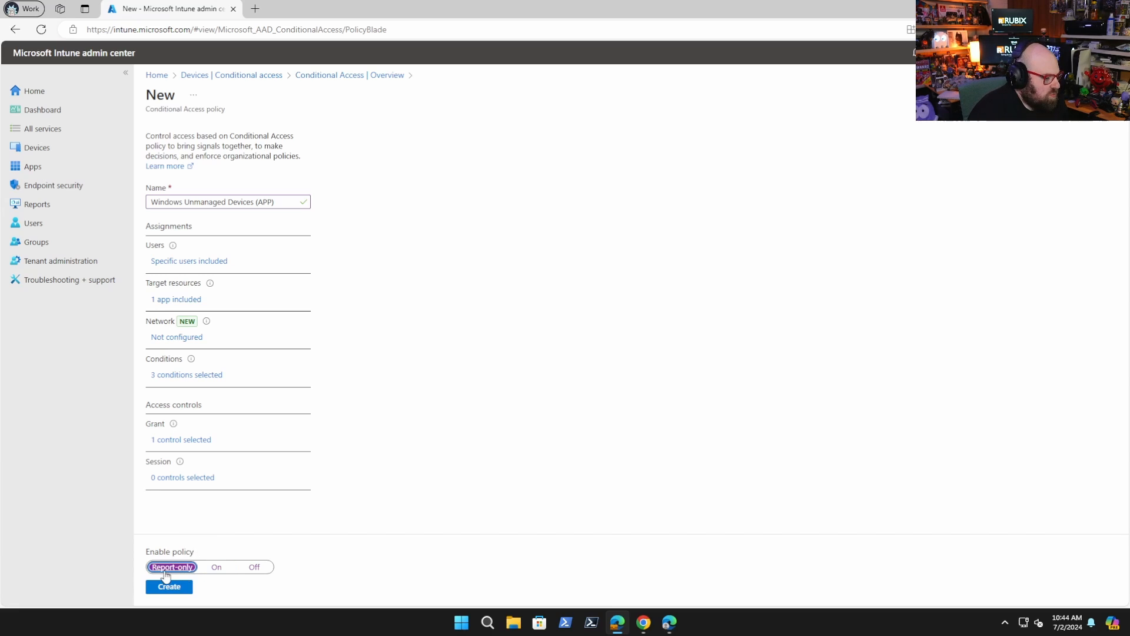
mouse_move(215, 566)
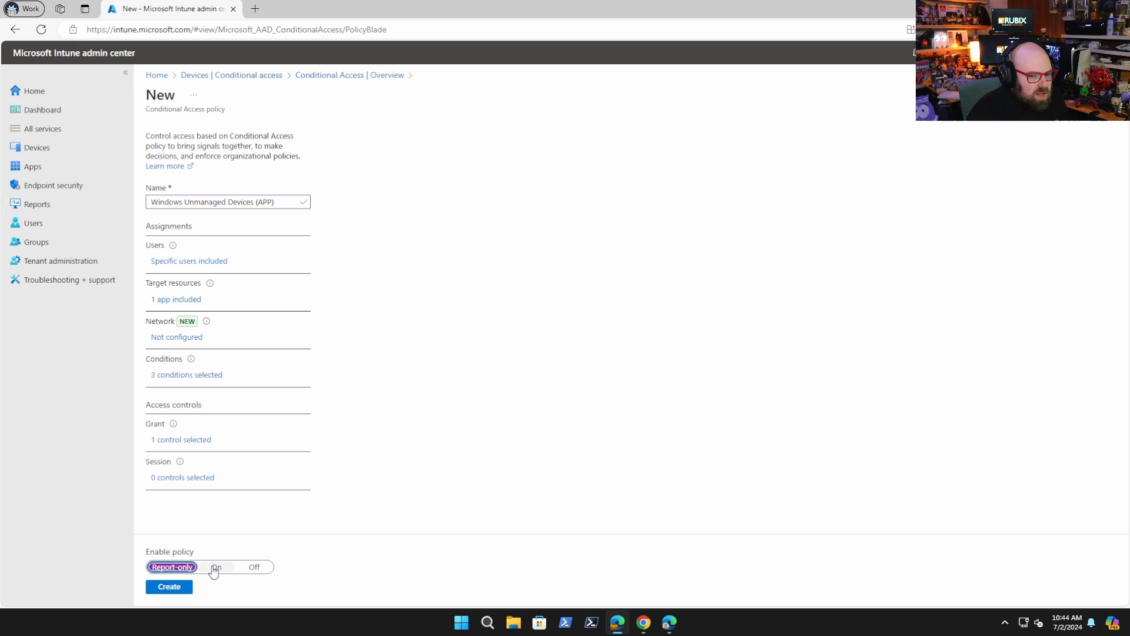
left_click(216, 566)
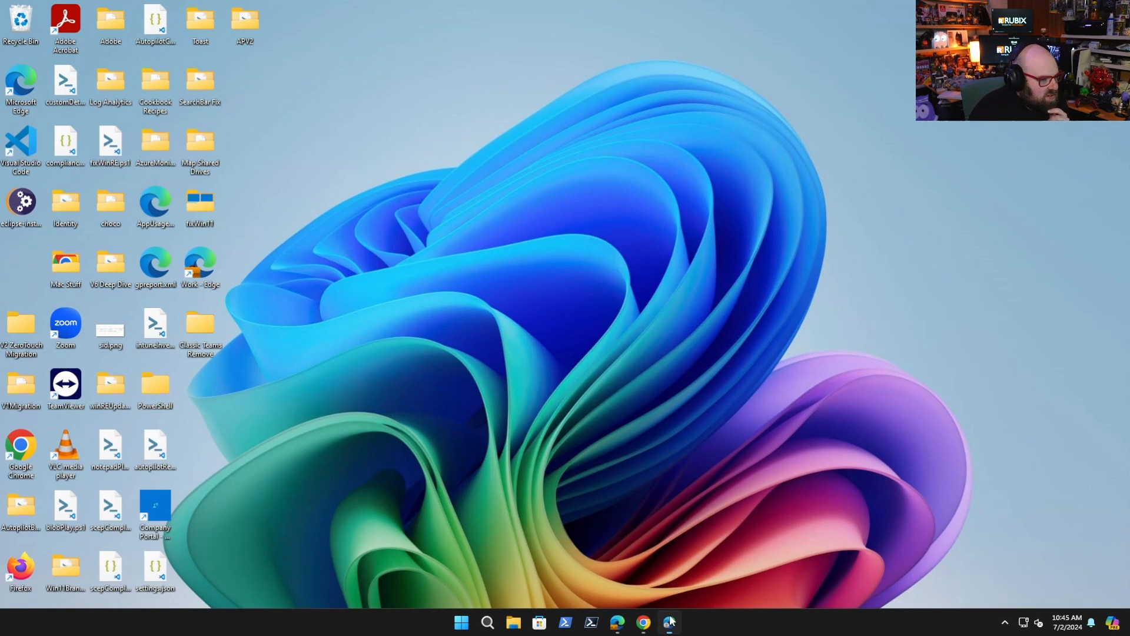
- Launch the Work Edge browser and go to office.com
left_click(668, 622)
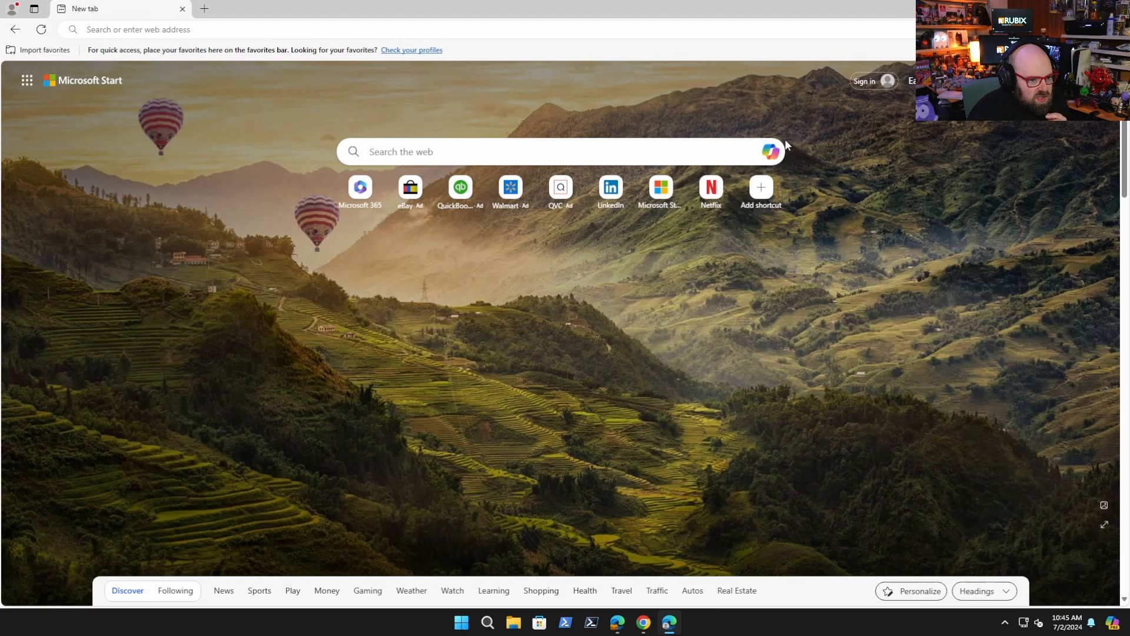
type("off")
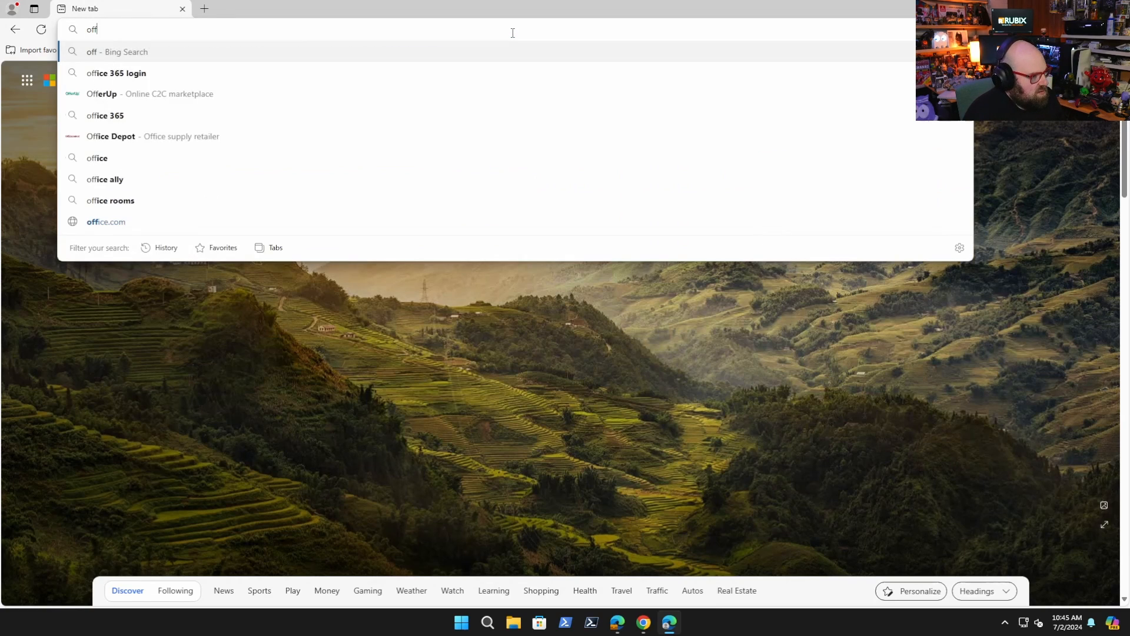
left_click(106, 222)
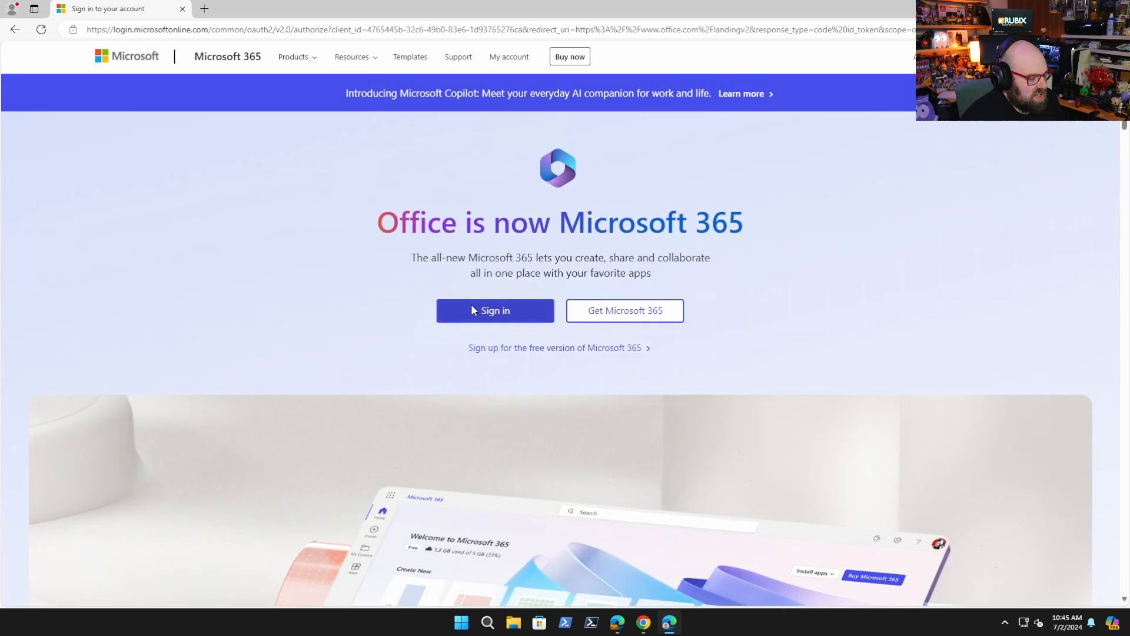
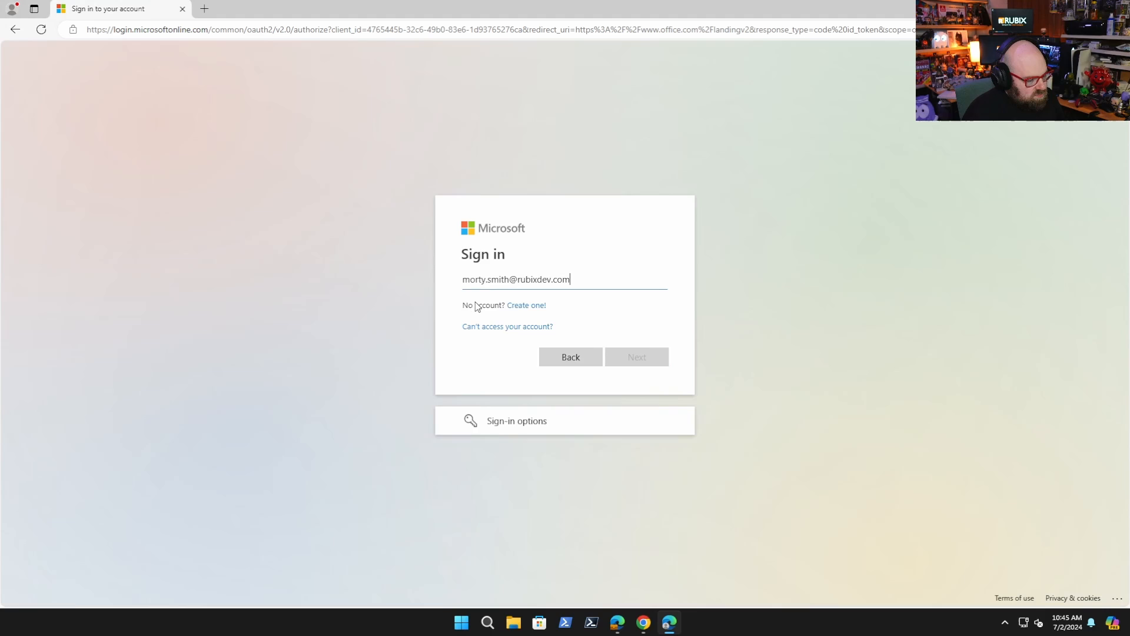
- Sign in to Microsoft 365 with the rubixdev work email and password
left_click(636, 357)
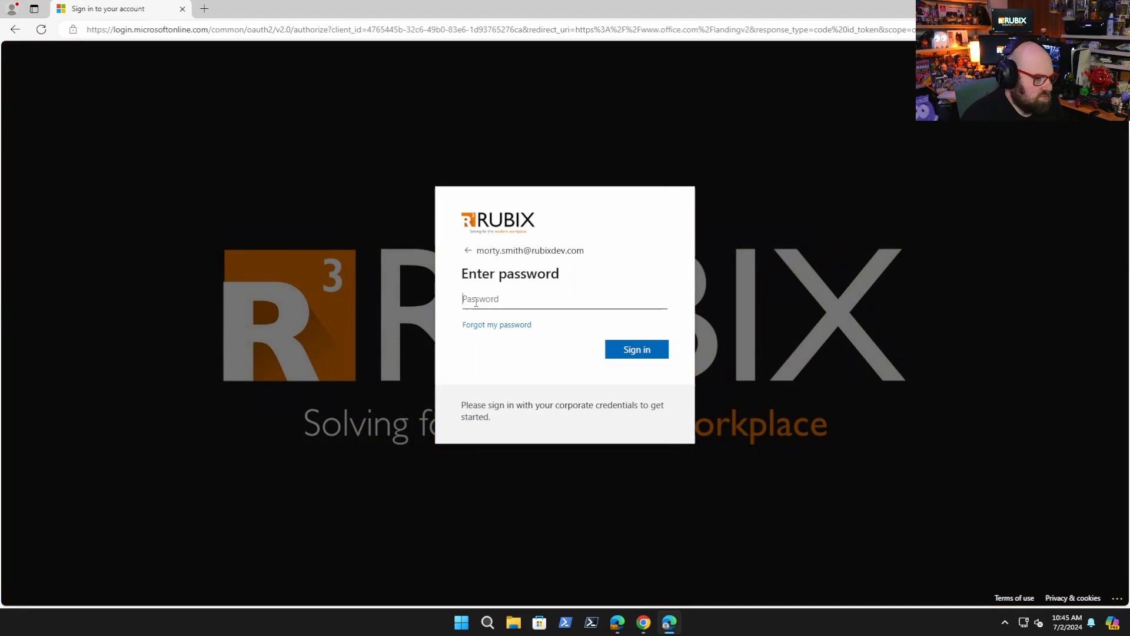
type("password")
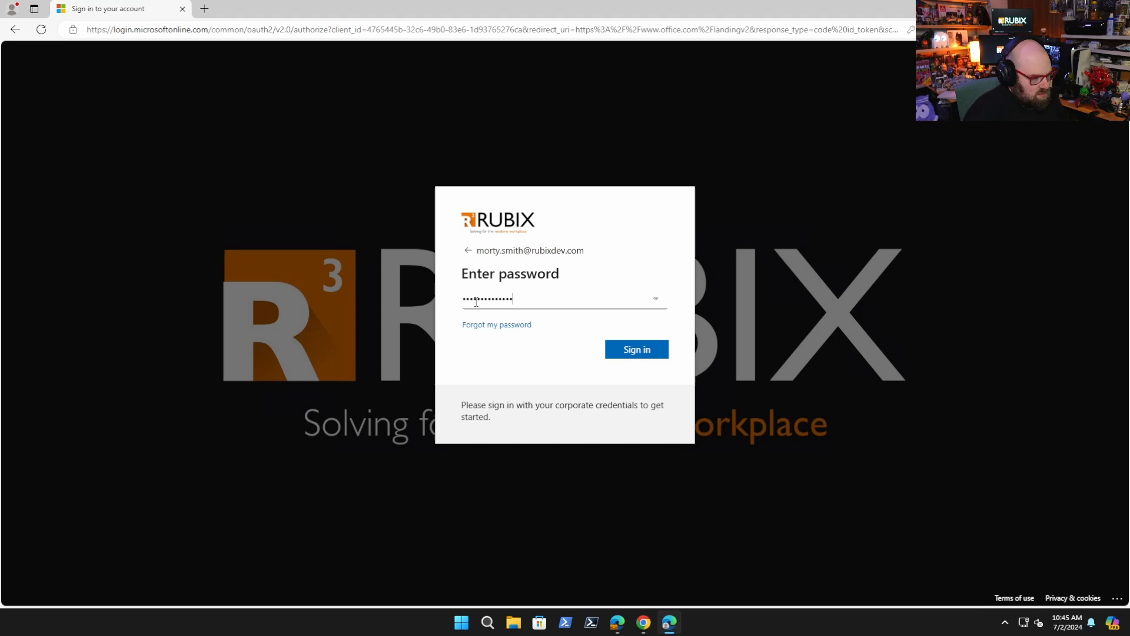
left_click(636, 349)
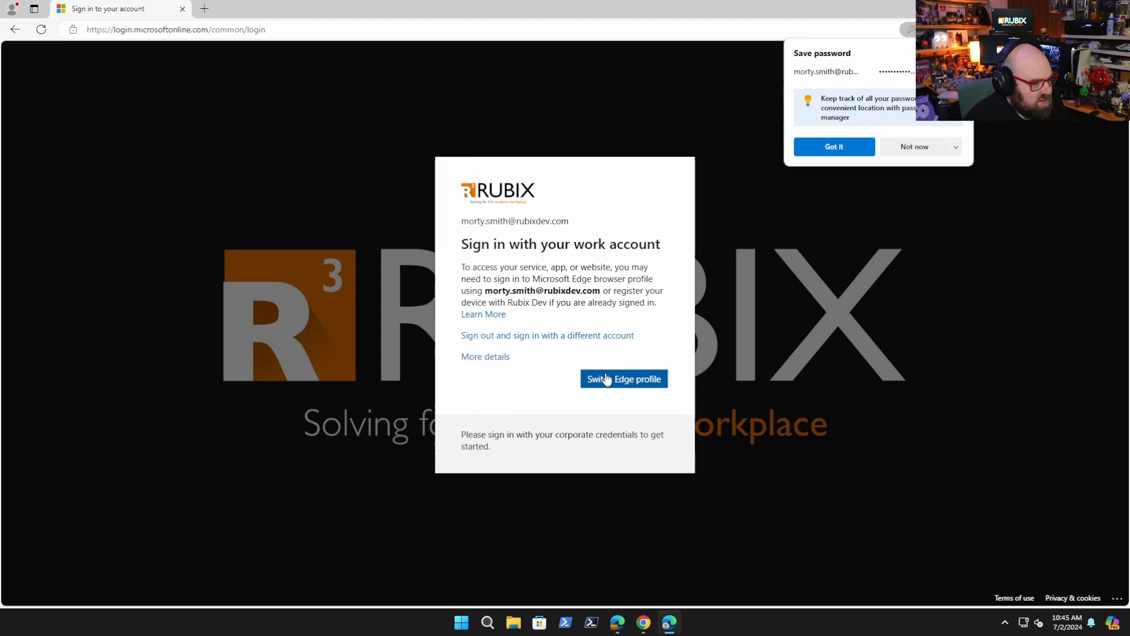
- Sign an Edge profile into the work account, declining organization device management
left_click(623, 379)
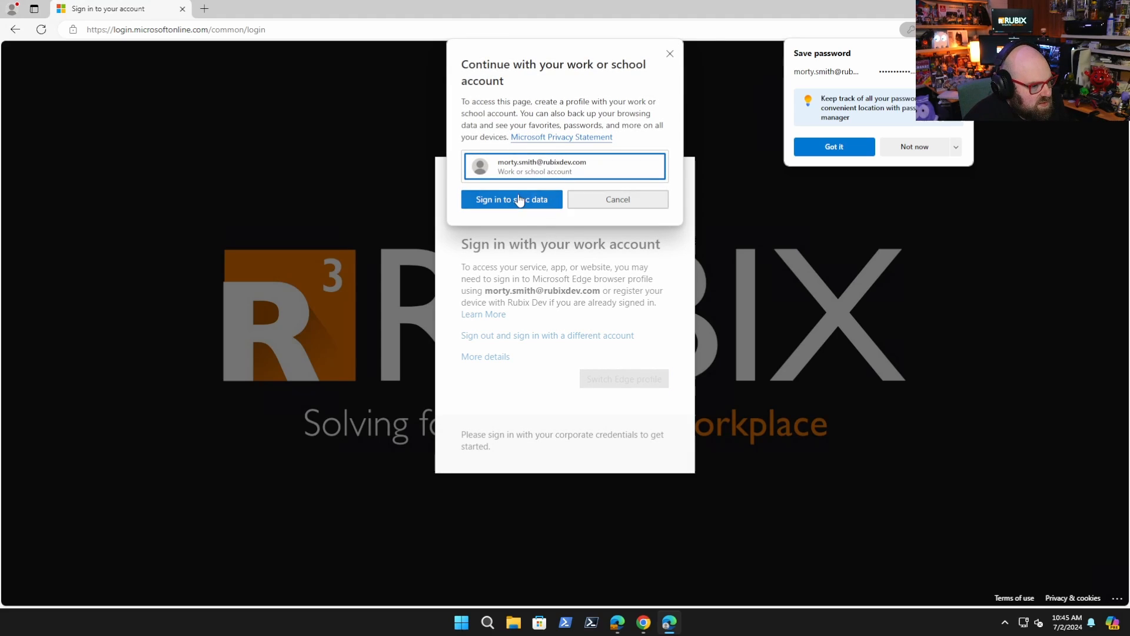
left_click(511, 200)
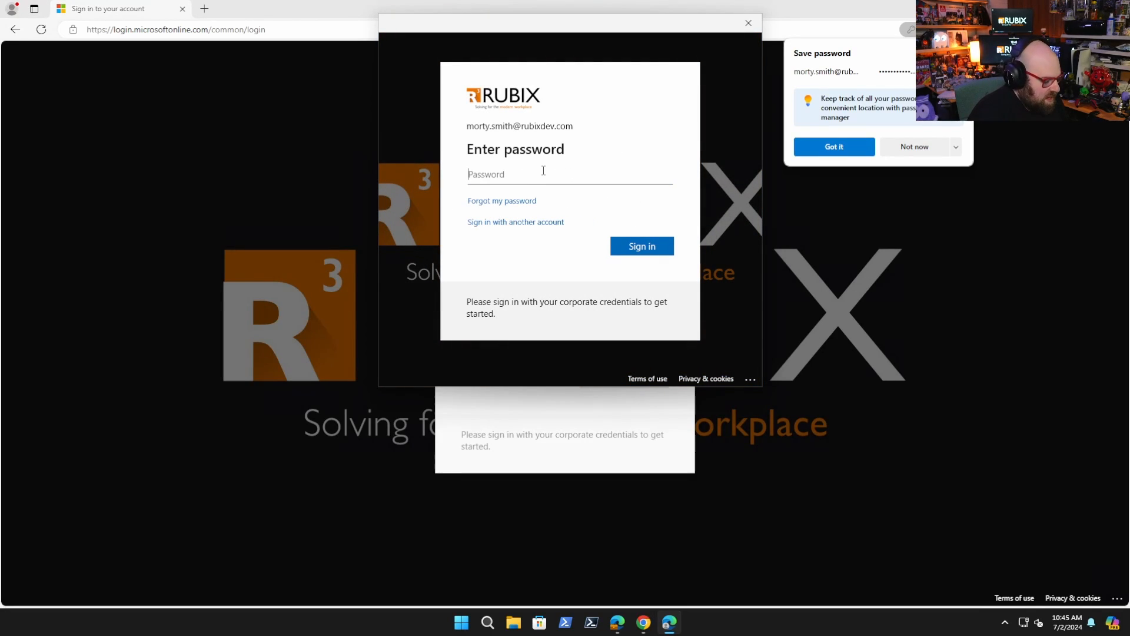
type("password")
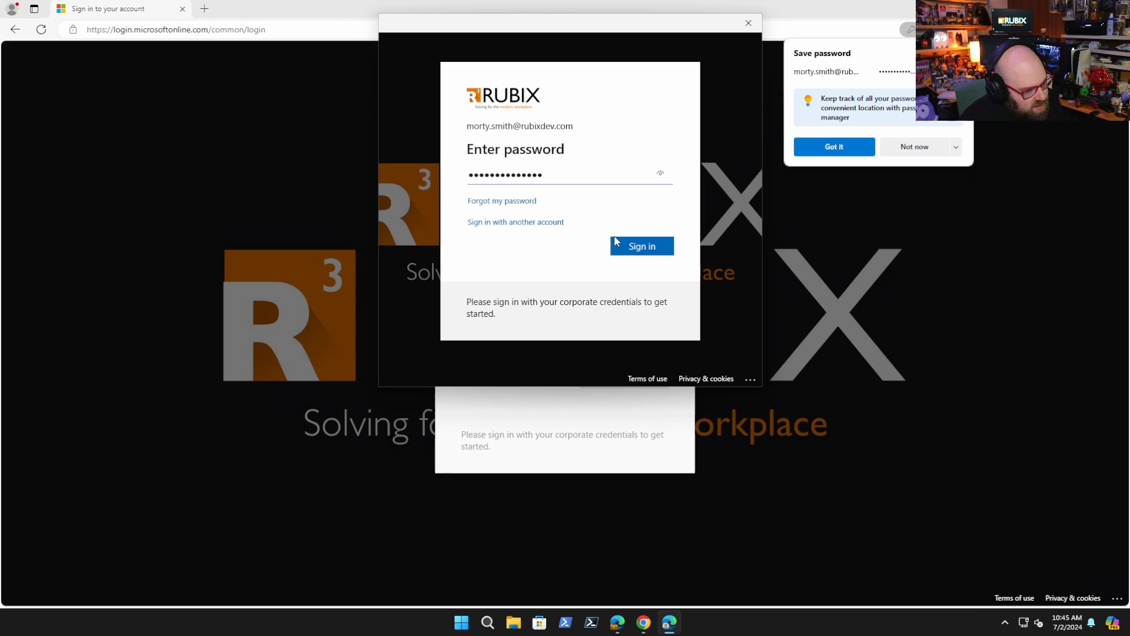
left_click(641, 246)
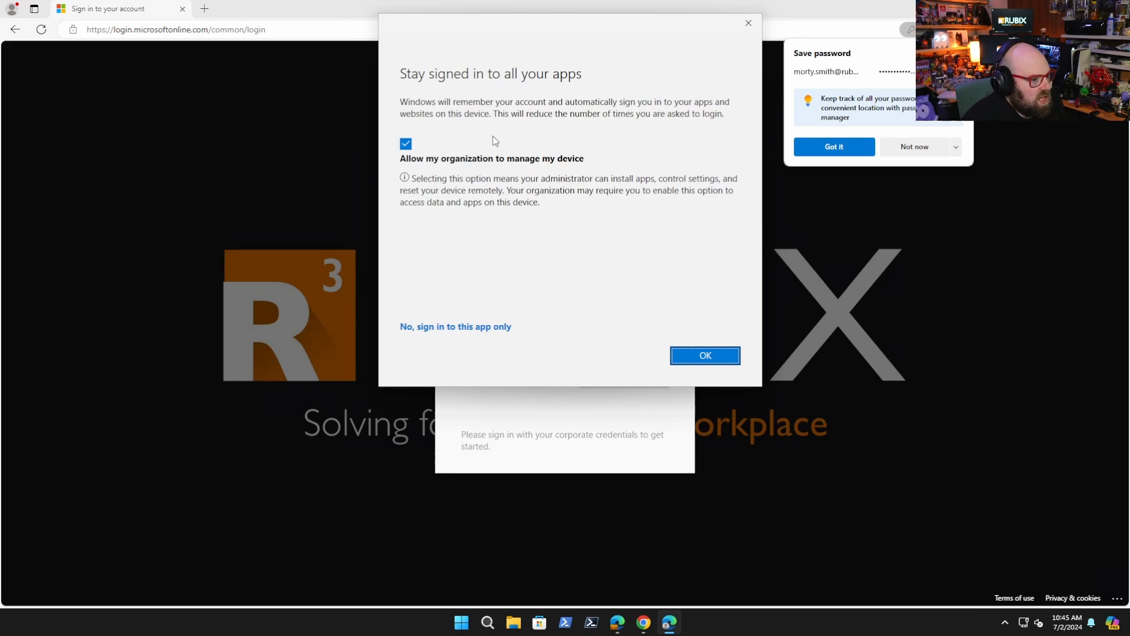
left_click(405, 144)
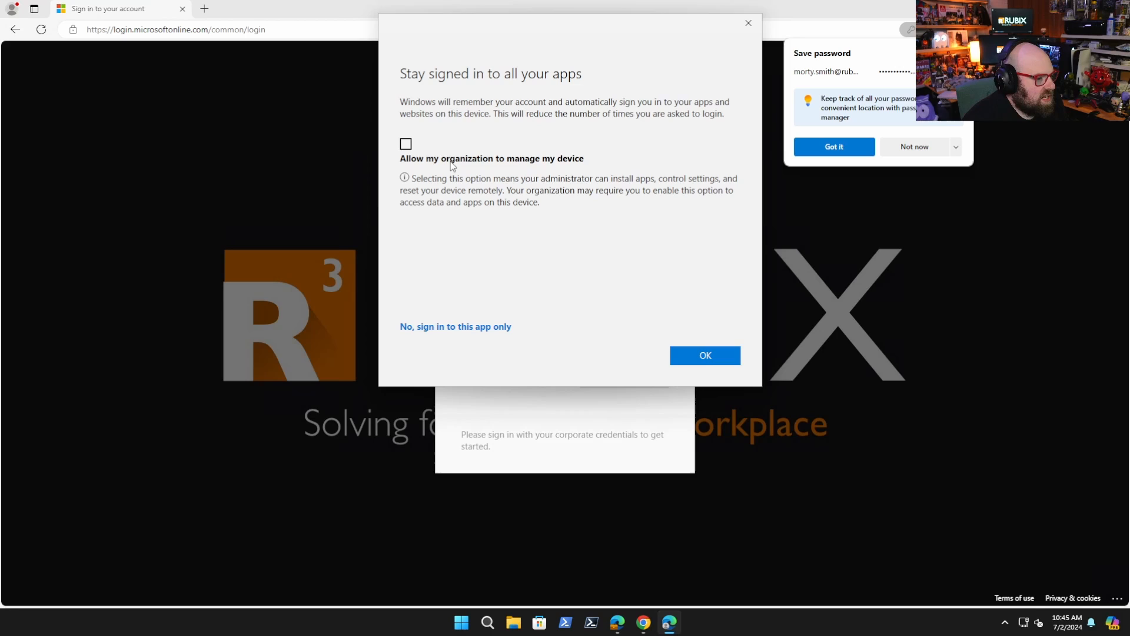
mouse_move(684, 196)
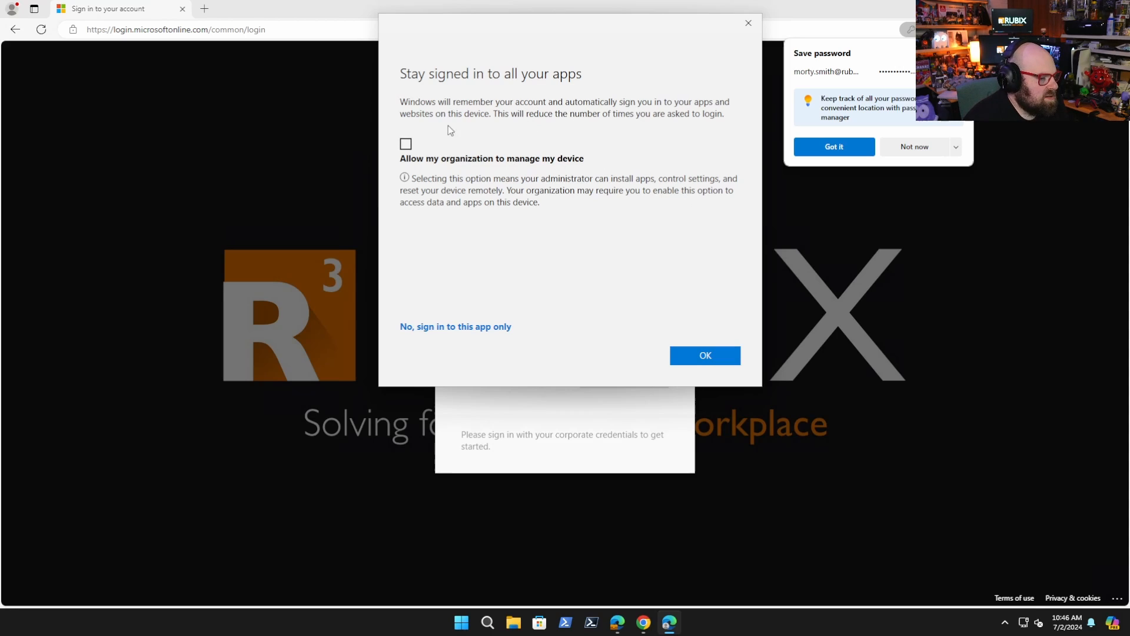
mouse_move(410, 158)
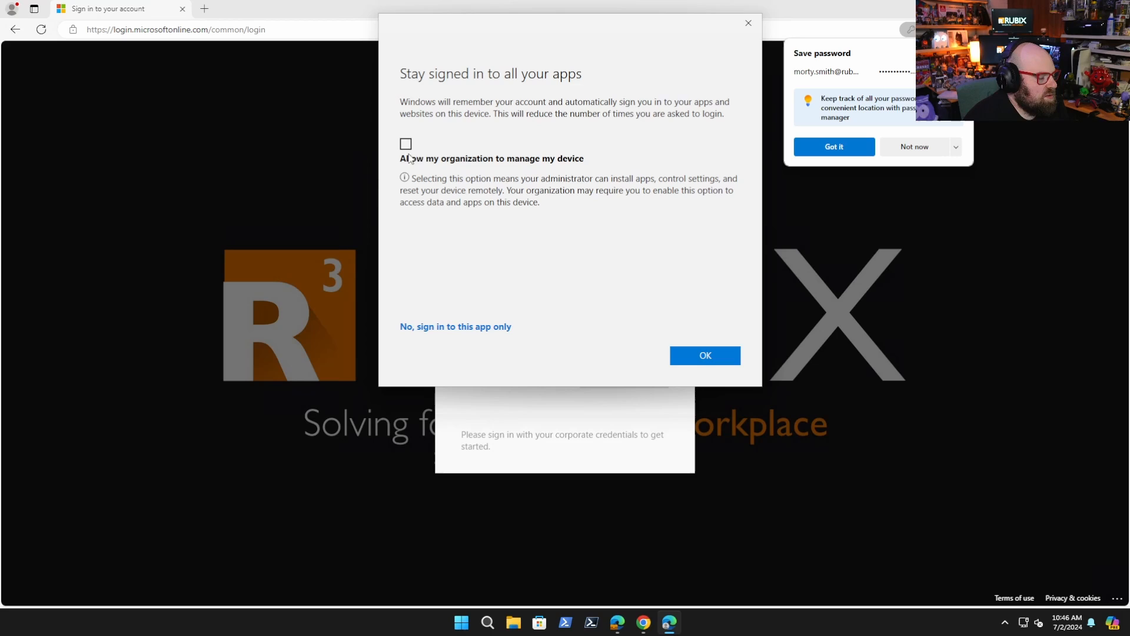
mouse_move(580, 180)
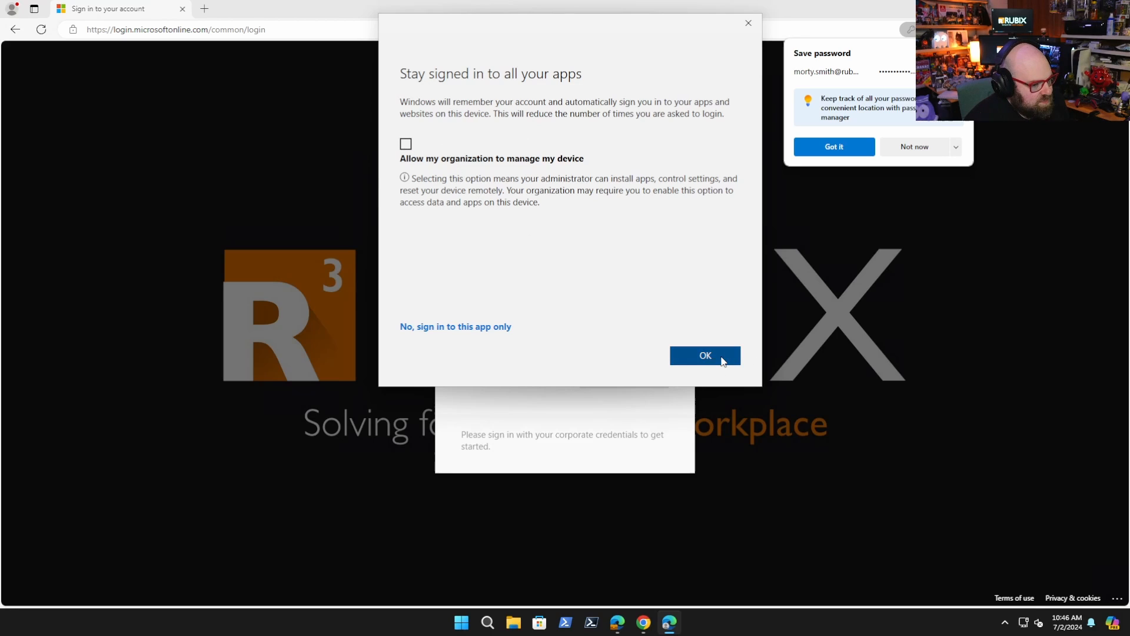
left_click(704, 355)
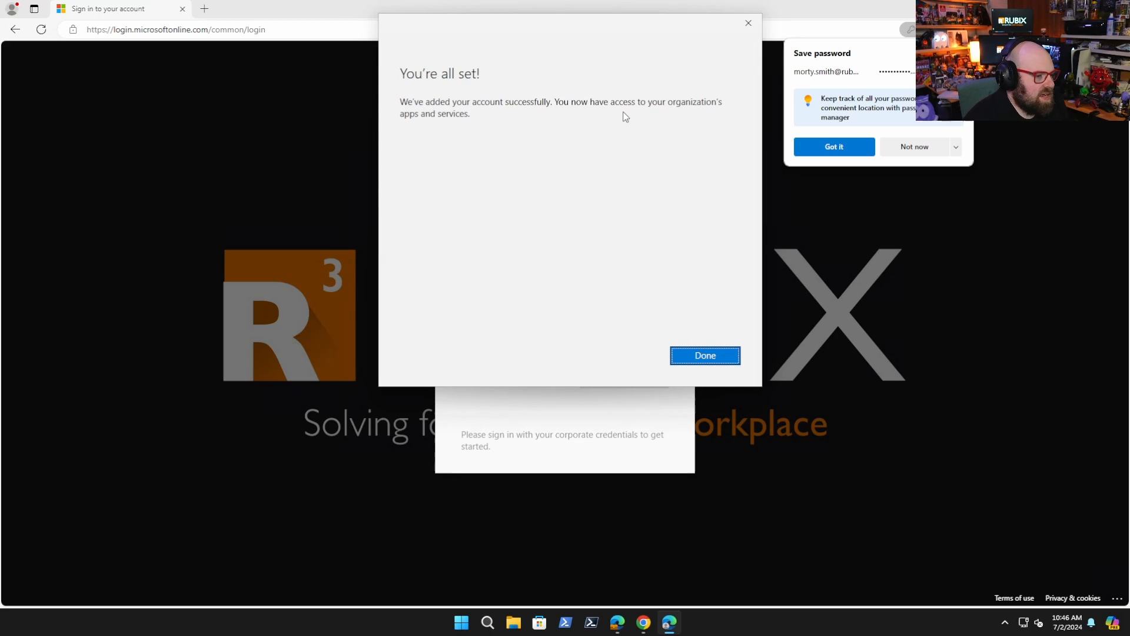
left_click(704, 356)
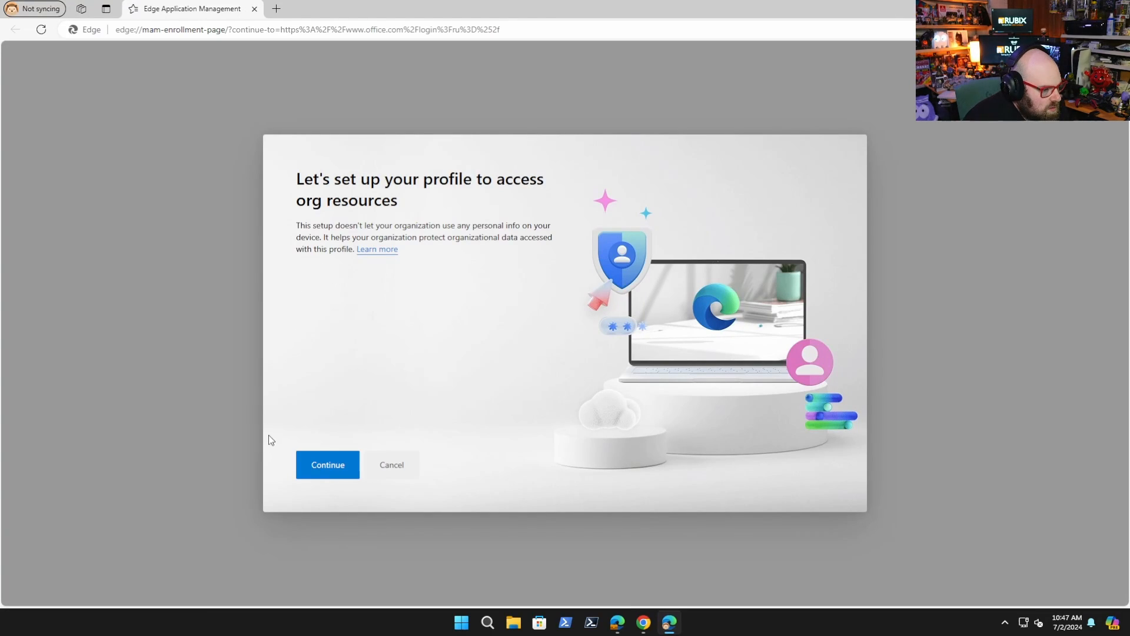
- Continue on the Edge Application Management page until Microsoft 365 home loads
left_click(327, 465)
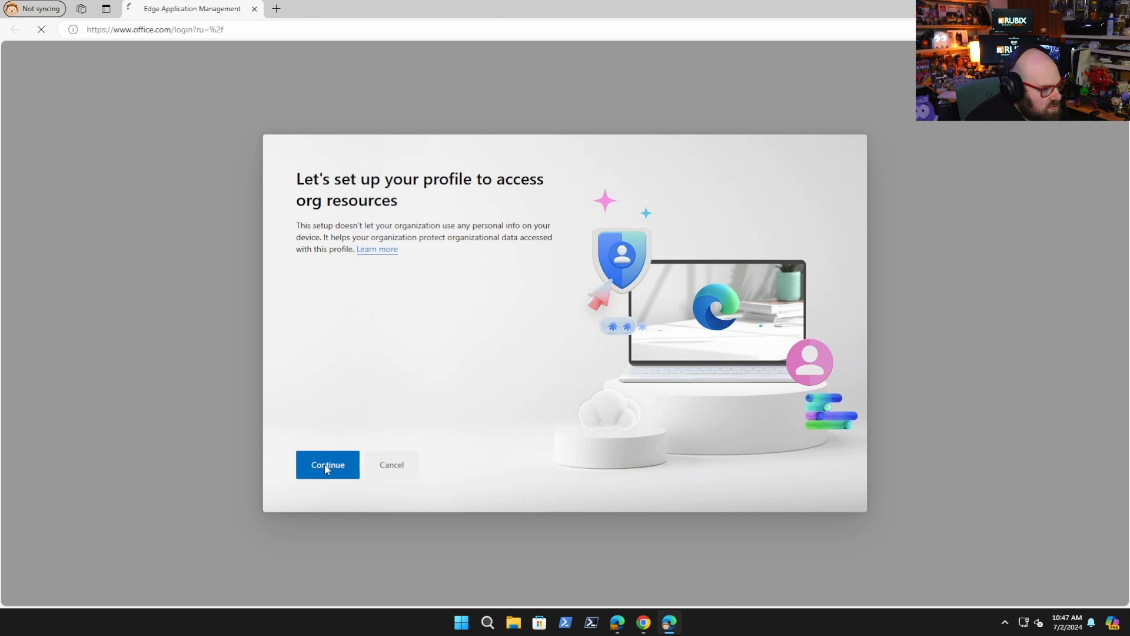
left_click(328, 464)
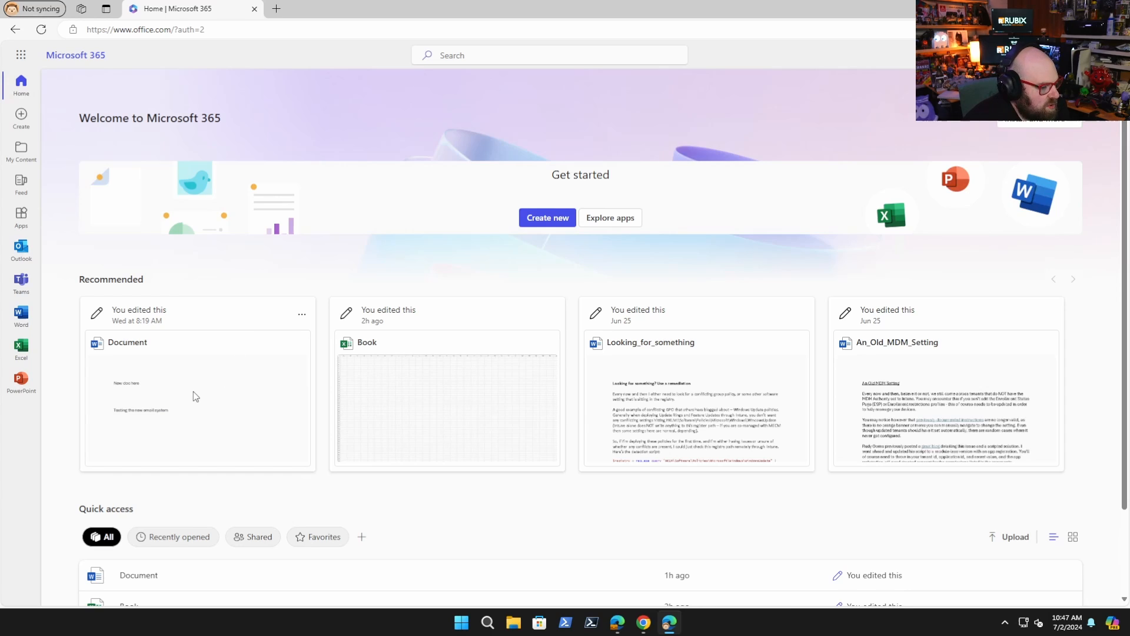
left_click(127, 341)
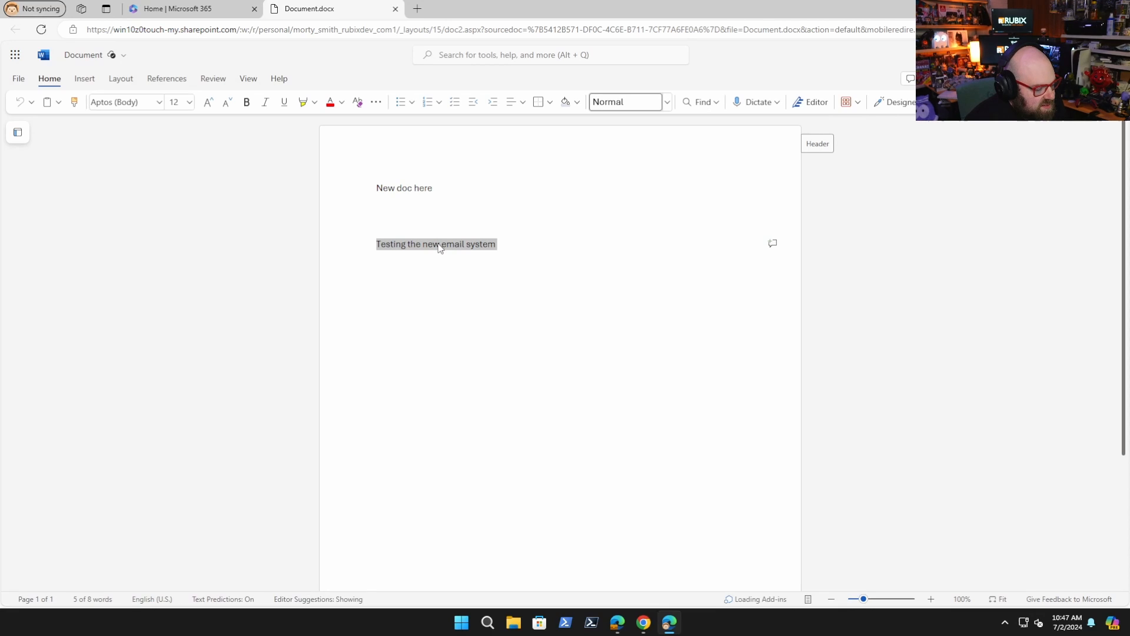
right_click(436, 244)
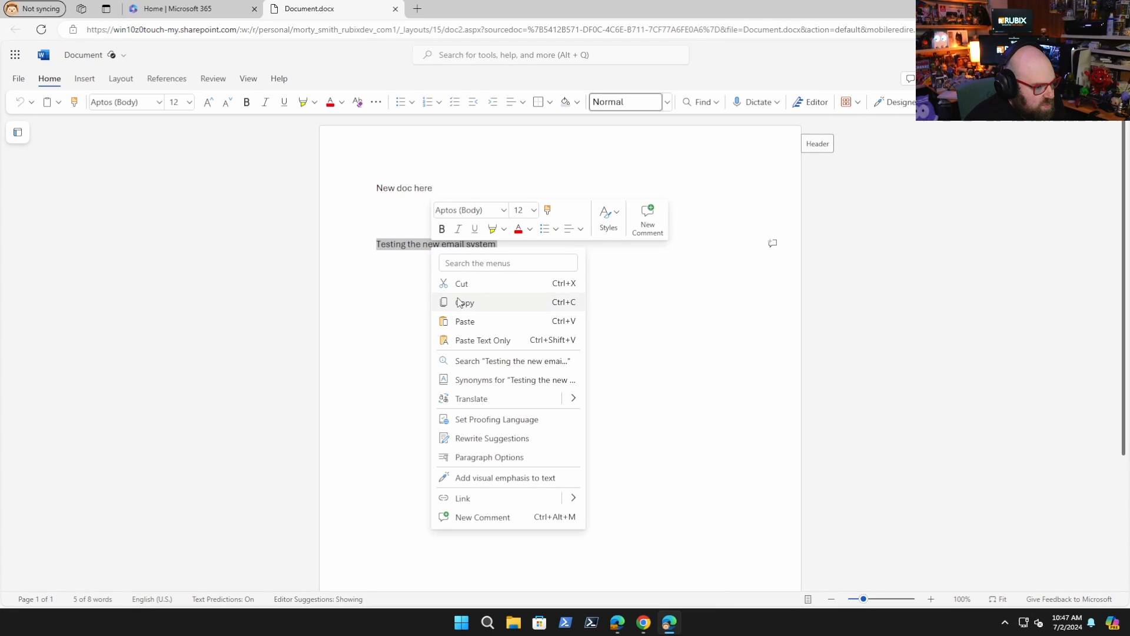
left_click(465, 303)
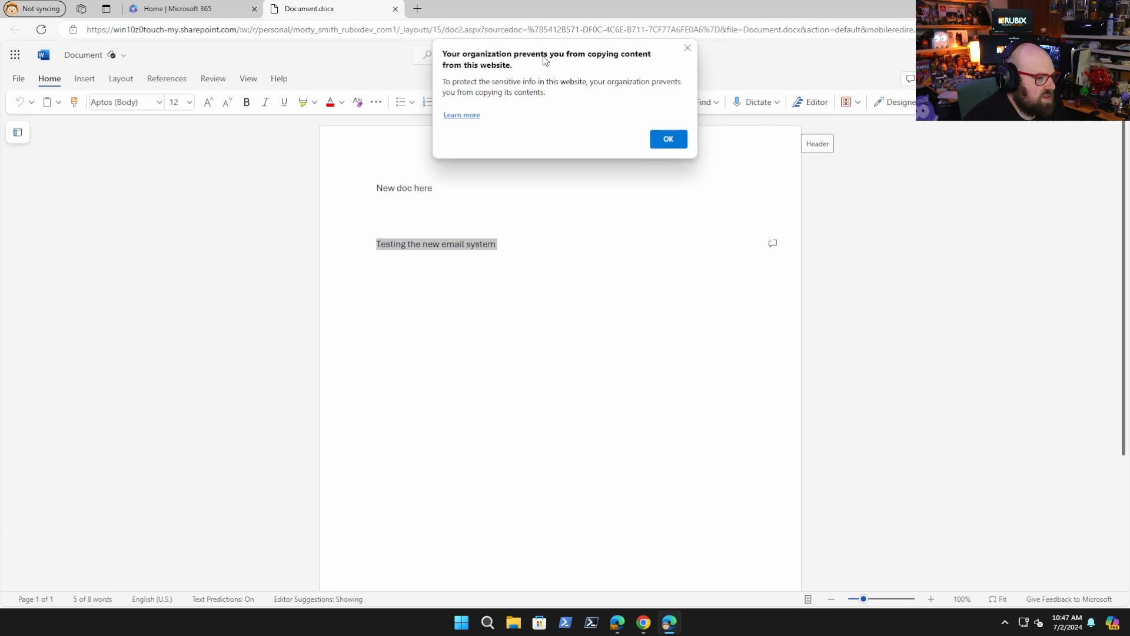
left_click(667, 138)
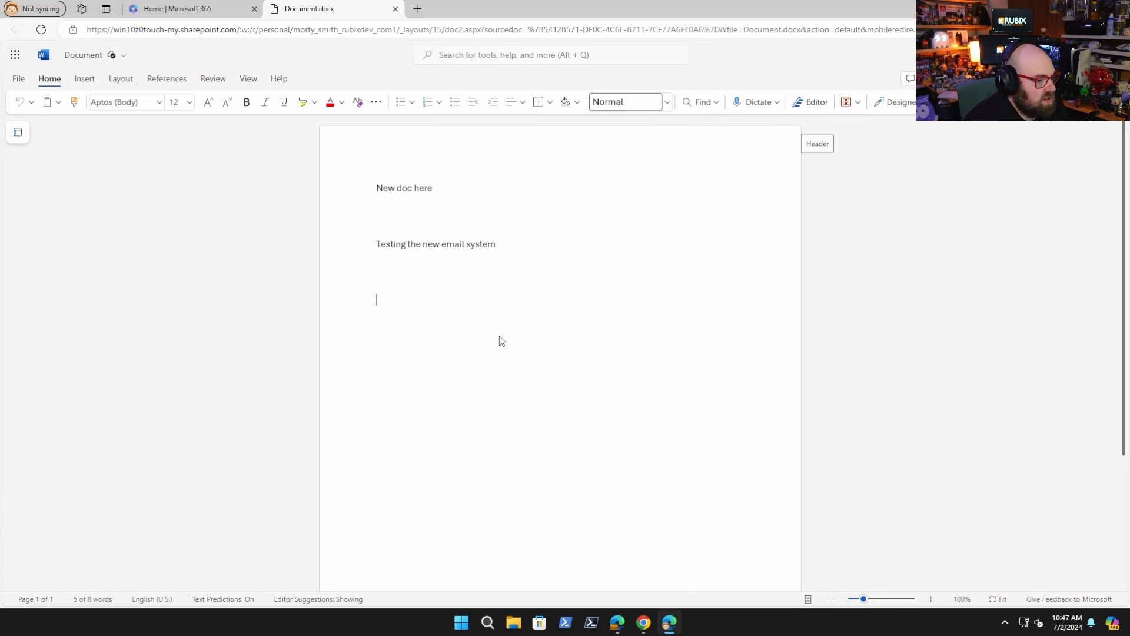
left_click(460, 622)
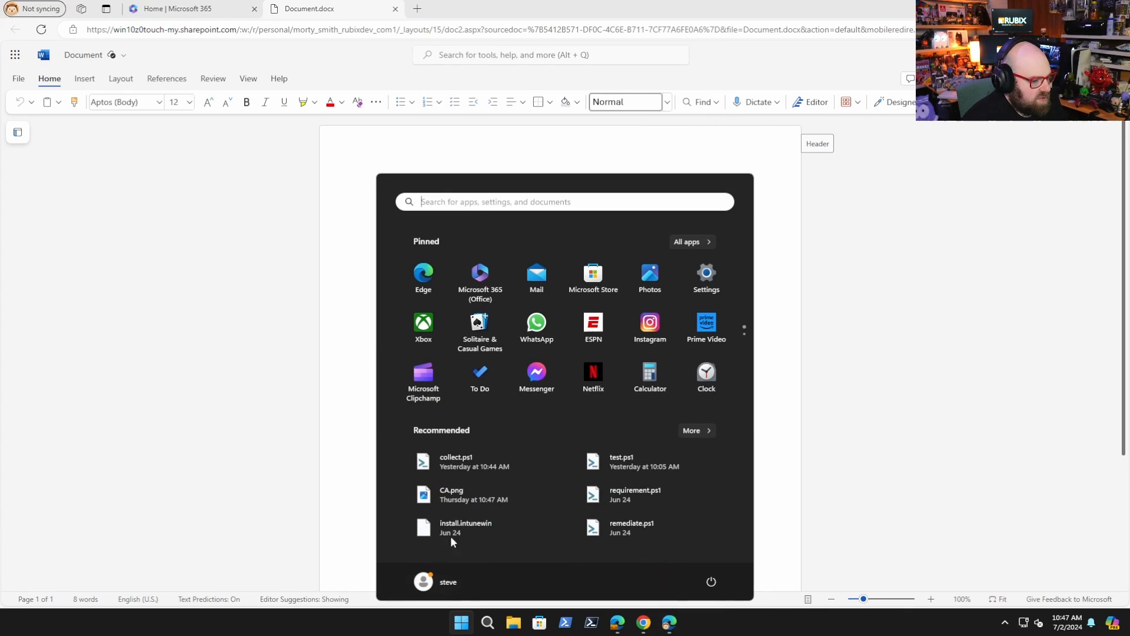
type("notepad")
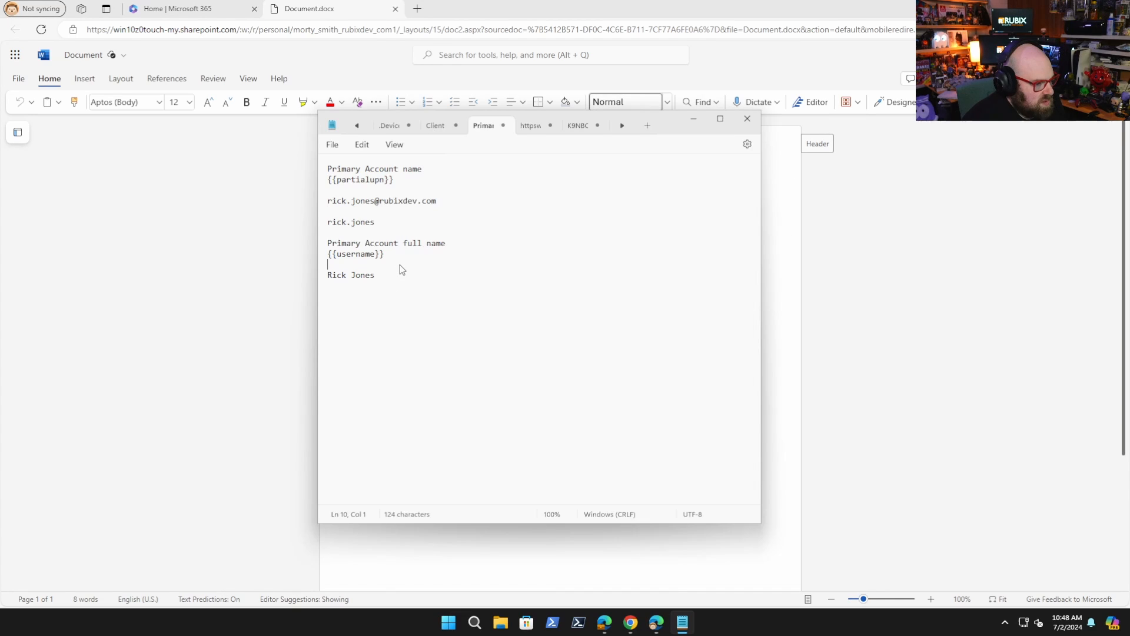
key("ctrl+a")
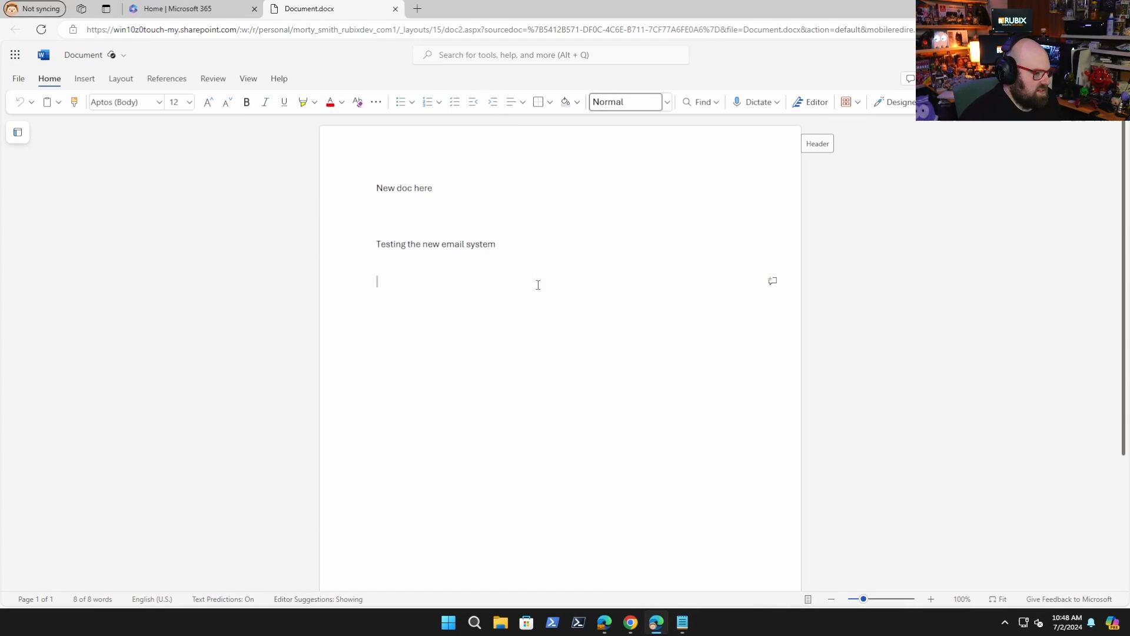
key("ctrl+v")
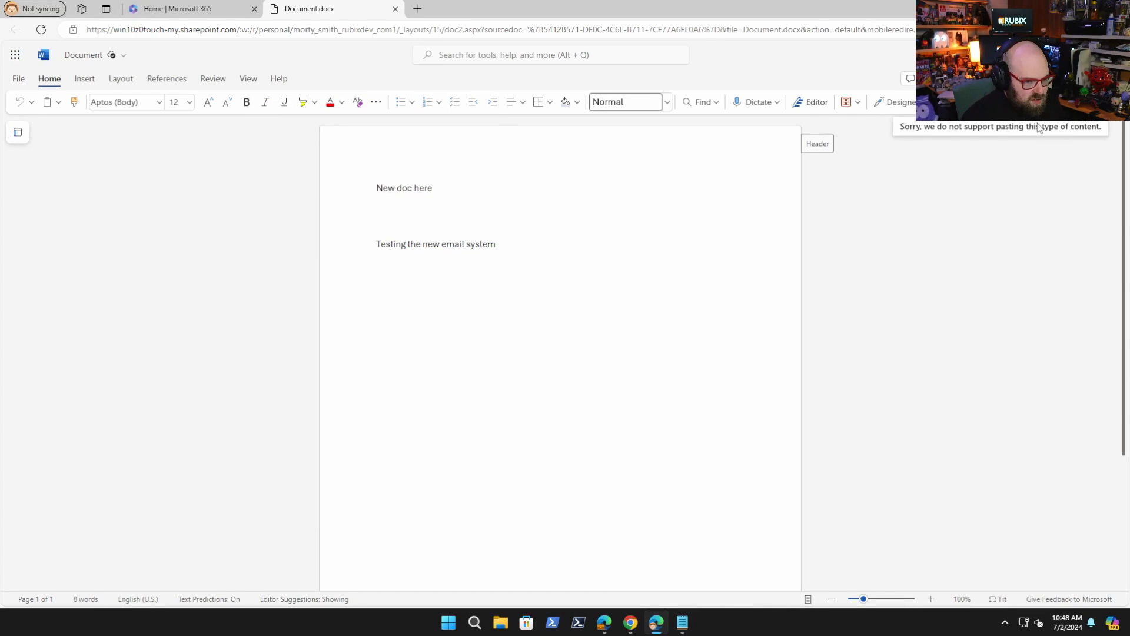
left_click(376, 282)
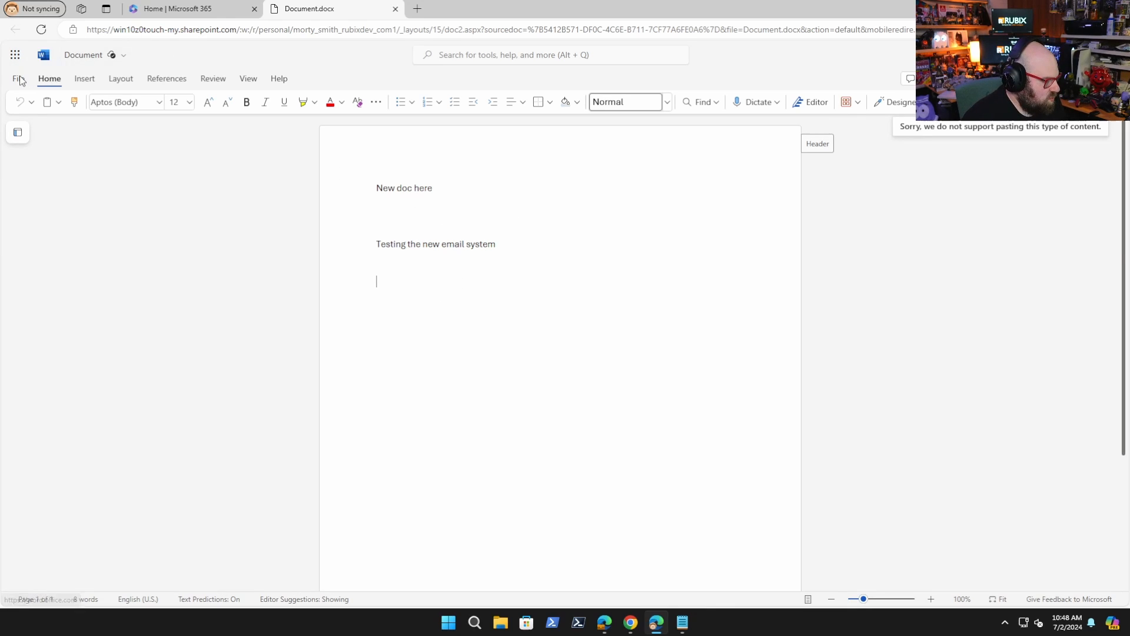
left_click(17, 78)
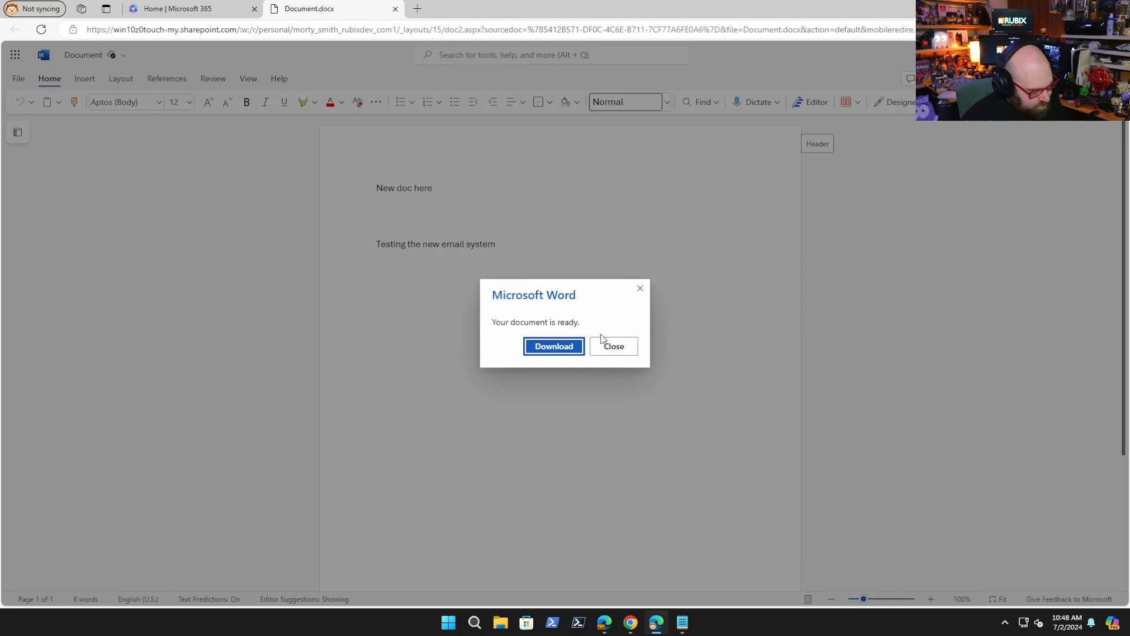
left_click(553, 346)
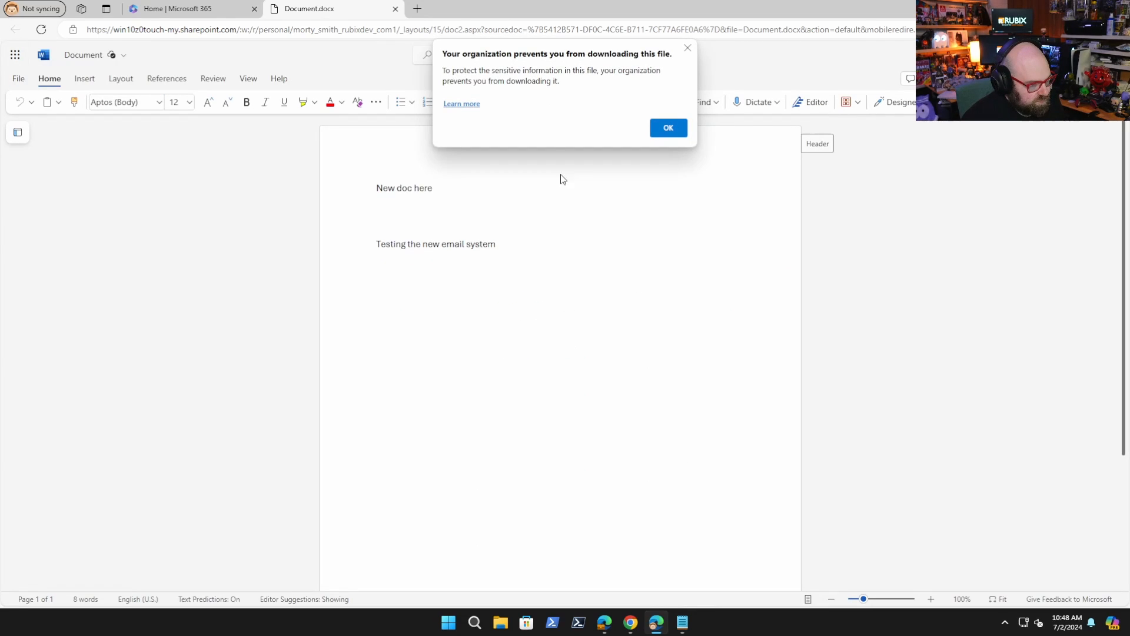
left_click(667, 128)
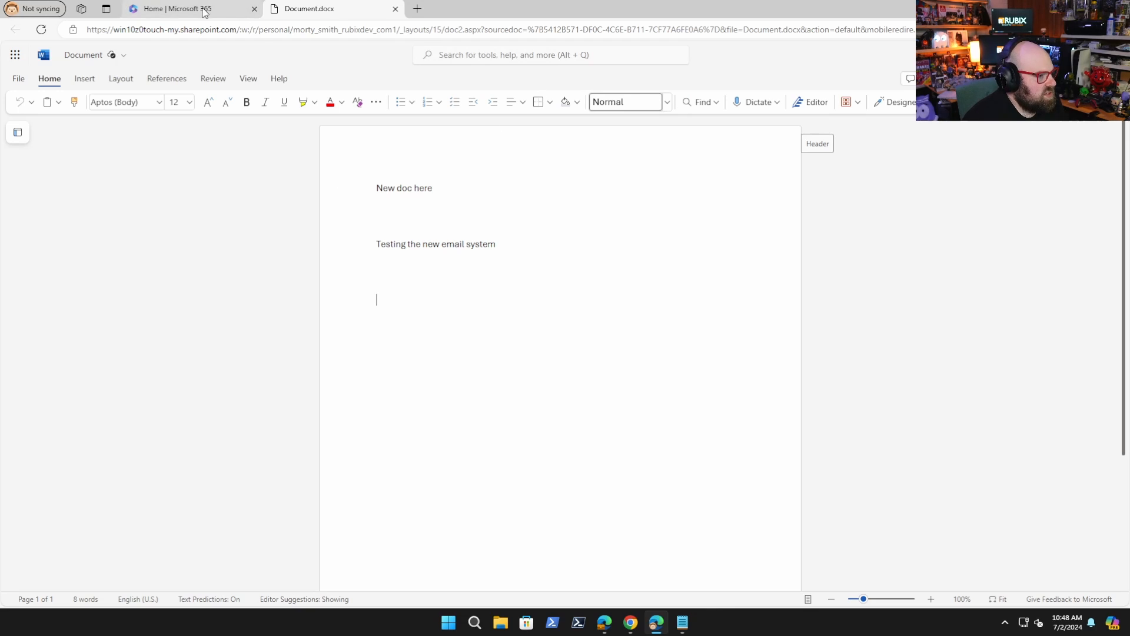
- Attempt to upload Associations.xml to Microsoft 365 and dismiss the upload-blocked warning
left_click(191, 9)
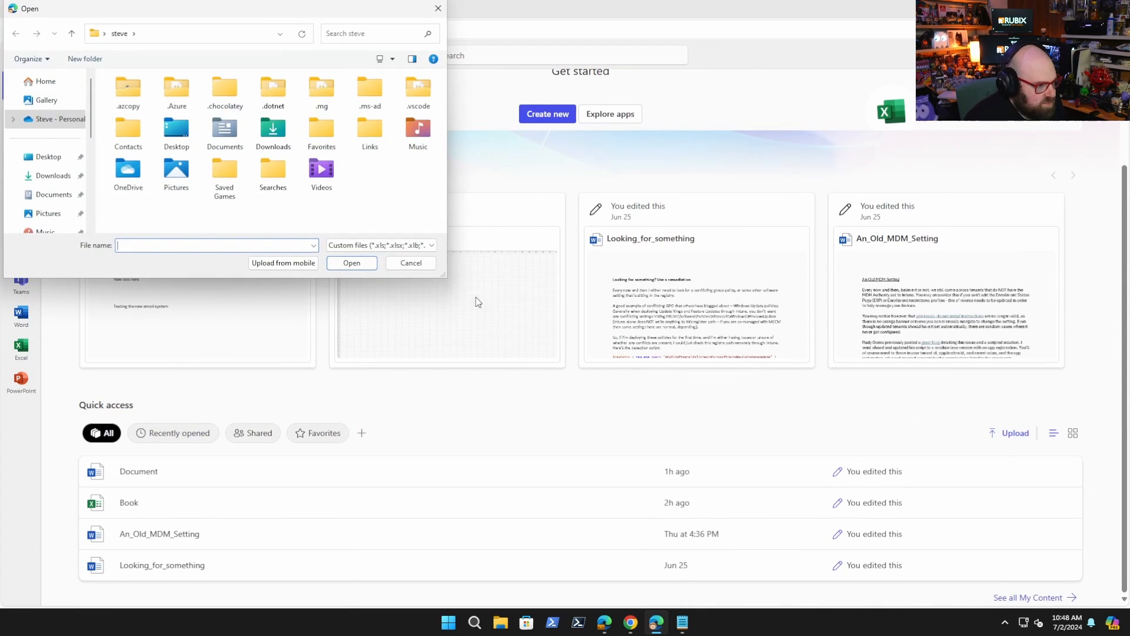
left_click(52, 195)
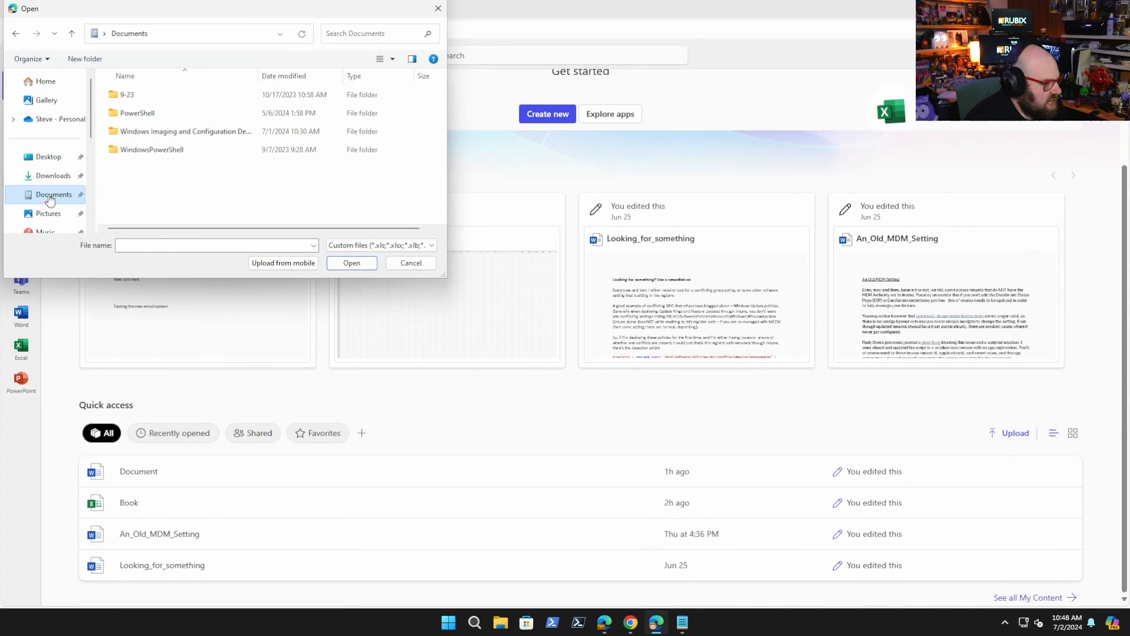
double_click(138, 112)
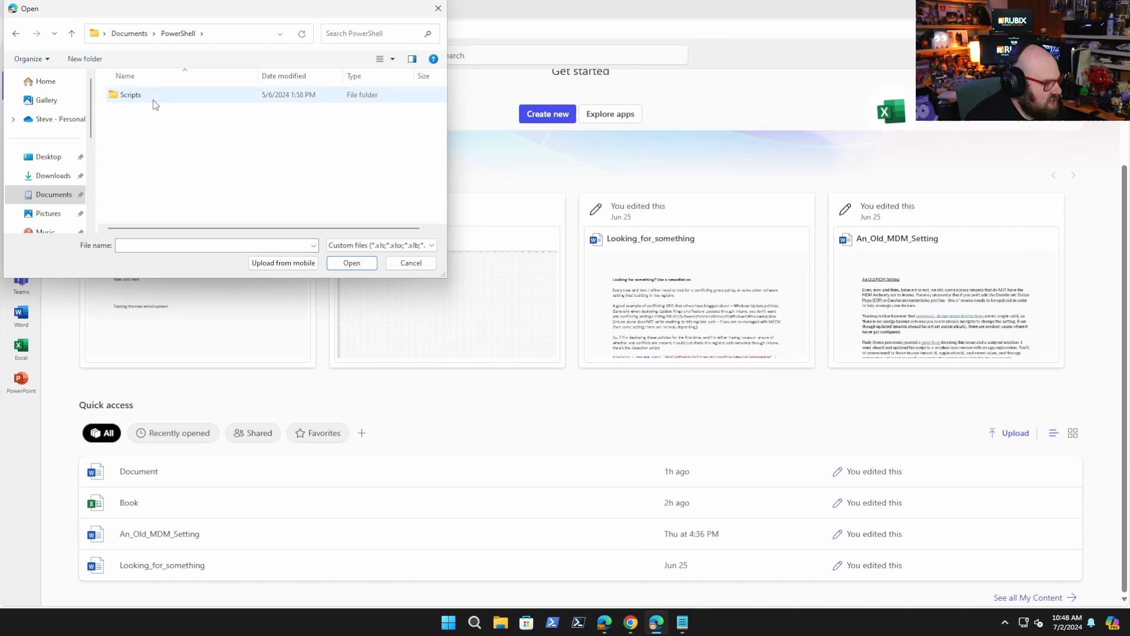
double_click(130, 94)
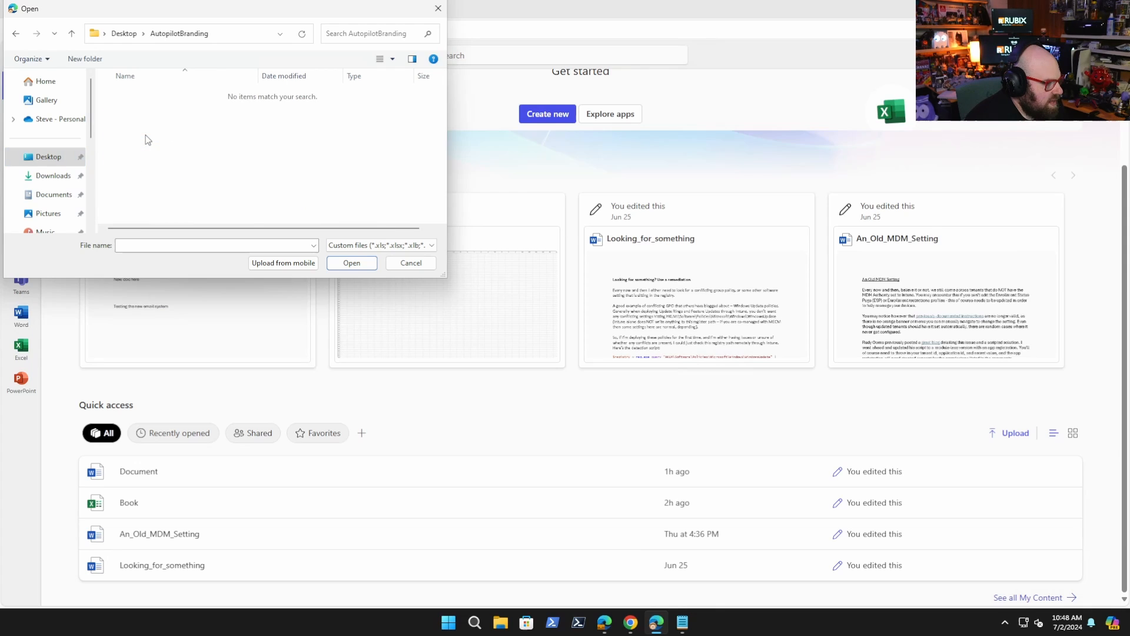
left_click(381, 244)
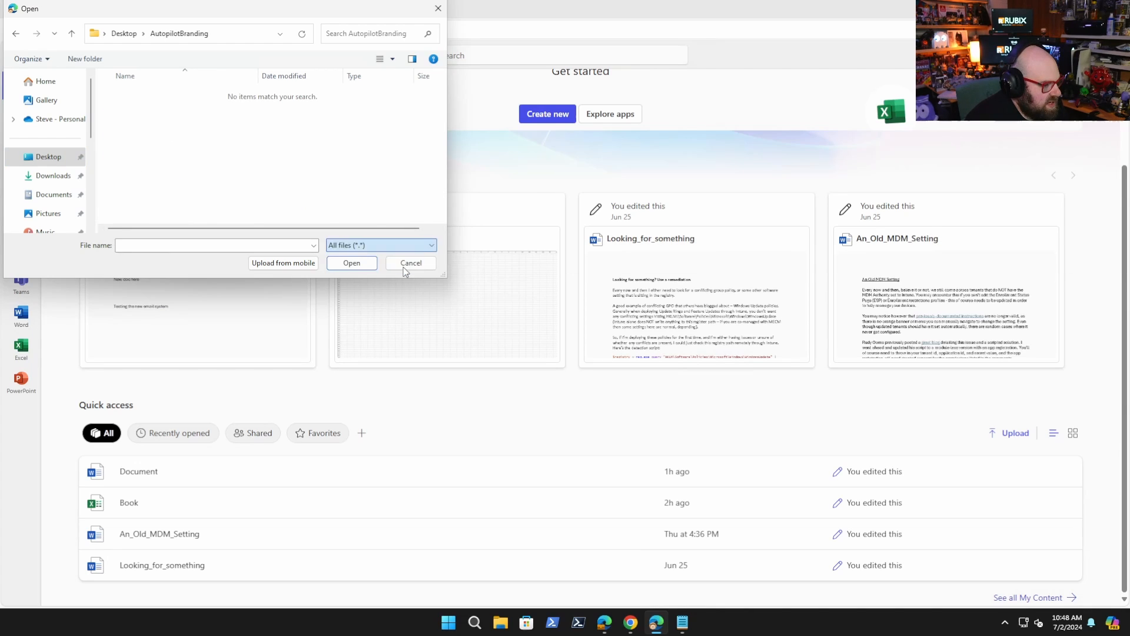
left_click(146, 94)
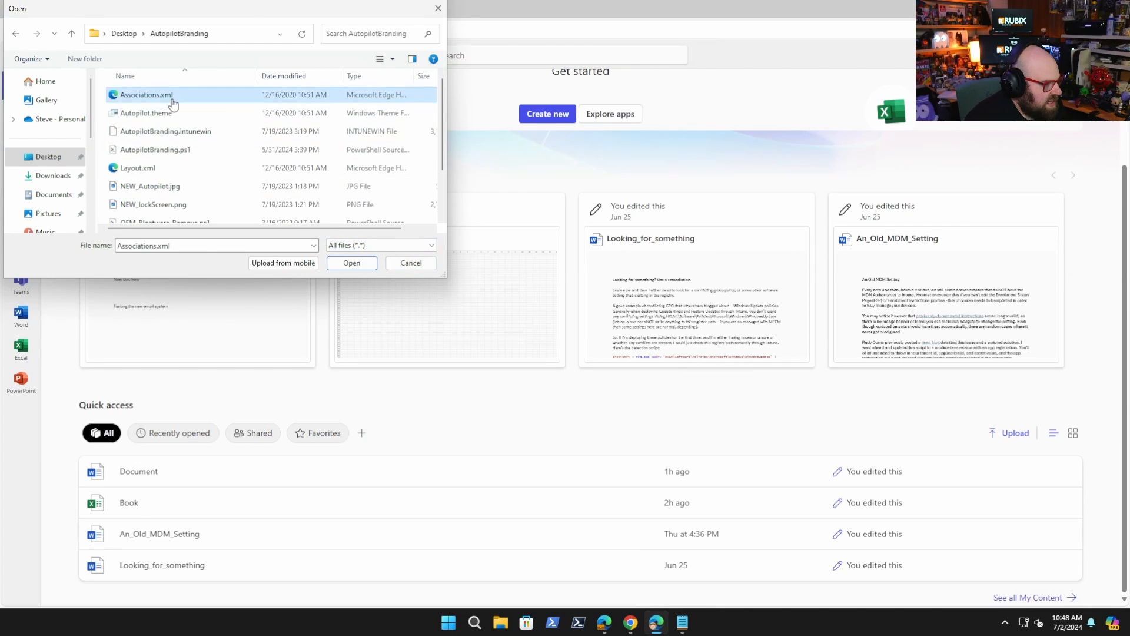
left_click(351, 262)
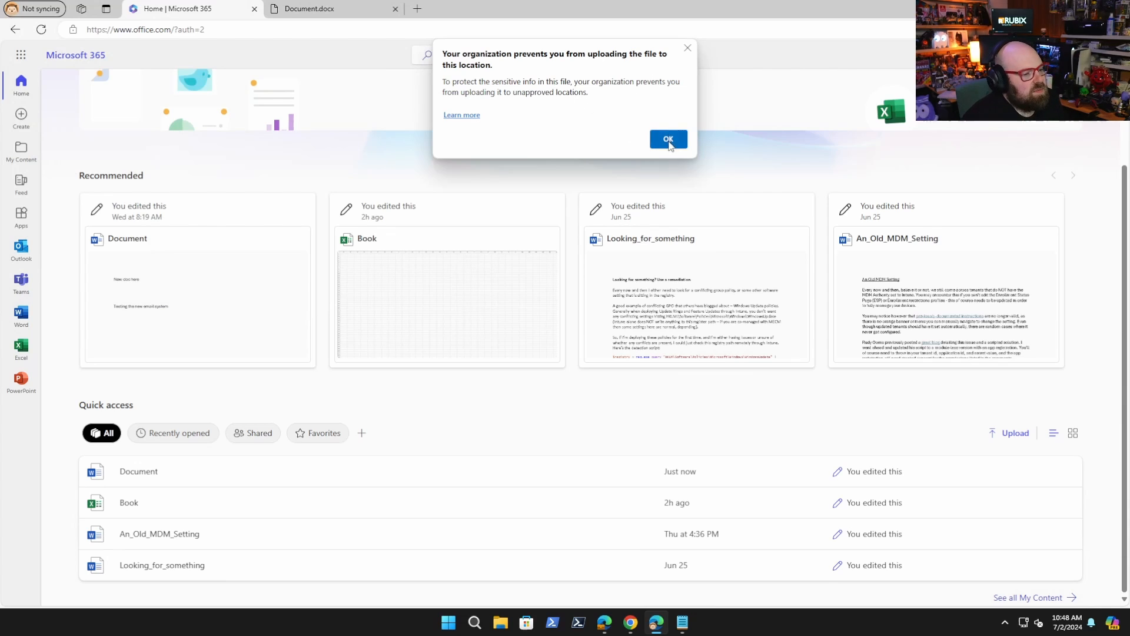
left_click(667, 138)
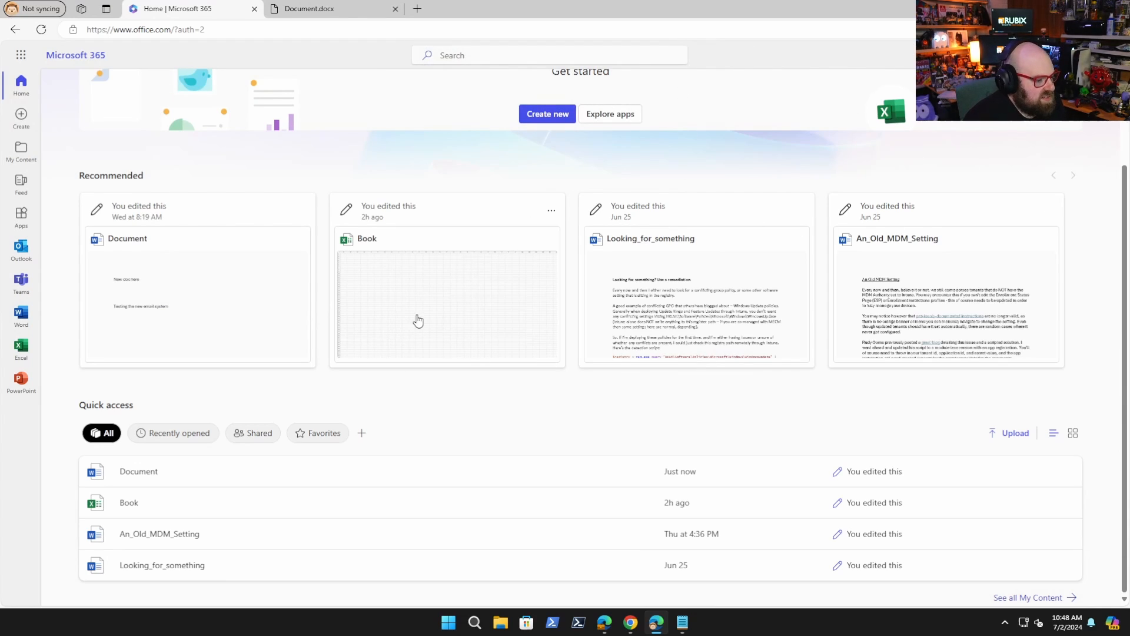
- Open Outlook, read the Test email, and begin a new blank message
left_click(418, 321)
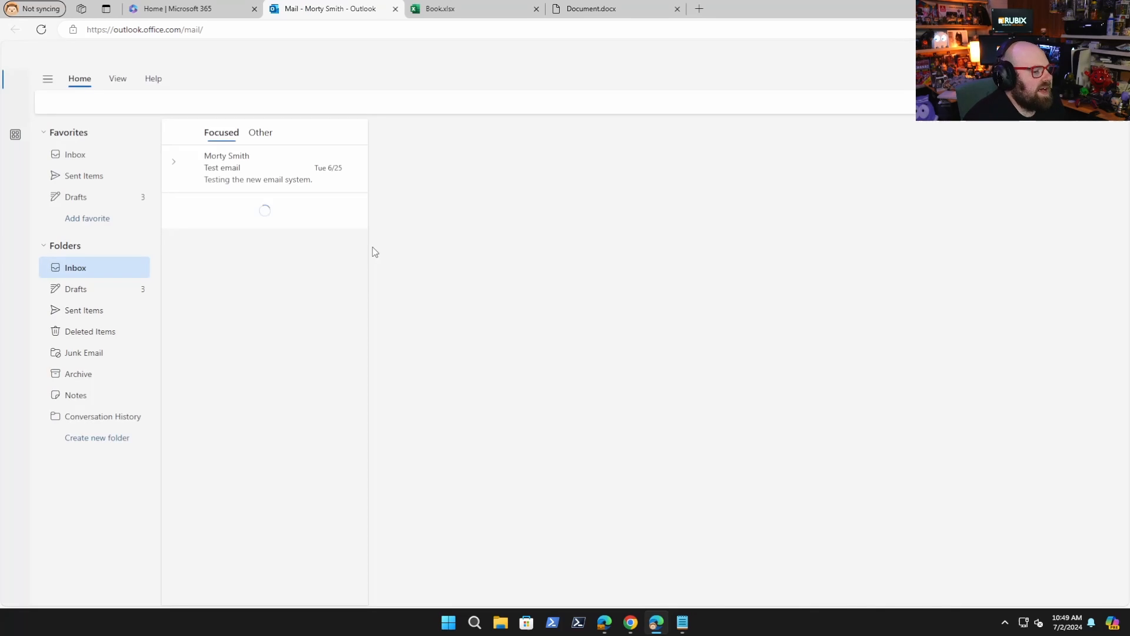
left_click(257, 167)
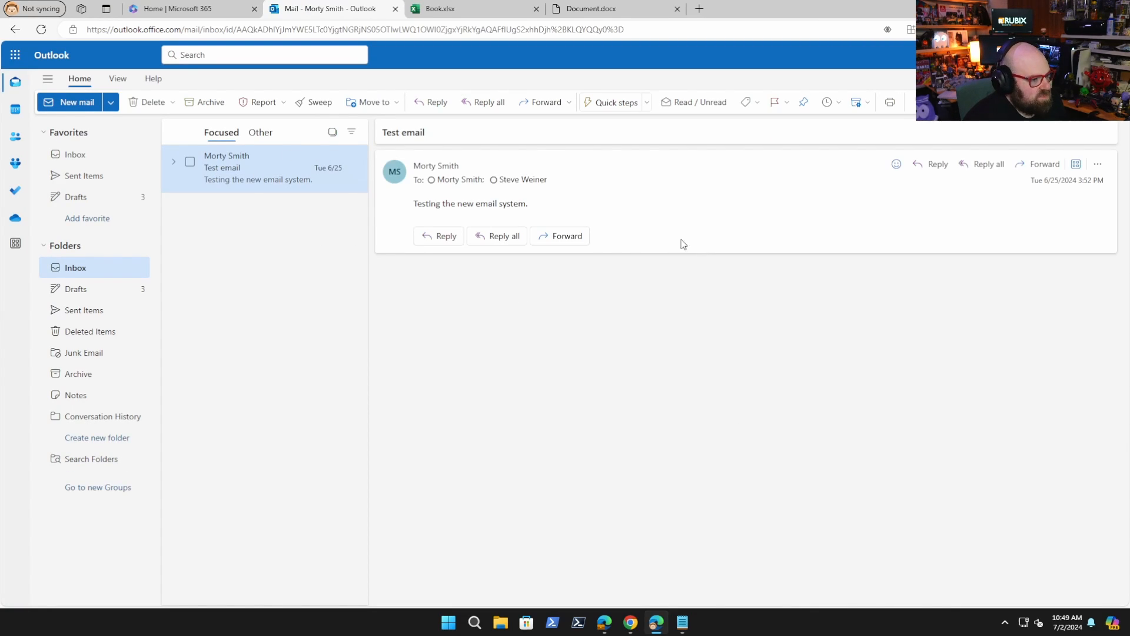
left_click(76, 101)
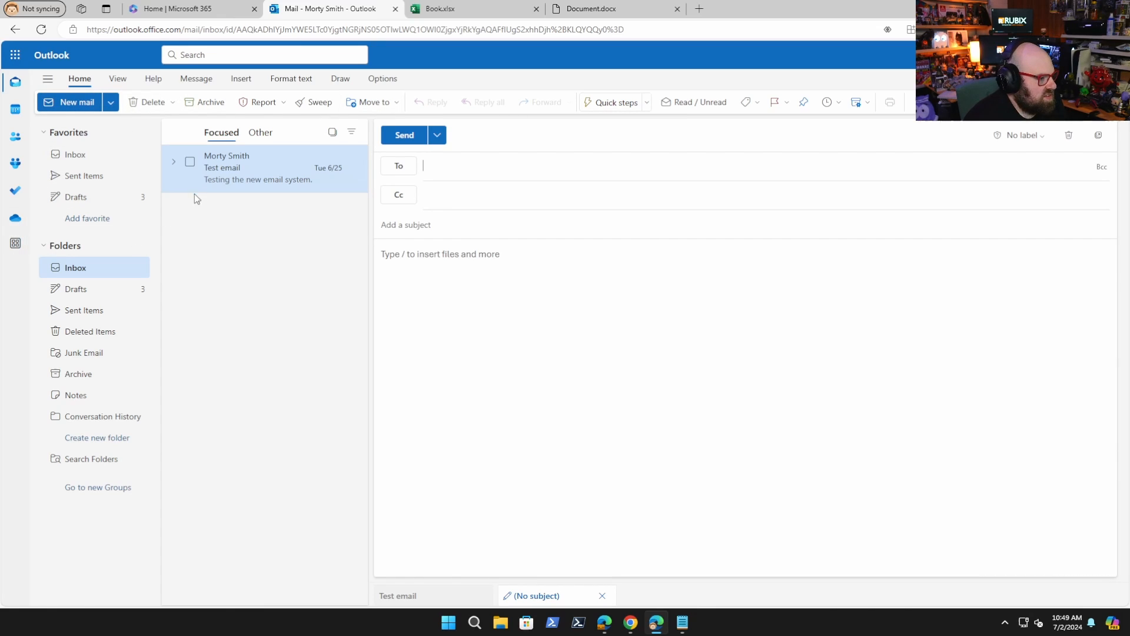
mouse_move(290, 234)
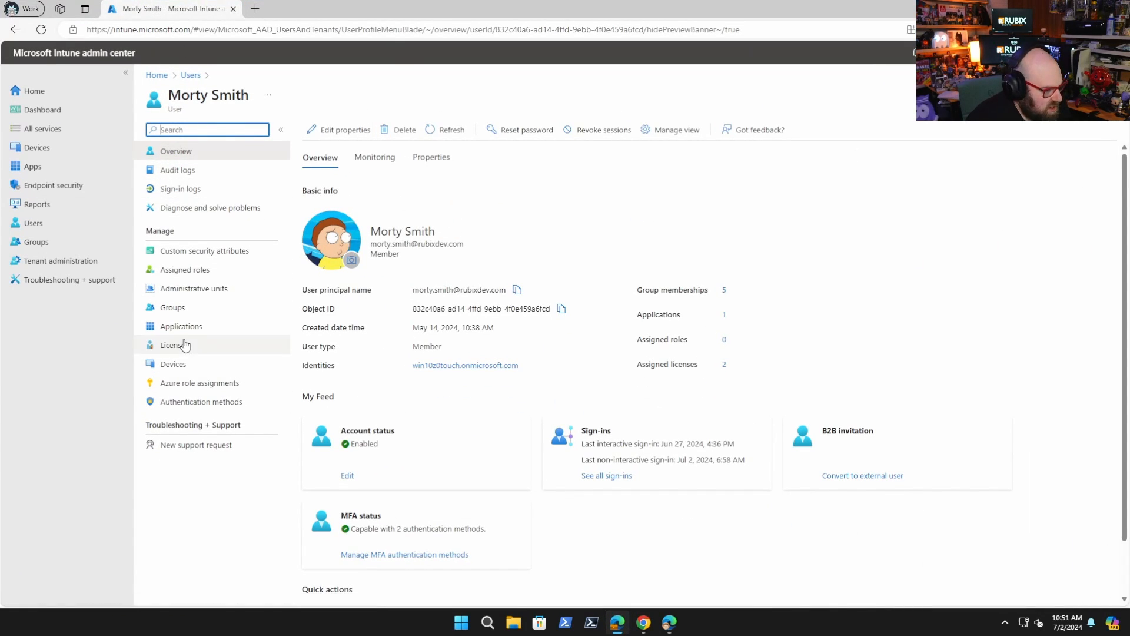
- List Morty Smith's seven registered devices from Devices on his user profile
left_click(173, 363)
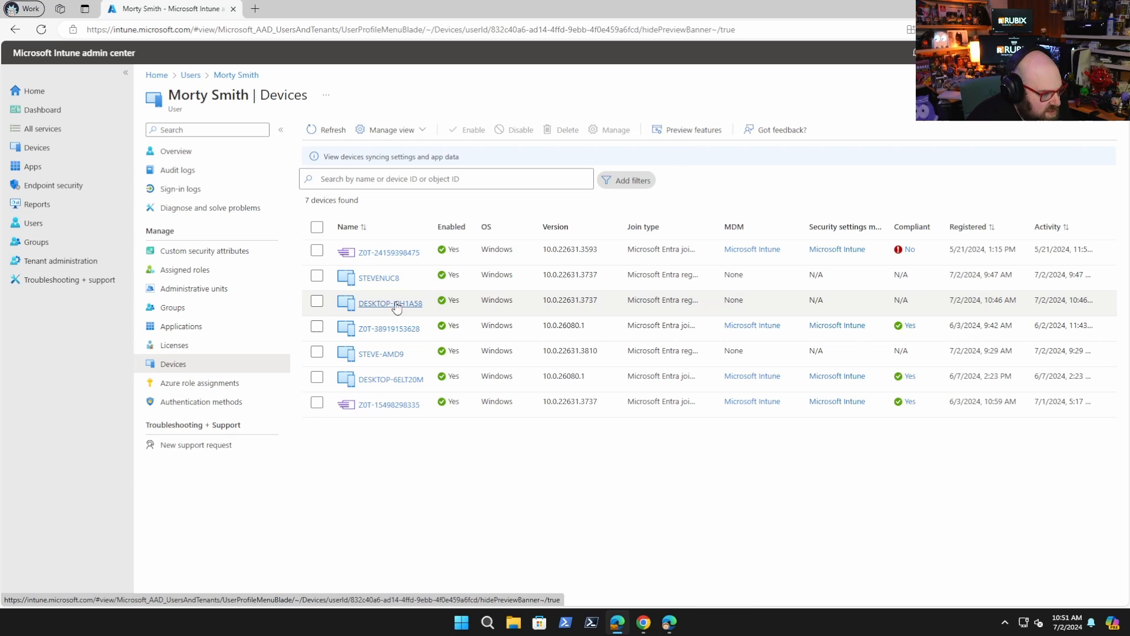
mouse_move(405, 314)
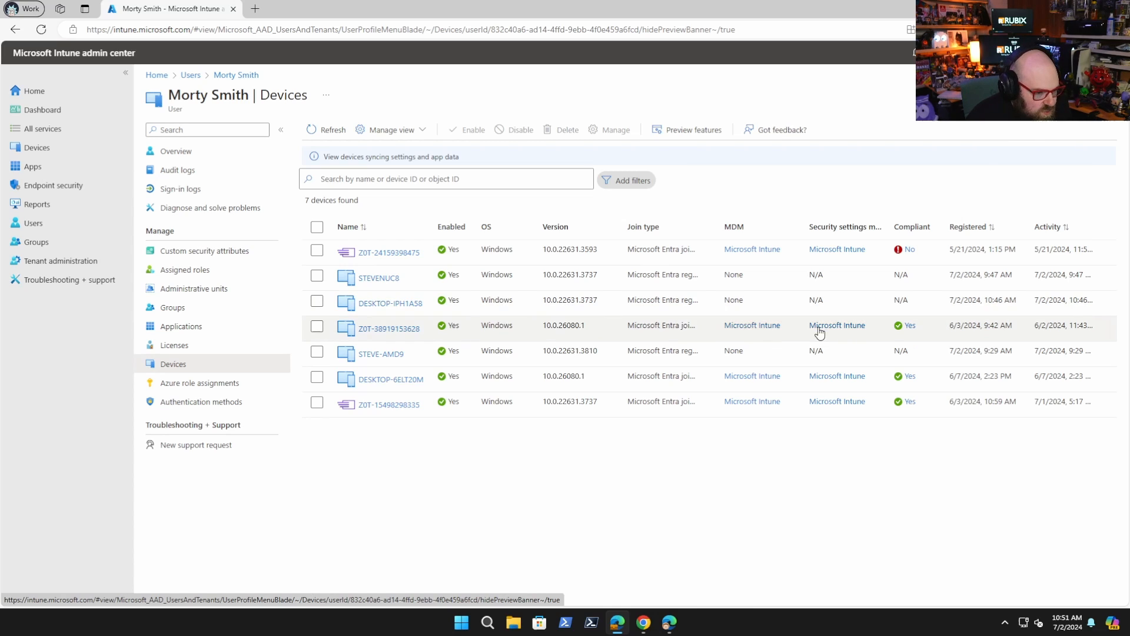
mouse_move(748, 301)
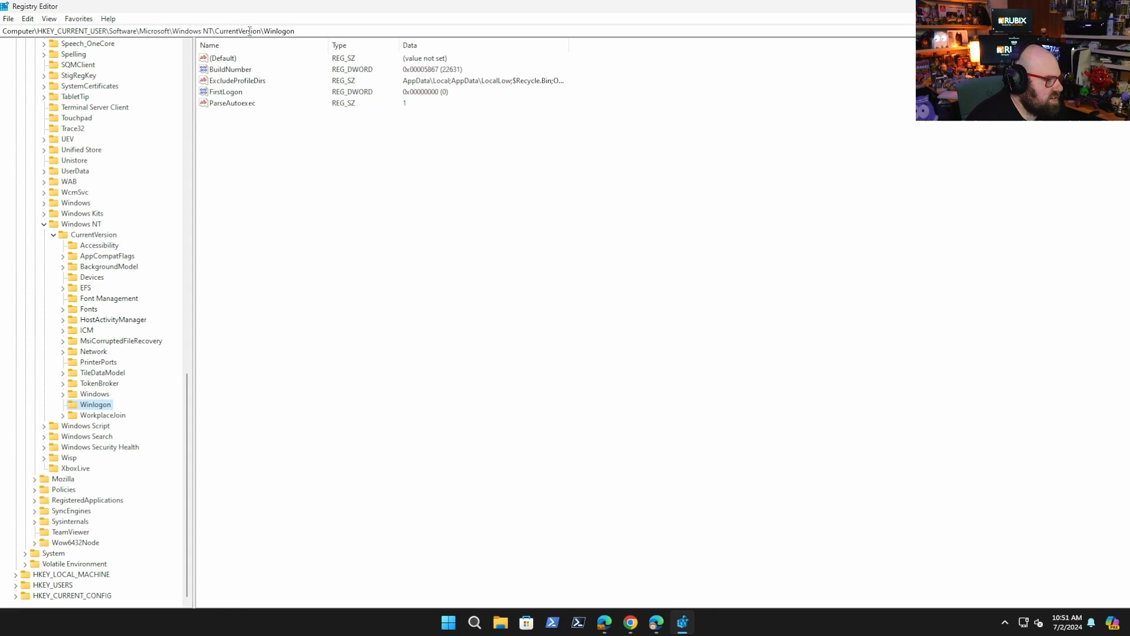
- Expand WorkplaceJoin, JoinInfo and TenantInfo, showing the DESKTOP-IPH1A58 join values
left_click(103, 415)
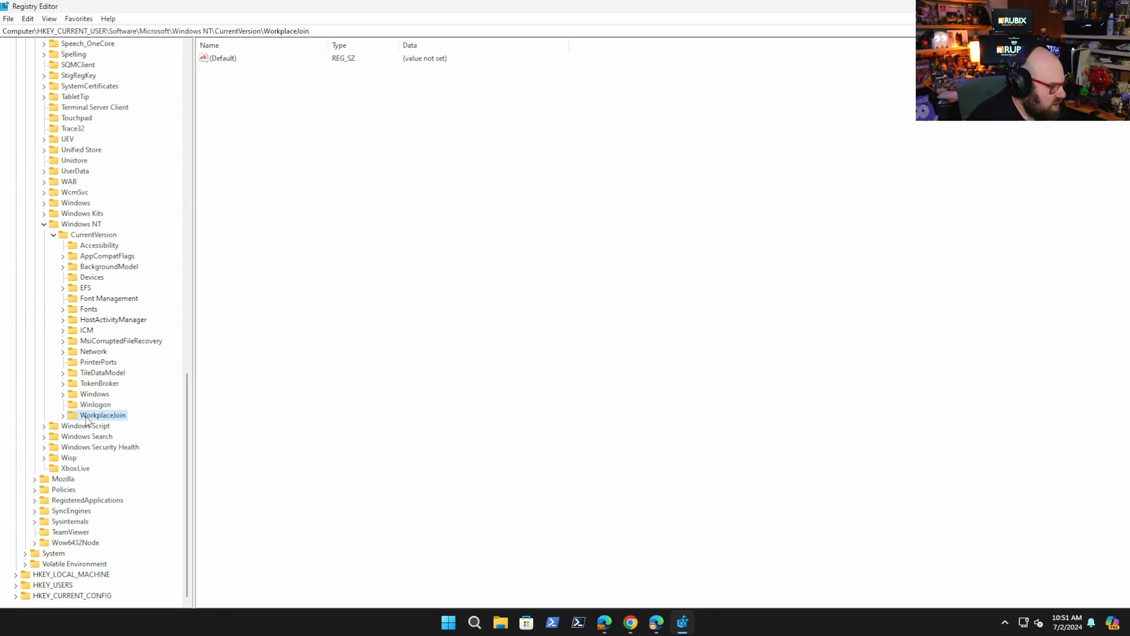
left_click(64, 415)
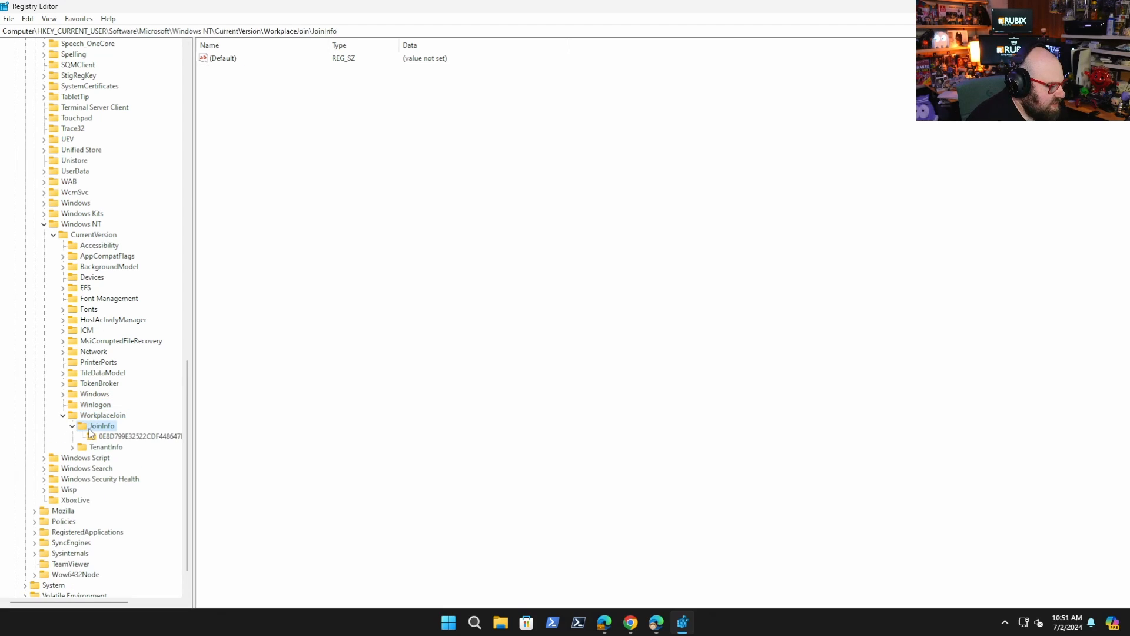
left_click(105, 447)
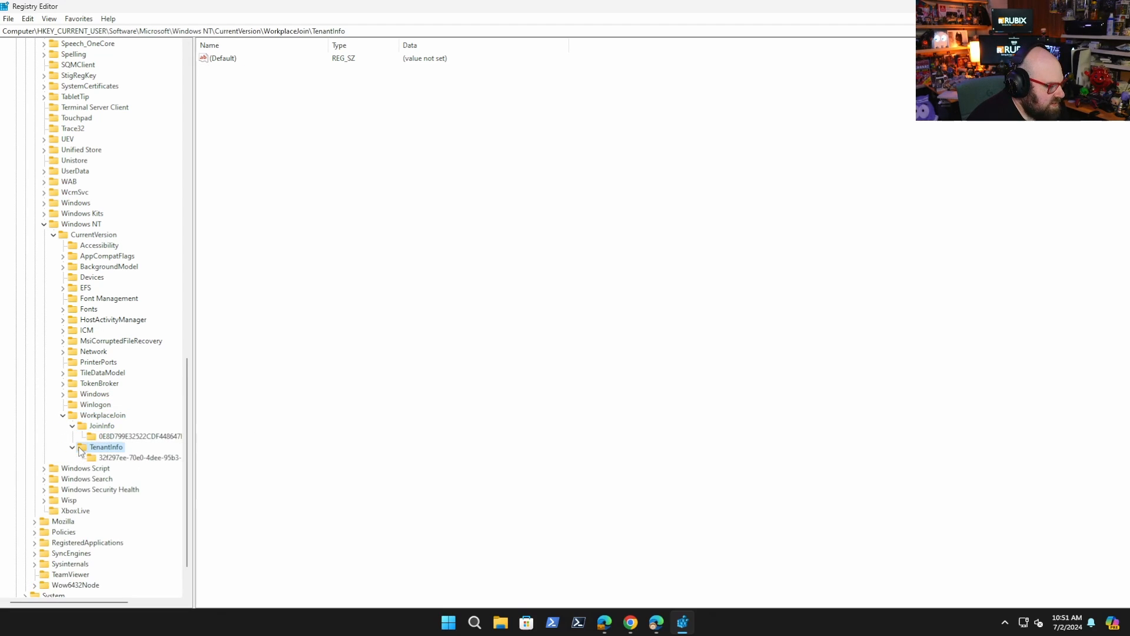
left_click(136, 436)
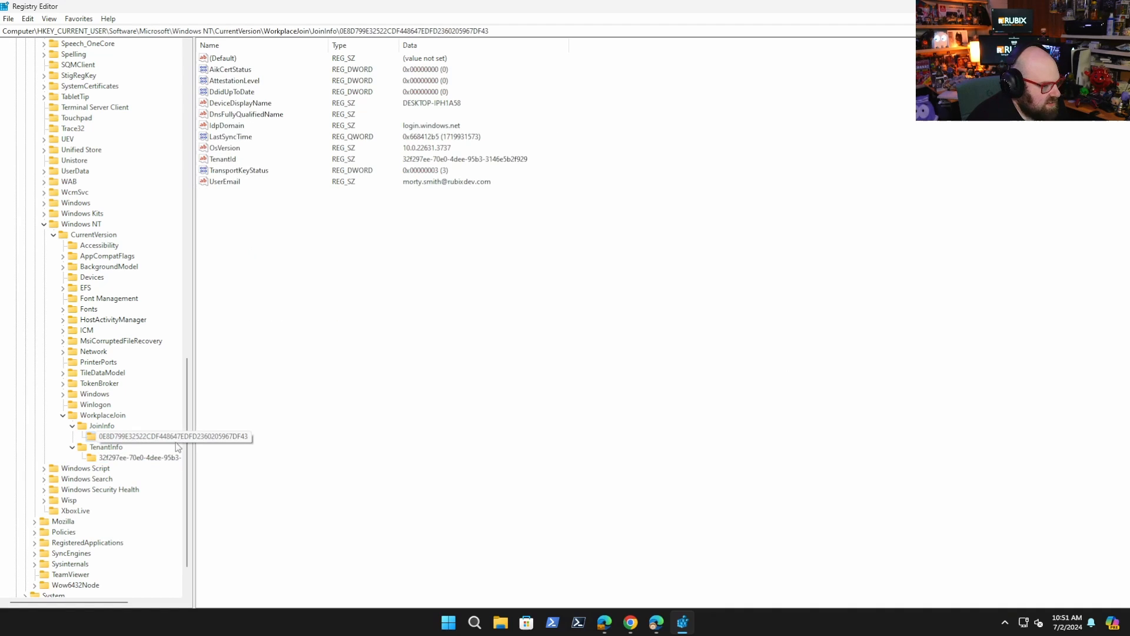